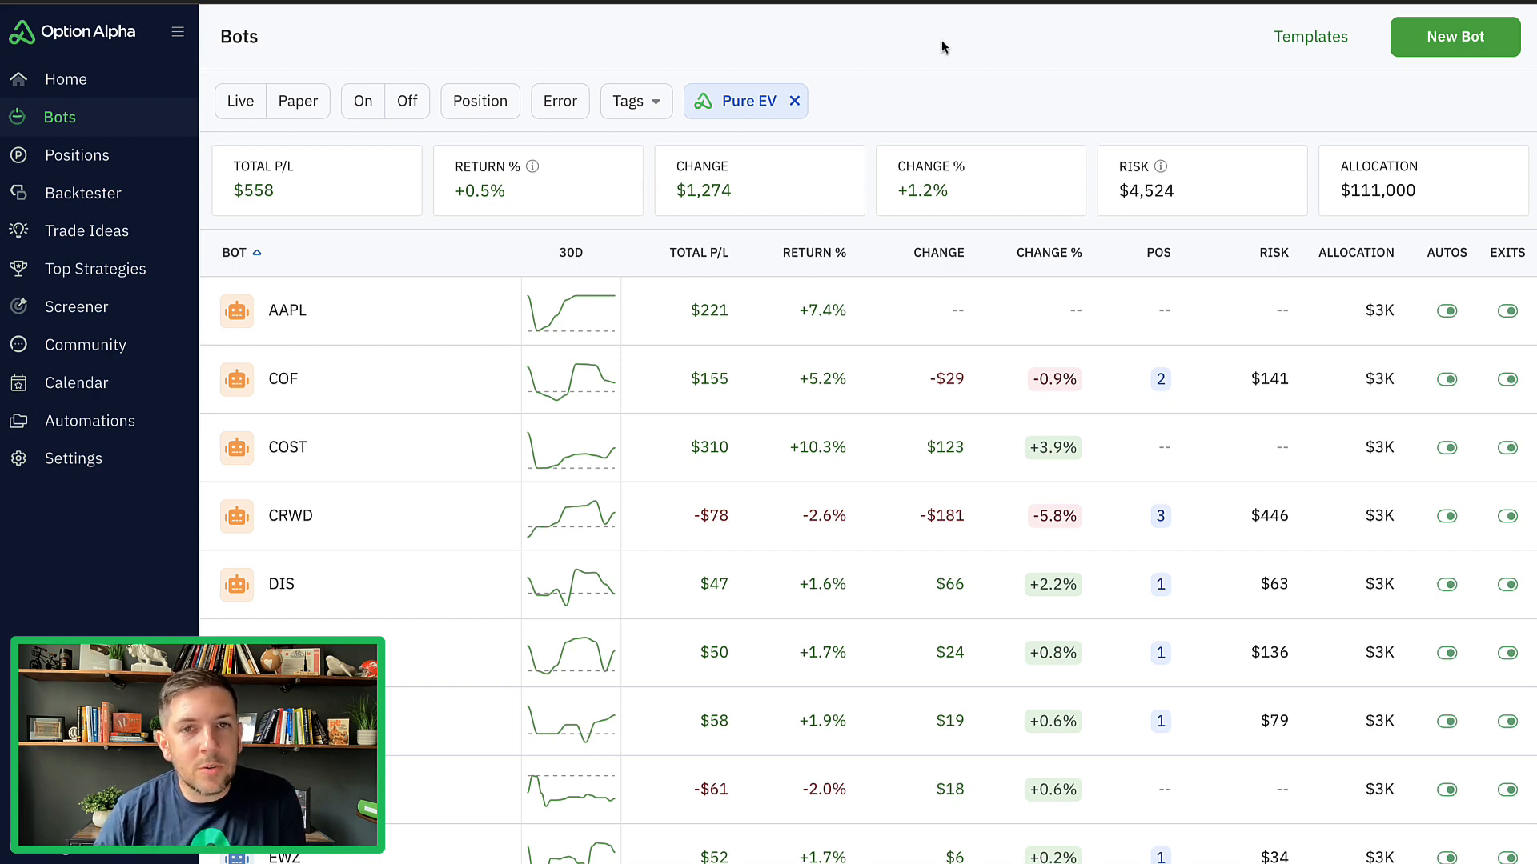
{"action": "mouse_move", "coordinate": [779, 112]}
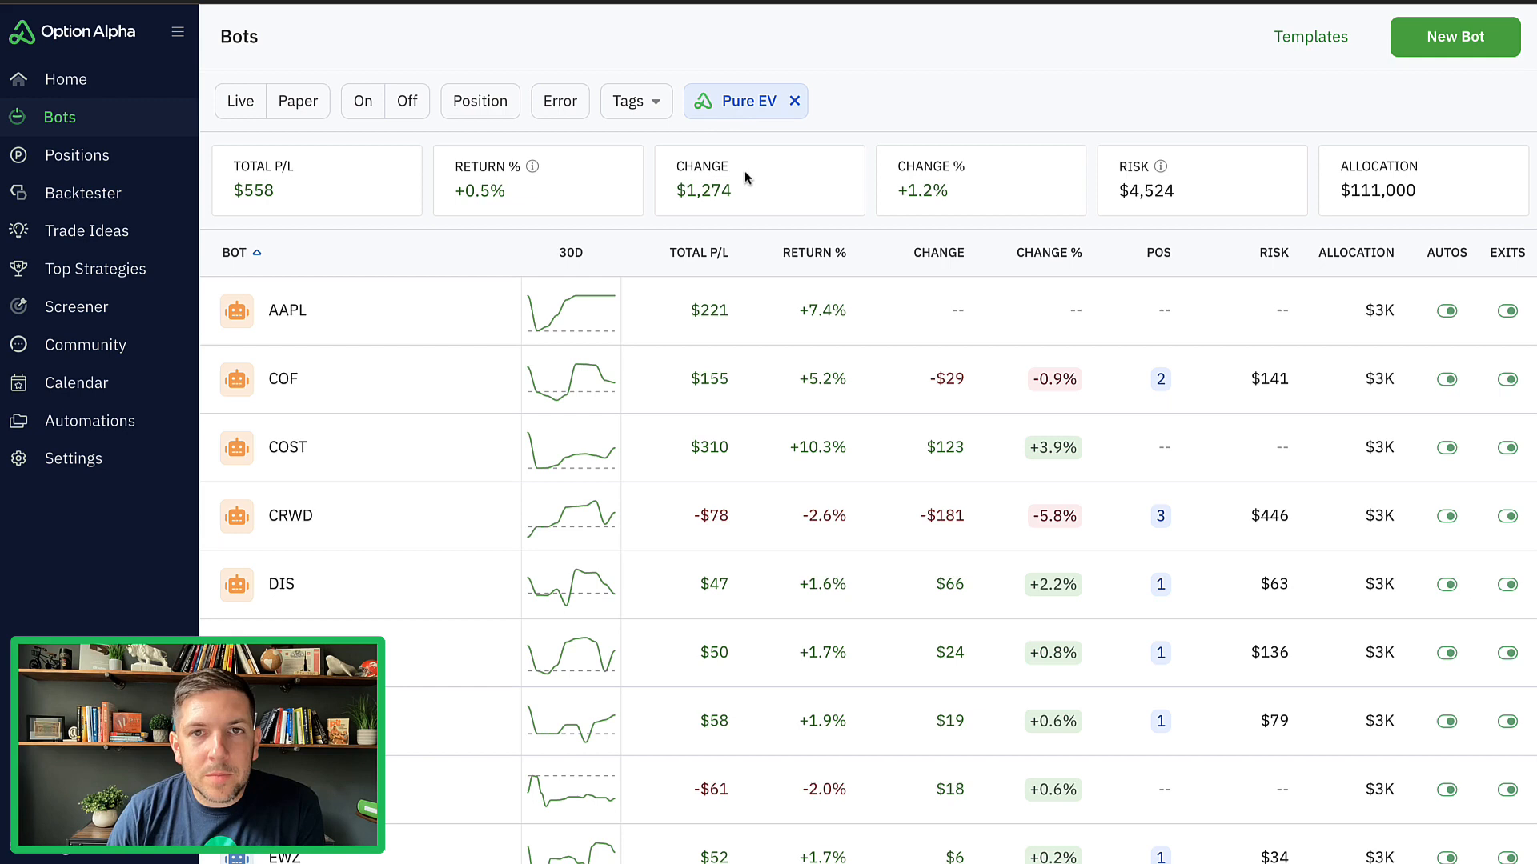
{"action": "mouse_move", "coordinate": [306, 200]}
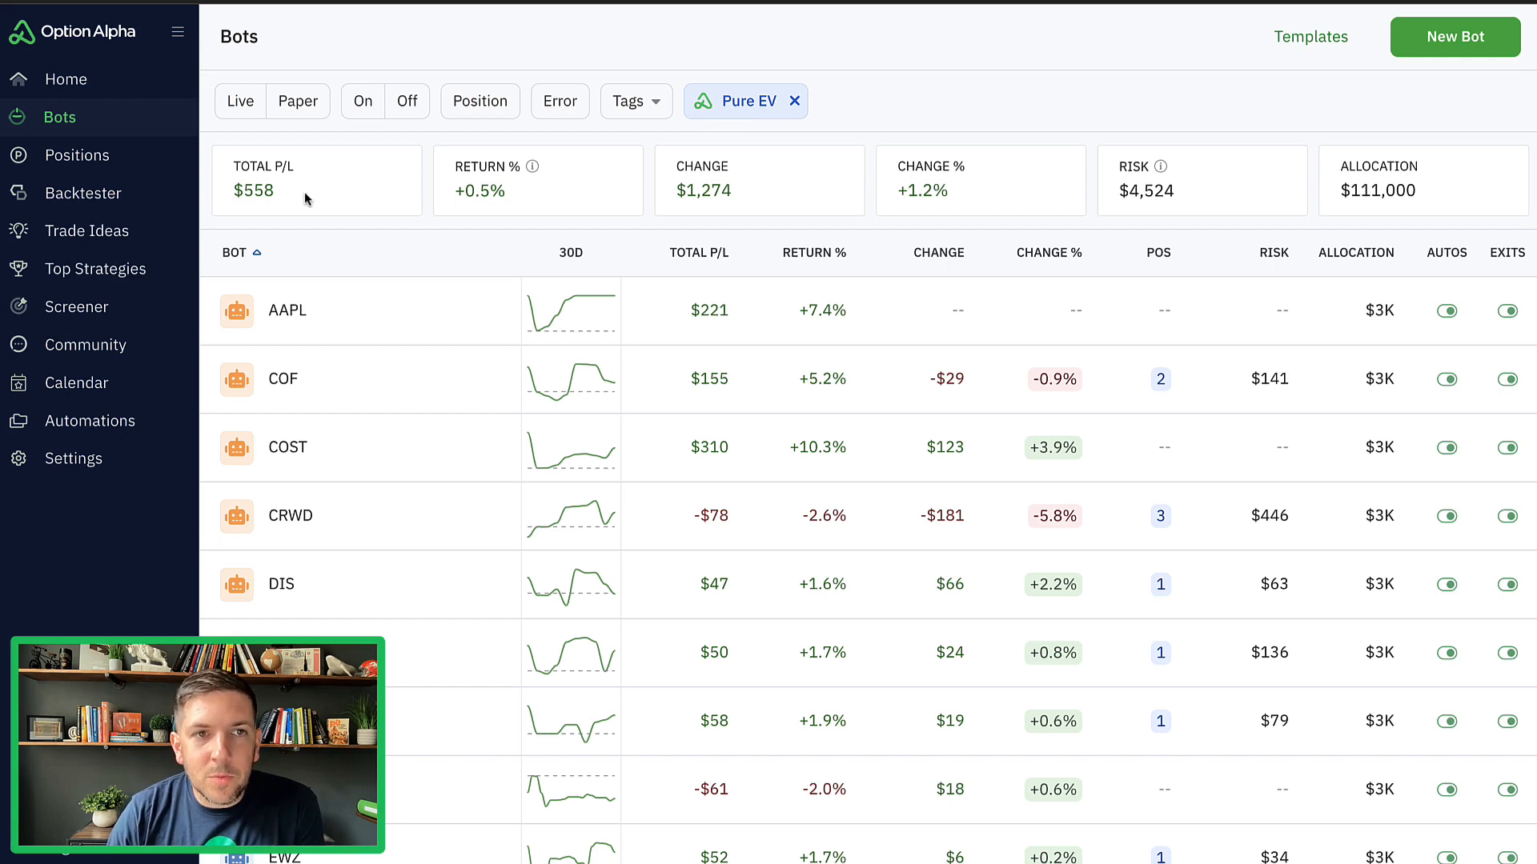
{"action": "mouse_move", "coordinate": [327, 207]}
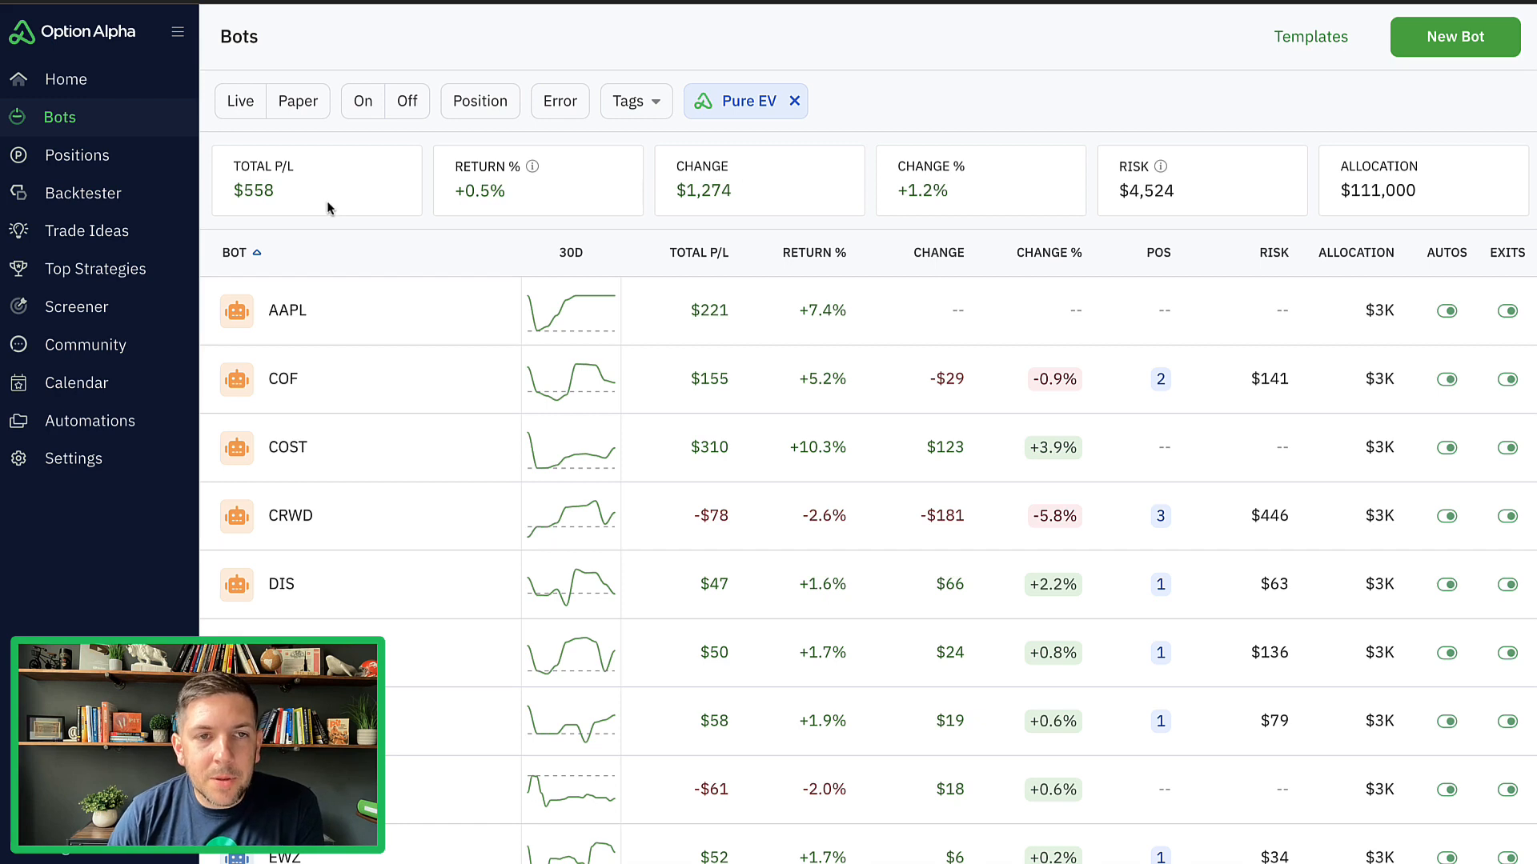
Scroll down the Pure EV bots list and open the AAPL bot's dashboard.
{"action": "scroll", "scroll_direction": "down", "scroll_amount": 3}
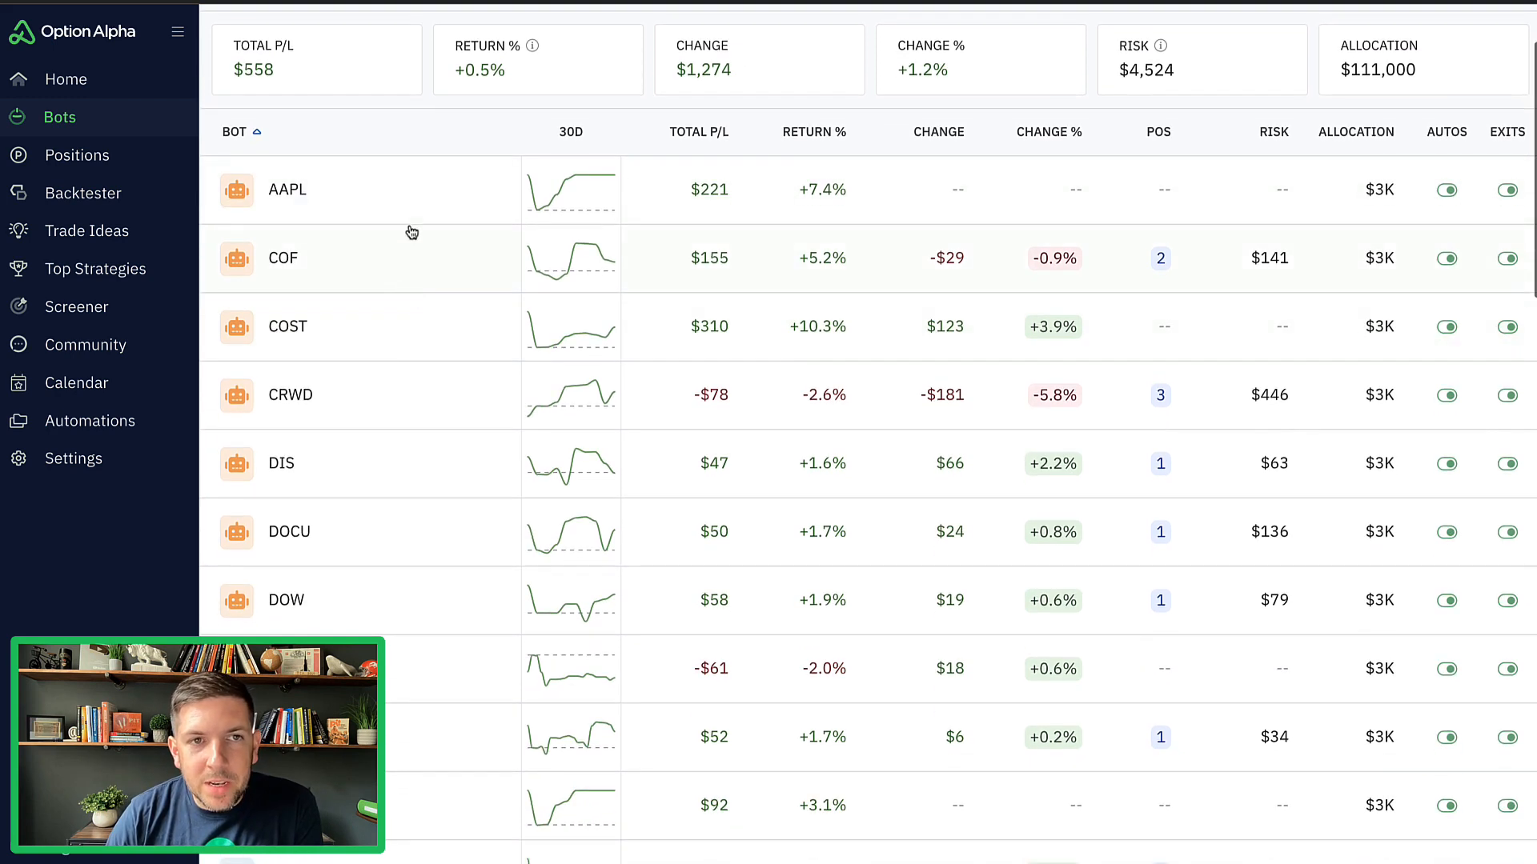
{"action": "scroll", "scroll_direction": "down", "scroll_amount": 3}
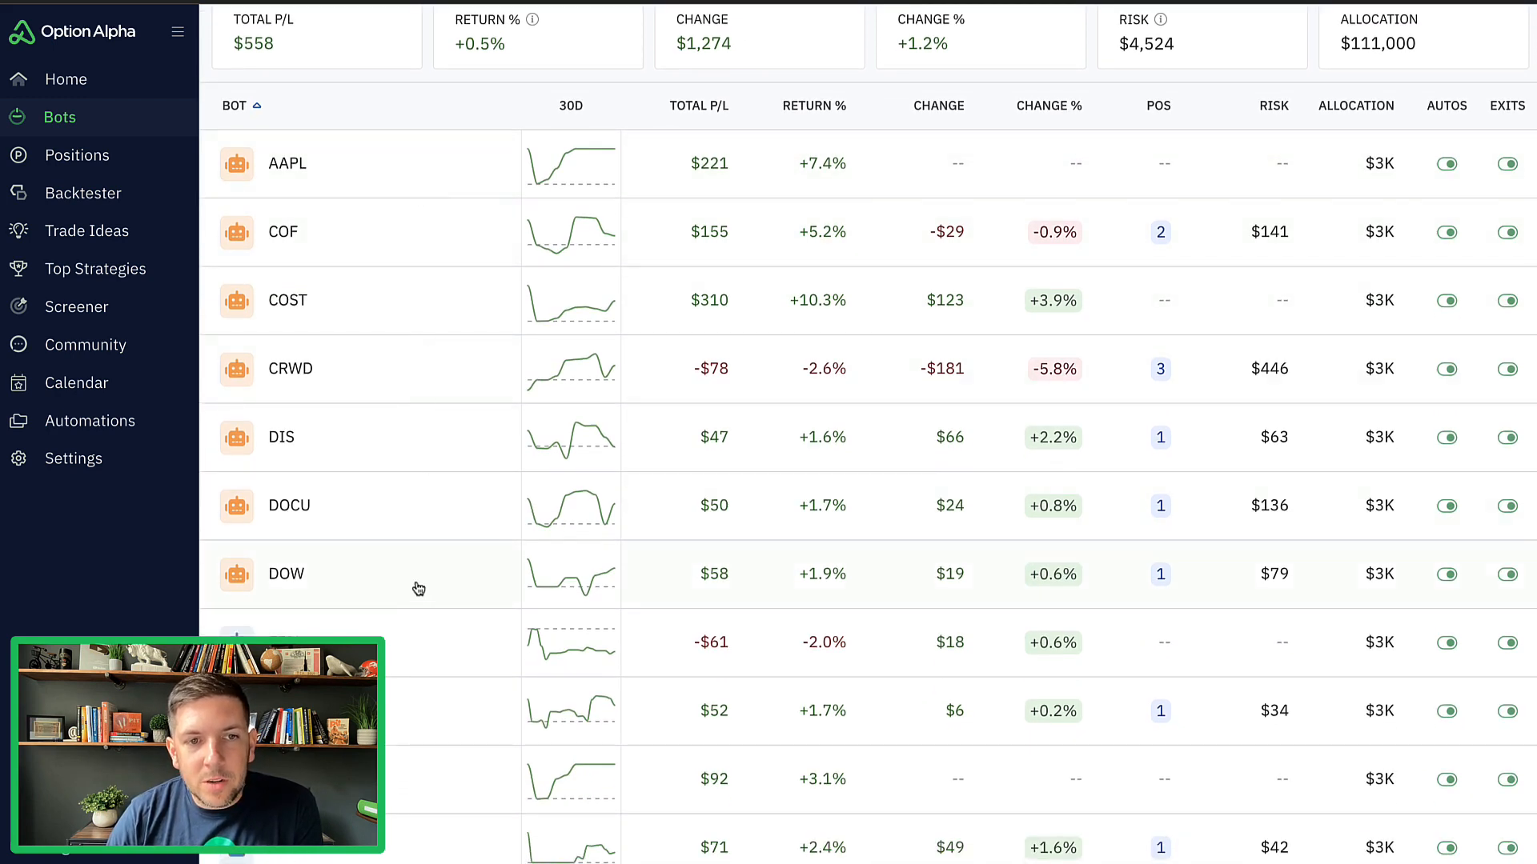
{"action": "mouse_move", "coordinate": [423, 171]}
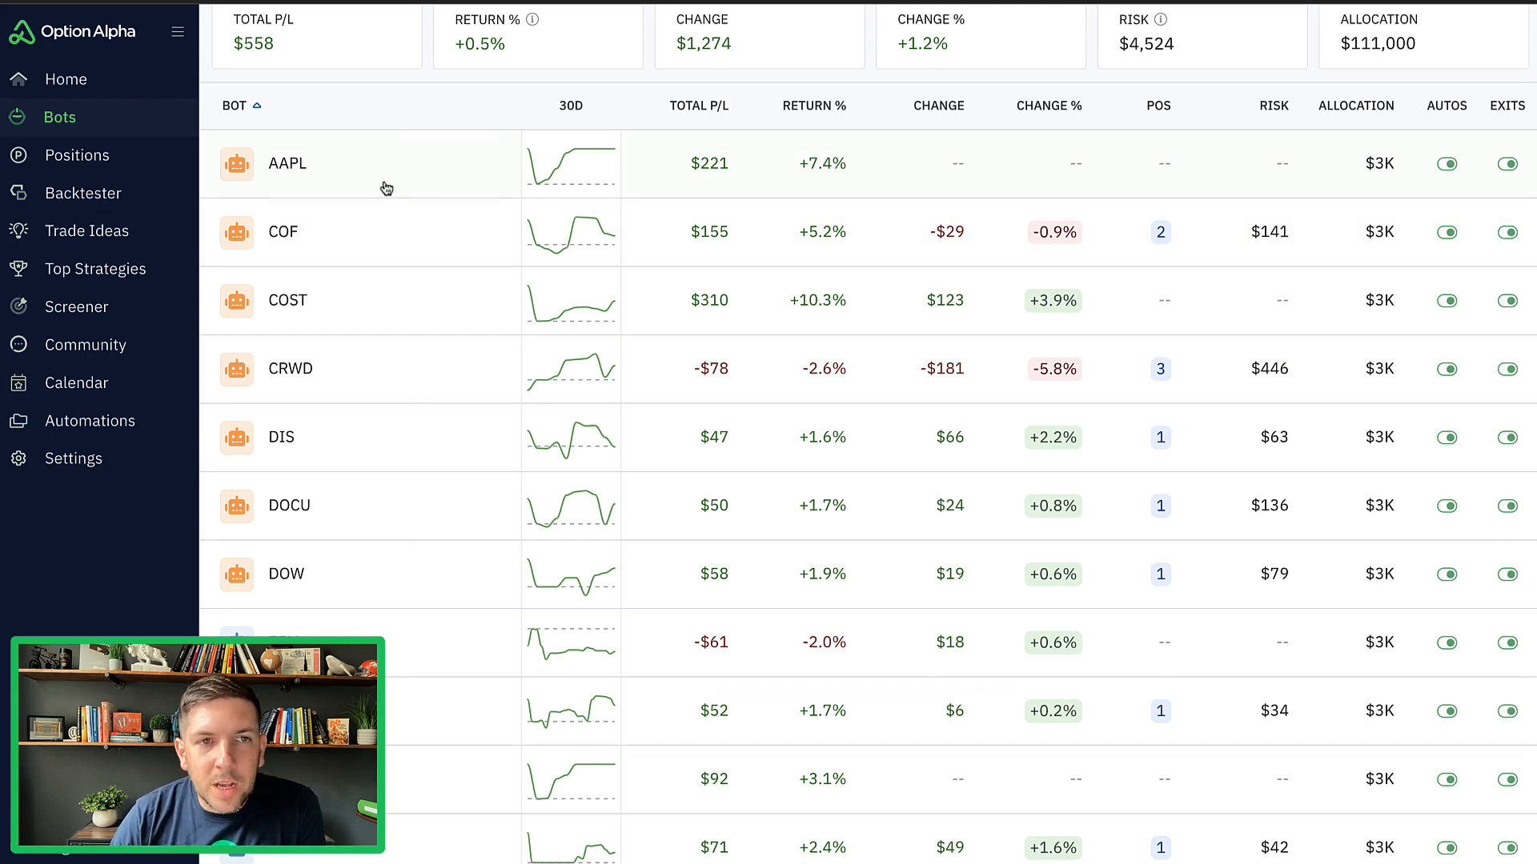
{"action": "scroll", "scroll_direction": "down", "scroll_amount": 3}
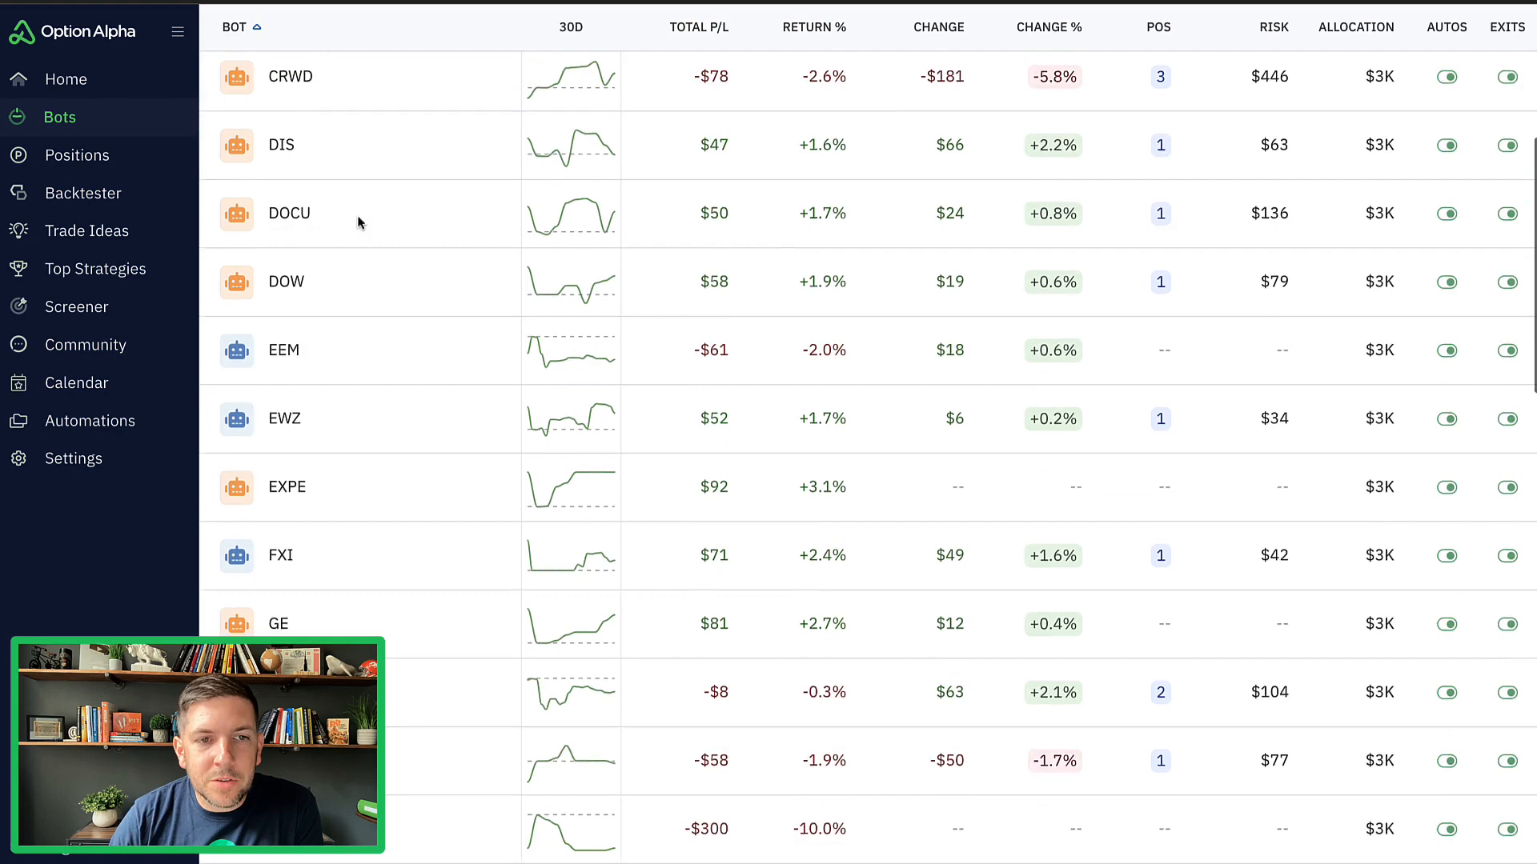
{"action": "scroll", "scroll_direction": "down", "scroll_amount": 3}
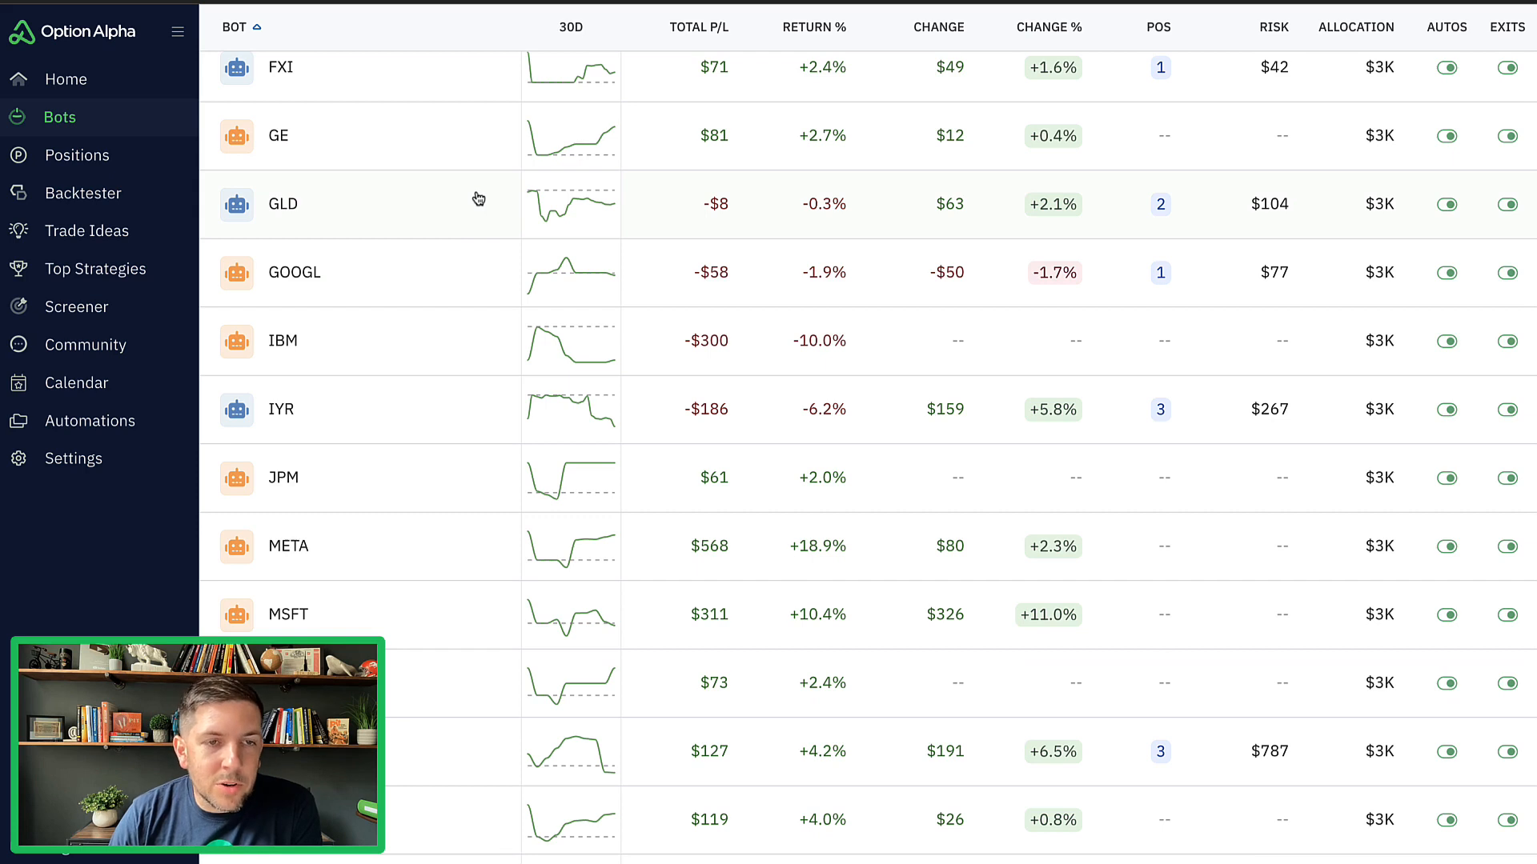
{"action": "mouse_move", "coordinate": [429, 418]}
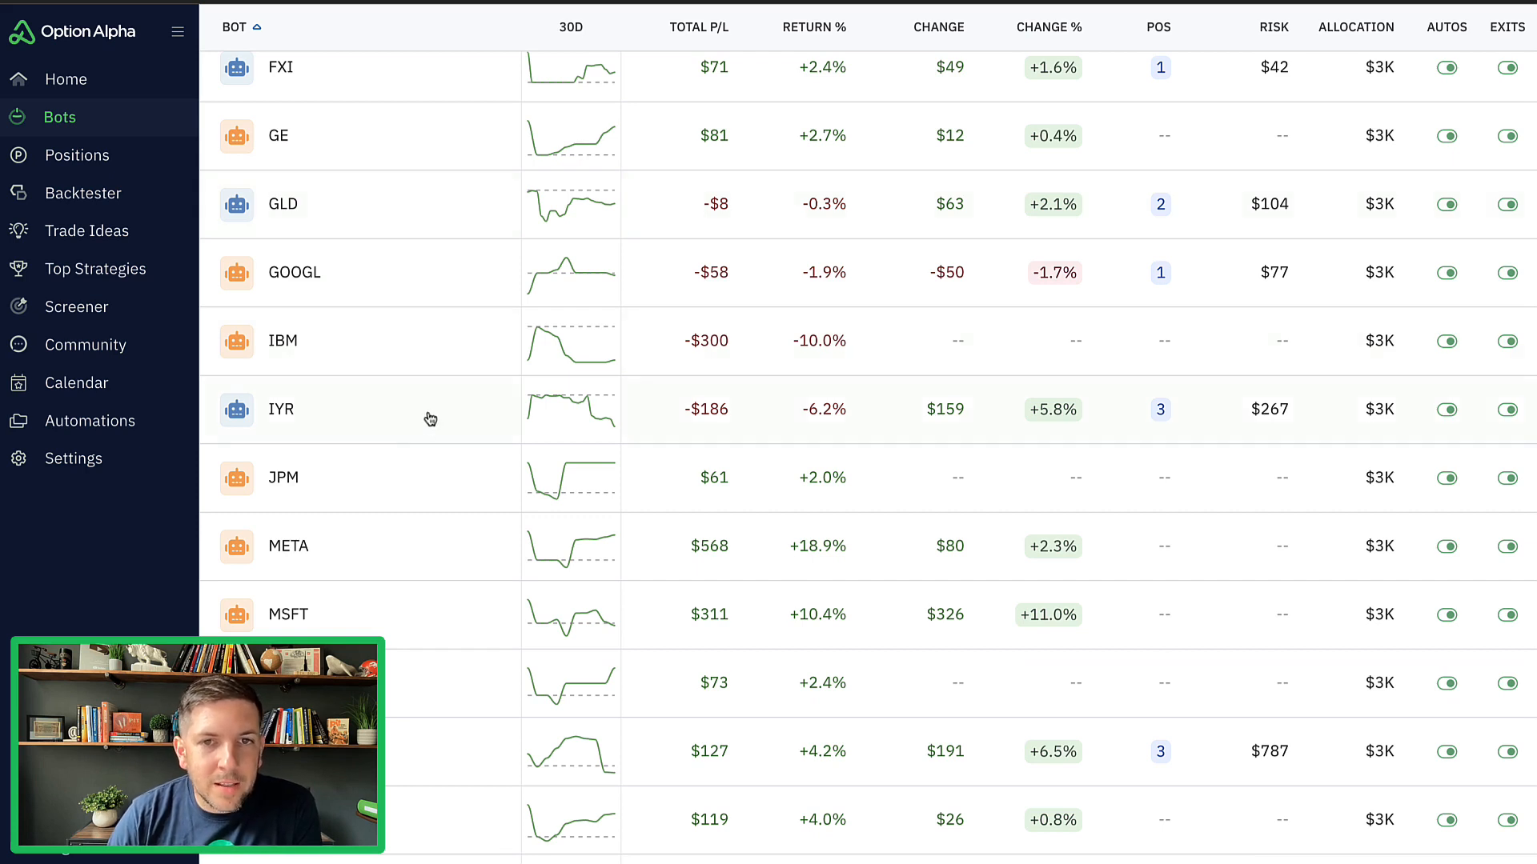
{"action": "scroll", "scroll_direction": "down", "scroll_amount": 3}
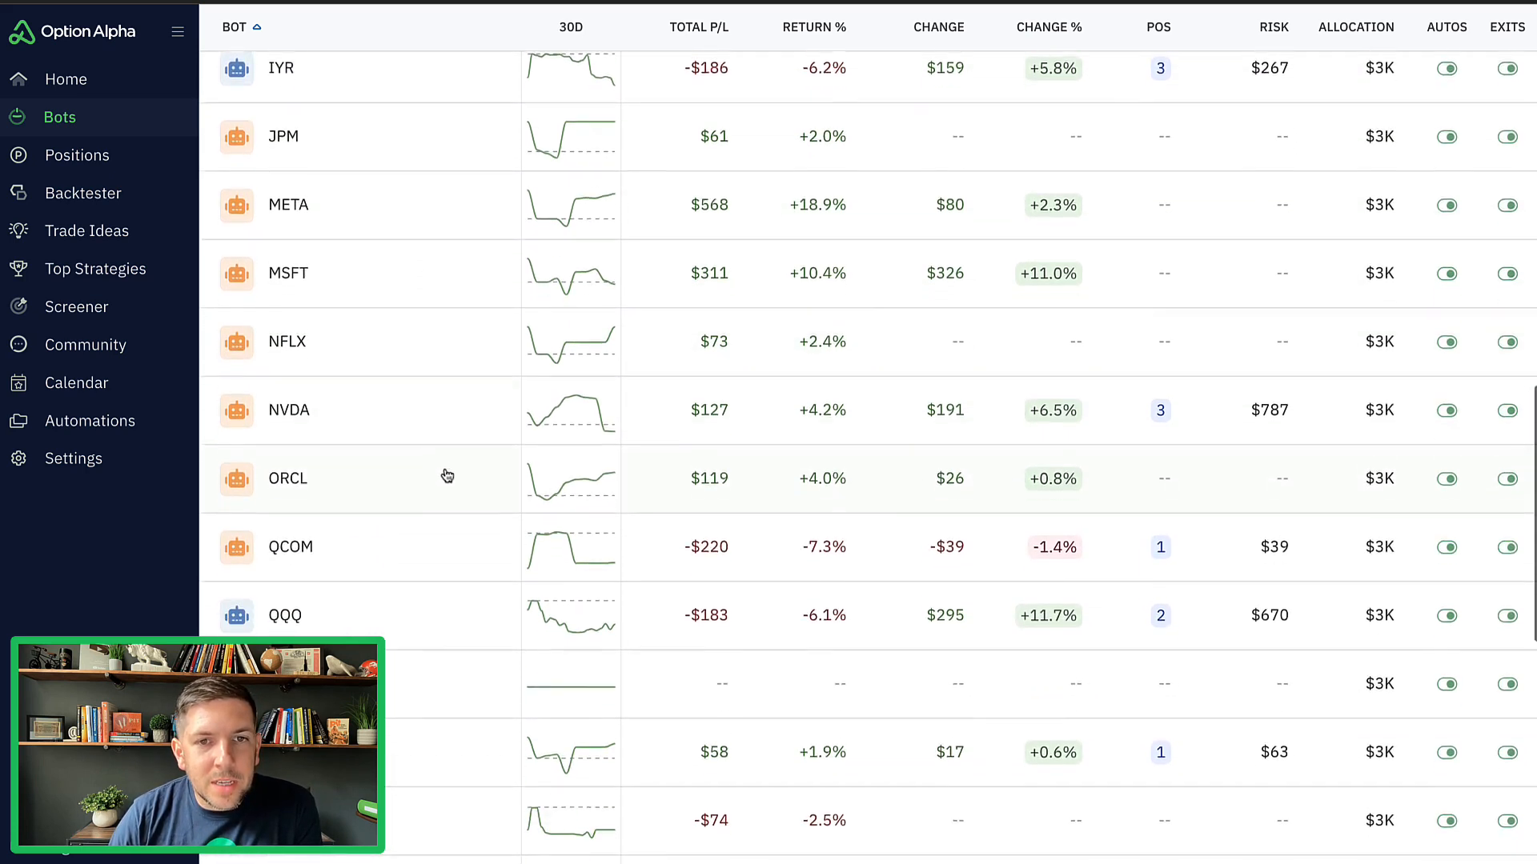
{"action": "scroll", "scroll_direction": "down", "scroll_amount": 3}
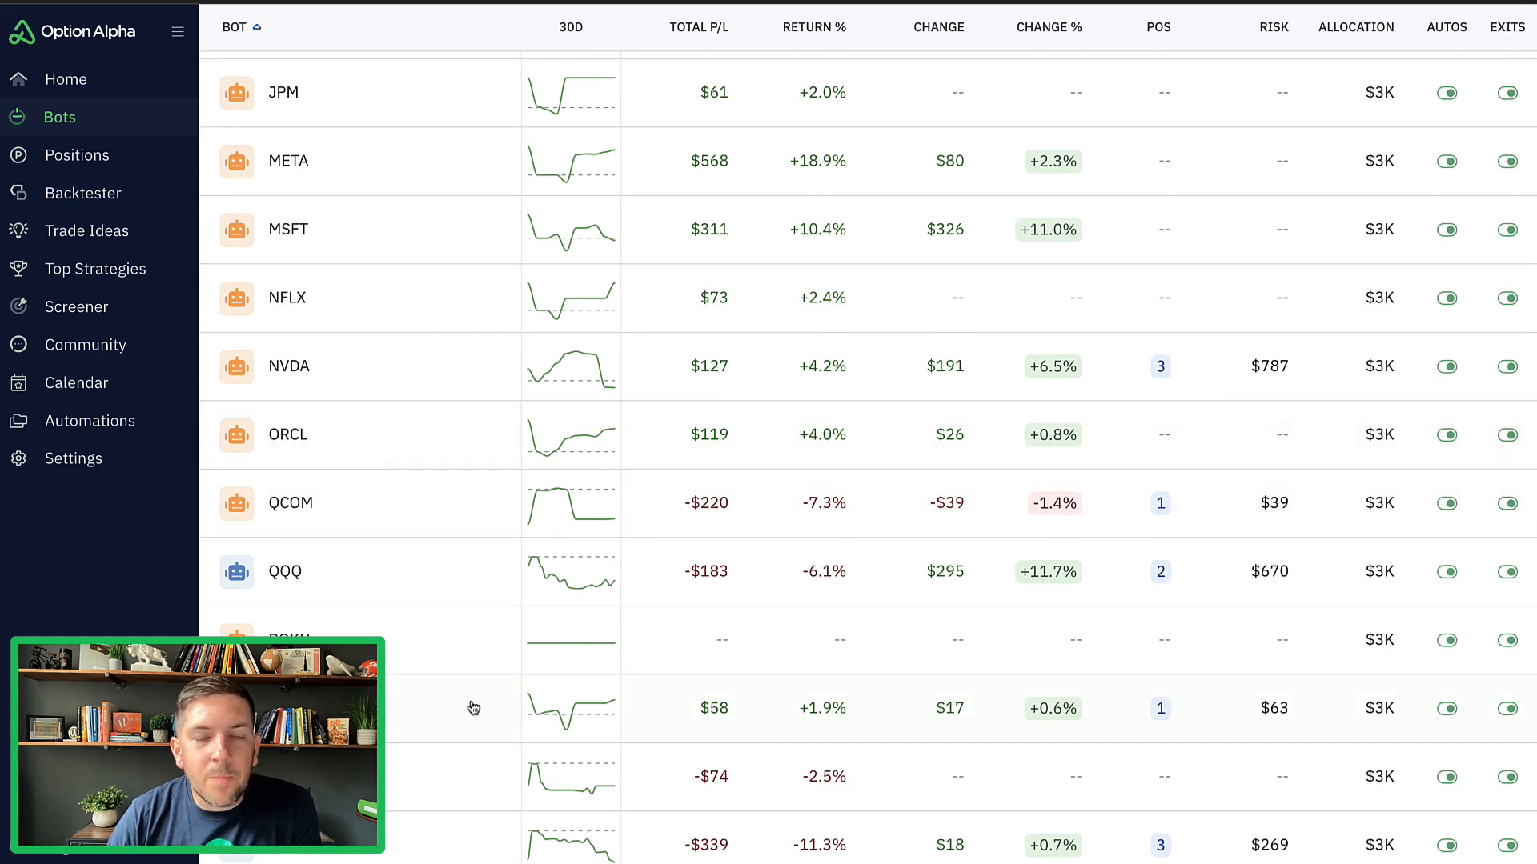
{"action": "mouse_move", "coordinate": [466, 671]}
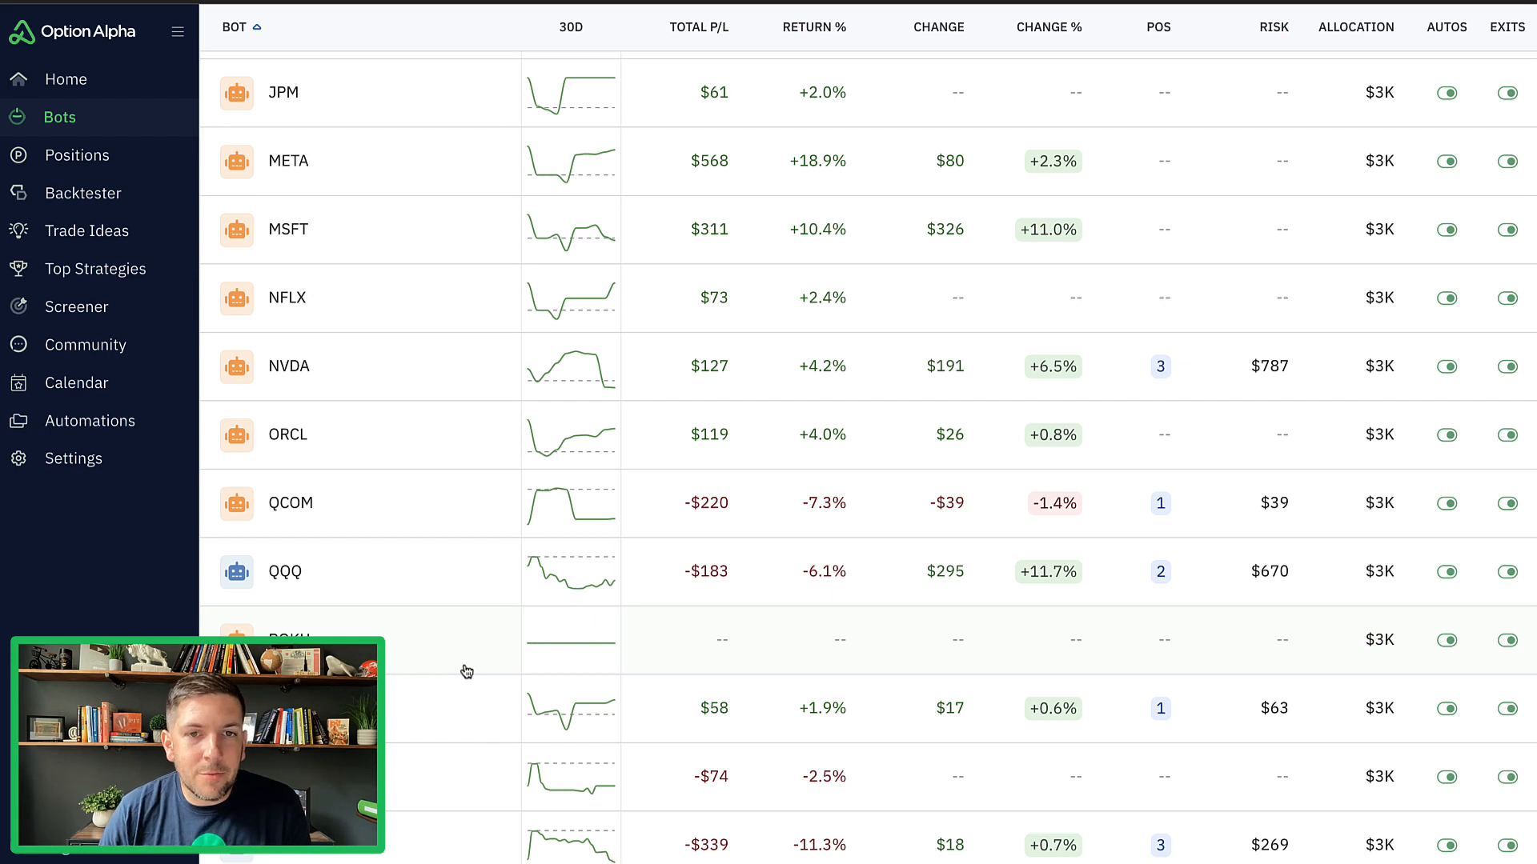
{"action": "mouse_move", "coordinate": [544, 240]}
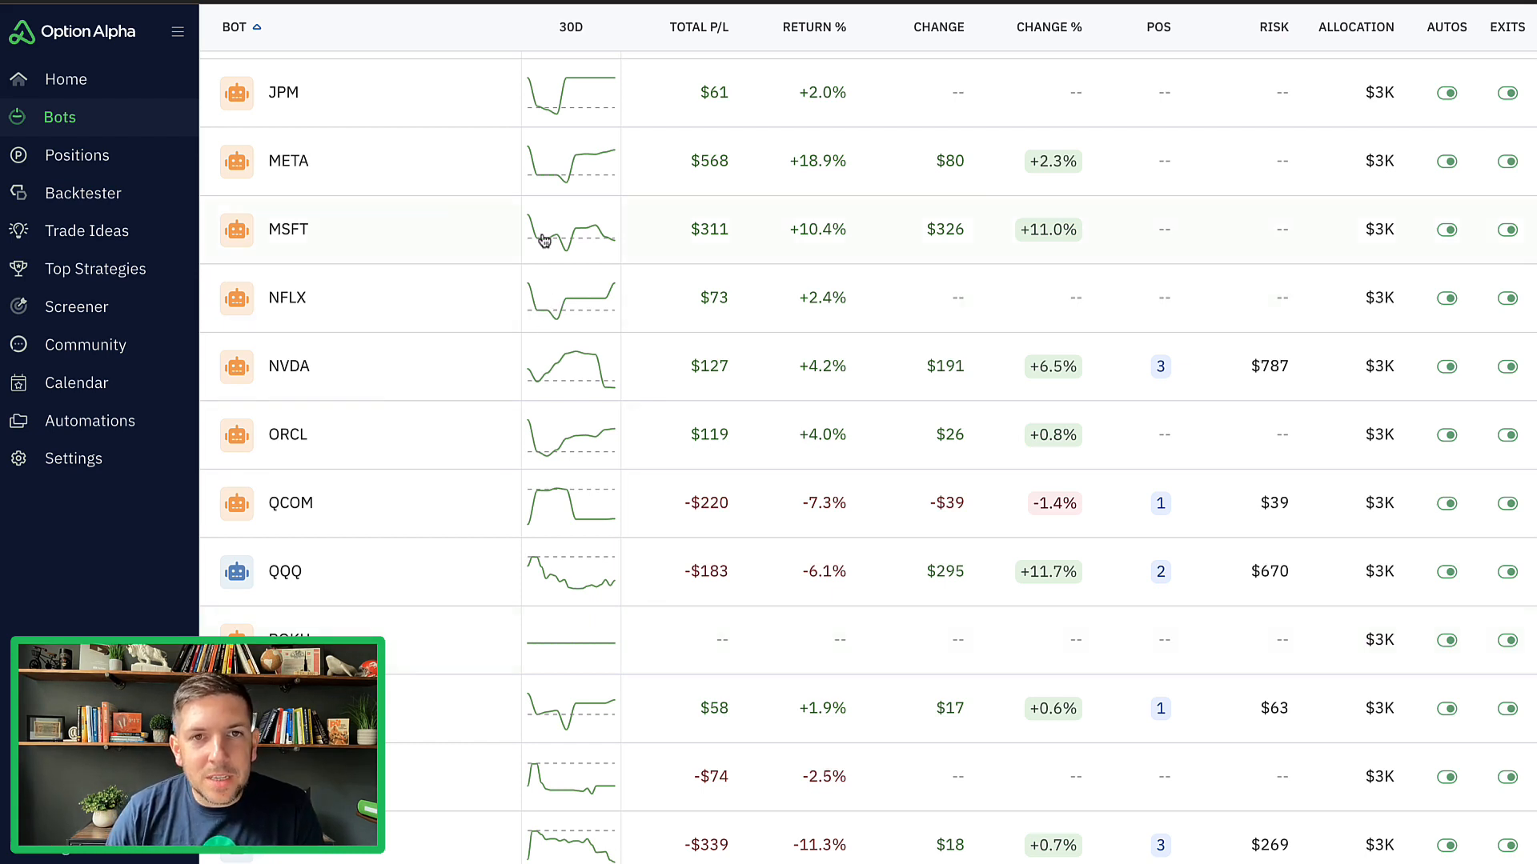
{"action": "mouse_move", "coordinate": [572, 153]}
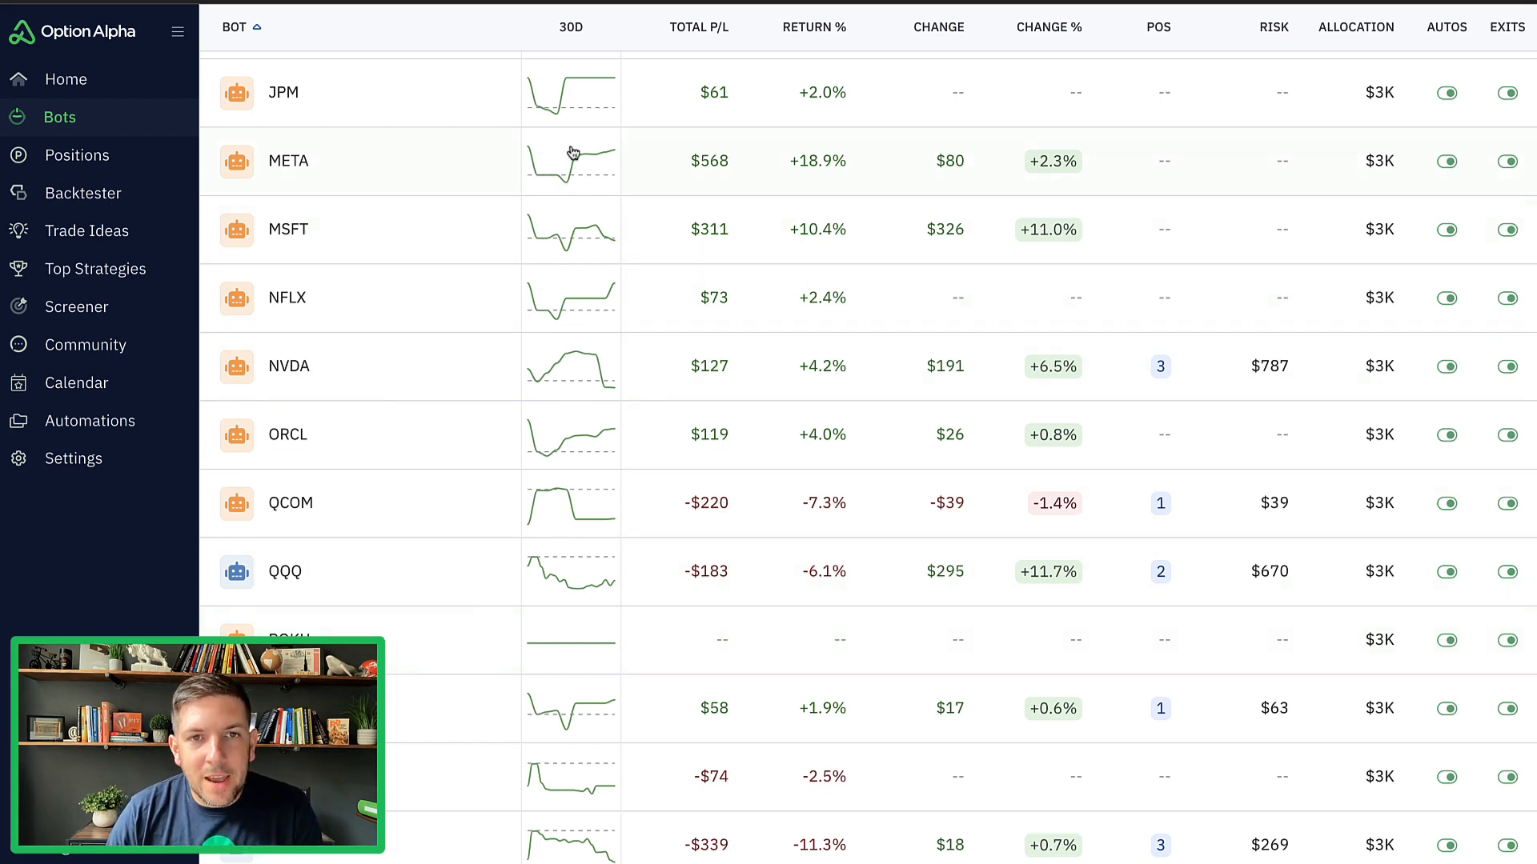
{"action": "mouse_move", "coordinate": [661, 394]}
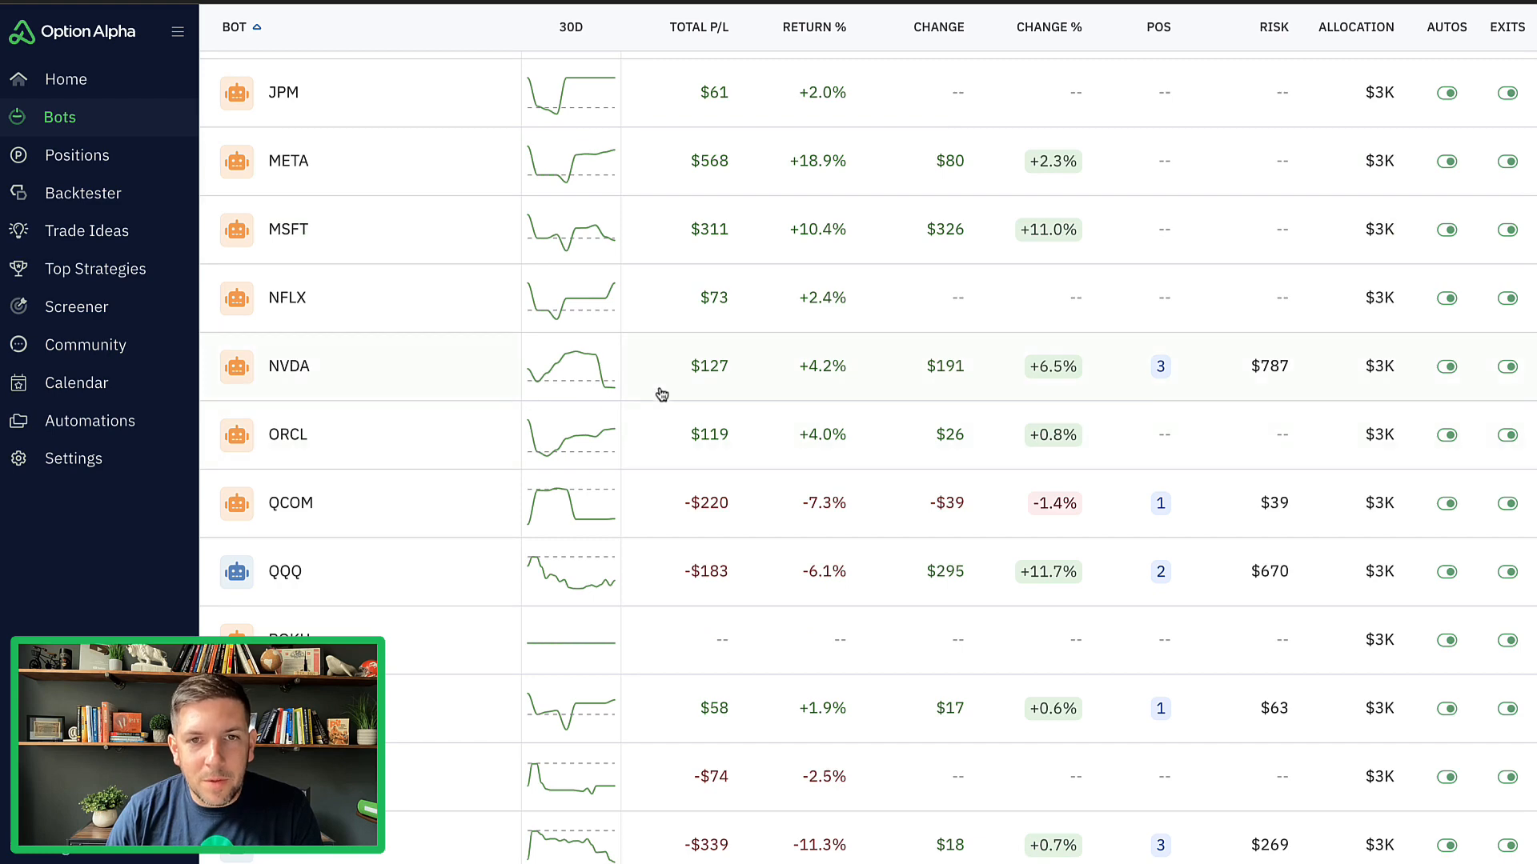
{"action": "scroll", "scroll_direction": "down", "scroll_amount": 3}
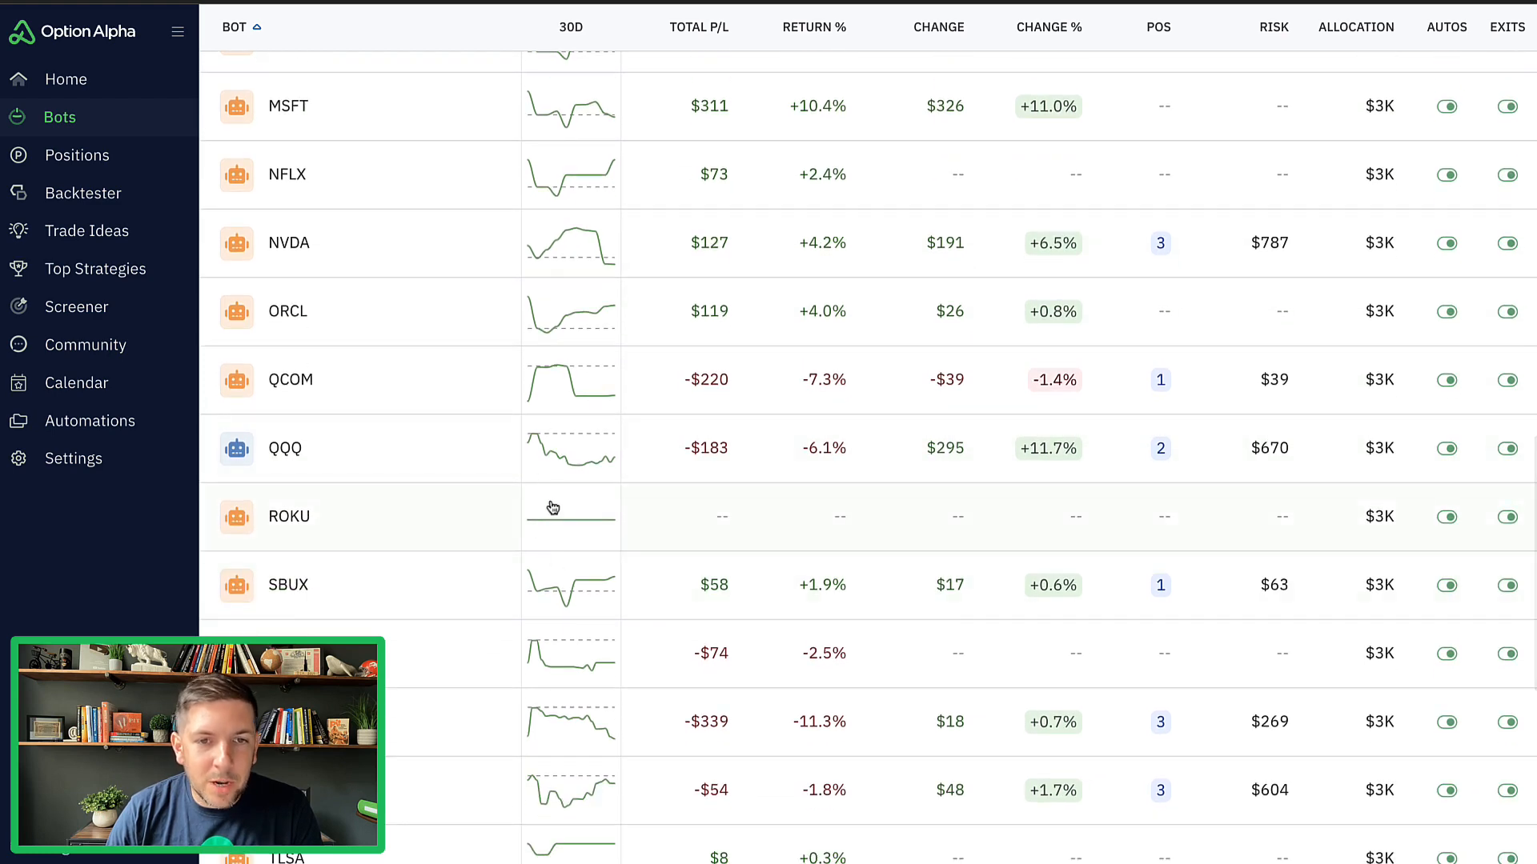
{"action": "scroll", "scroll_direction": "down", "scroll_amount": 3}
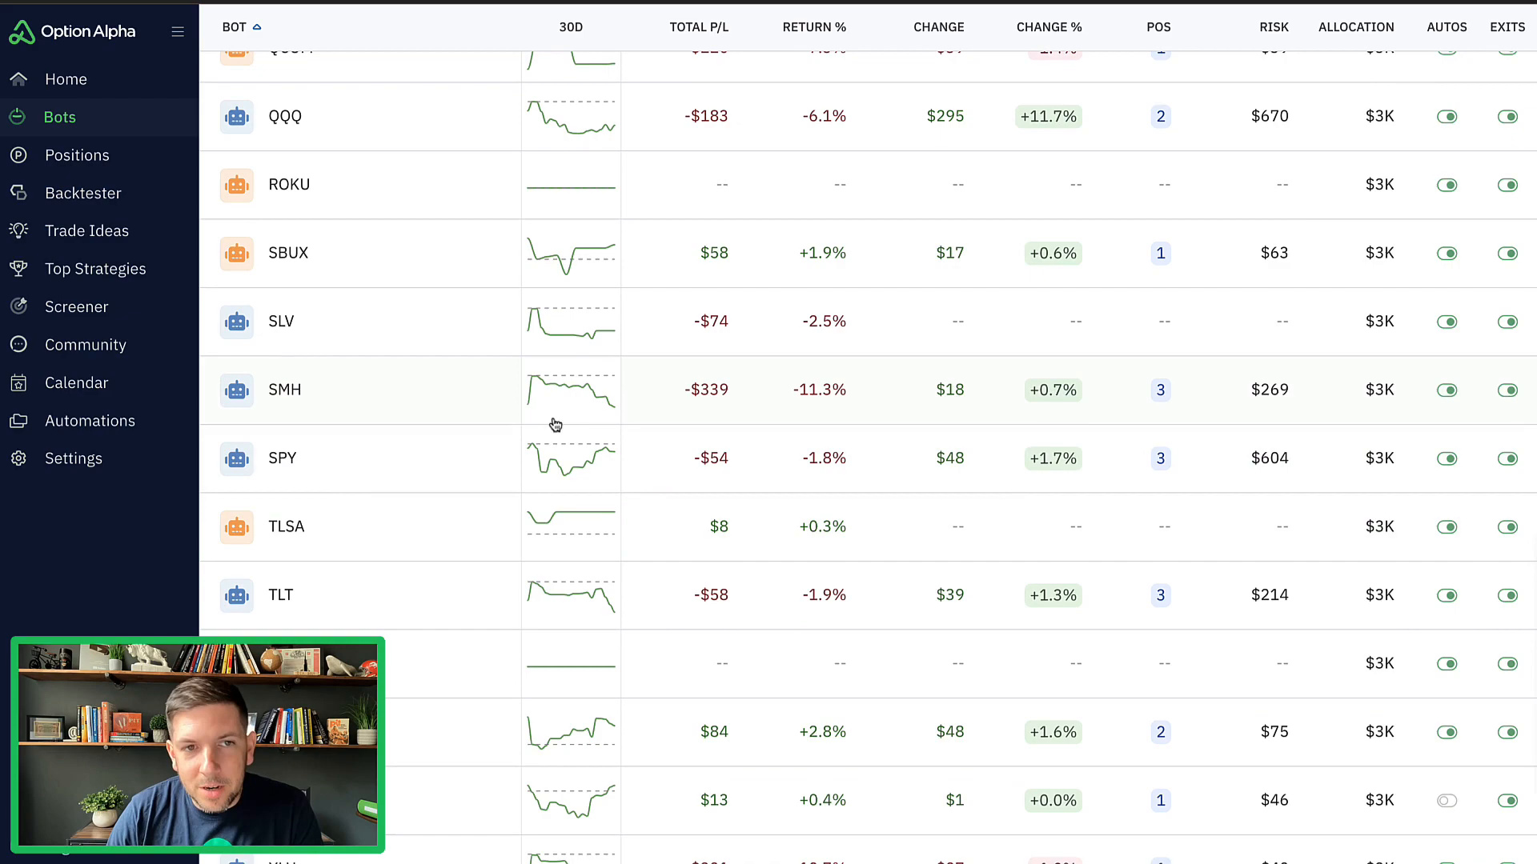
{"action": "scroll", "scroll_direction": "down", "scroll_amount": 3}
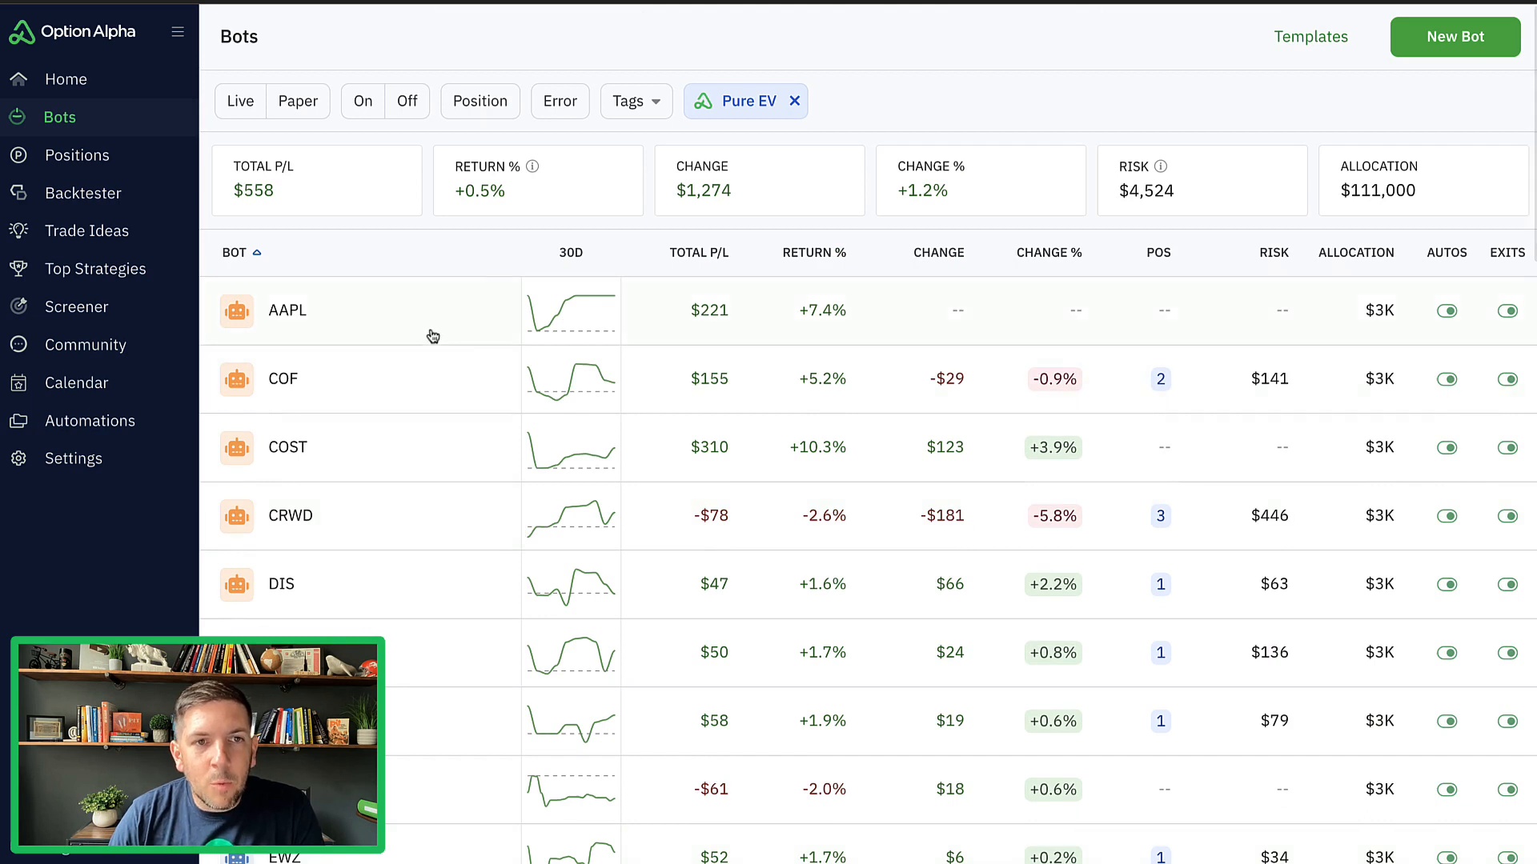
{"action": "left_click", "coordinate": [287, 310]}
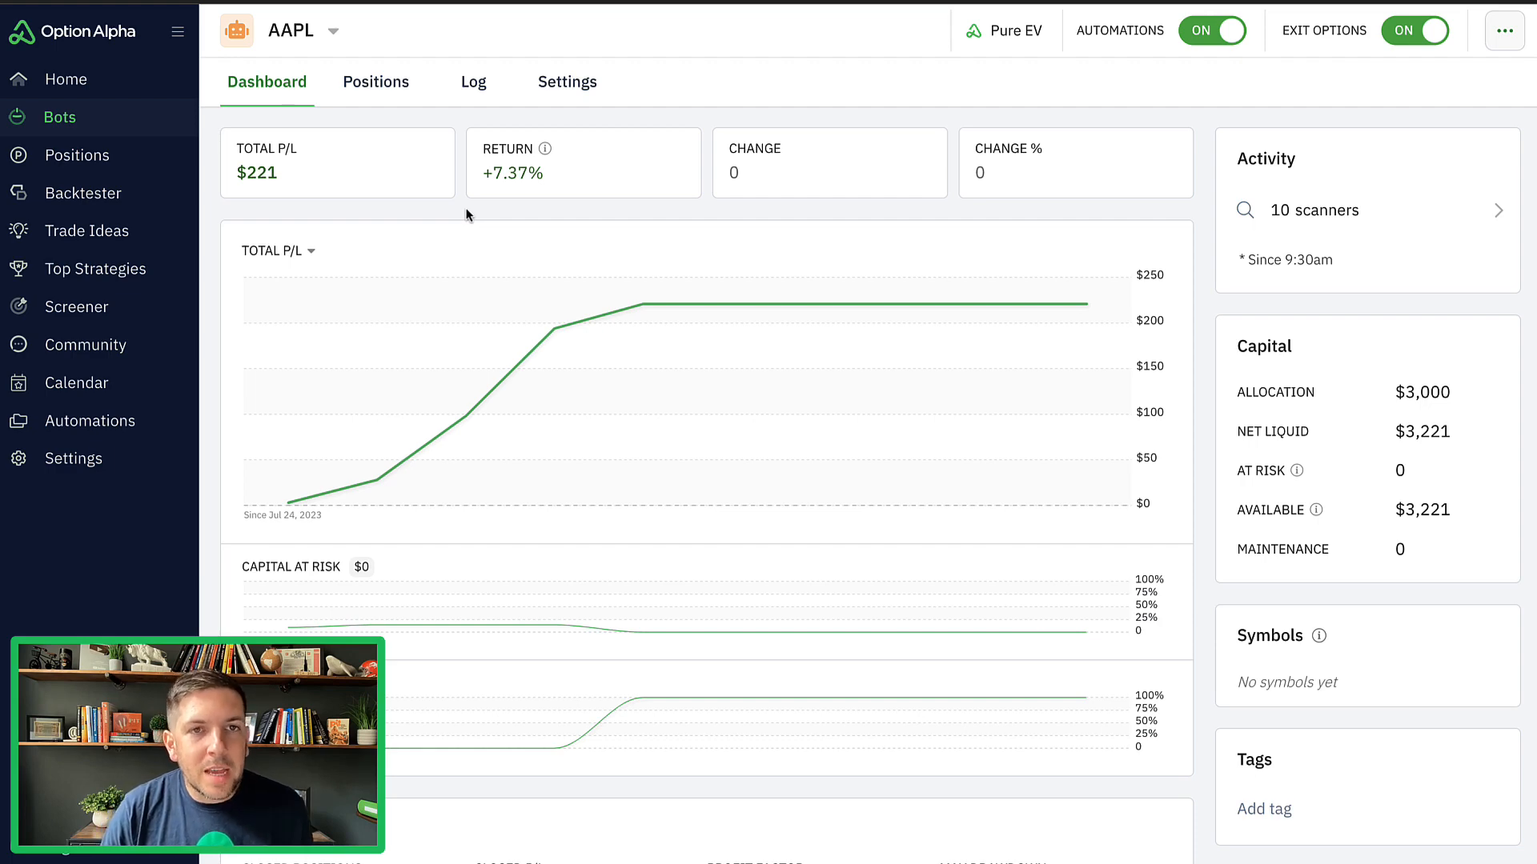
{"action": "mouse_move", "coordinate": [726, 304]}
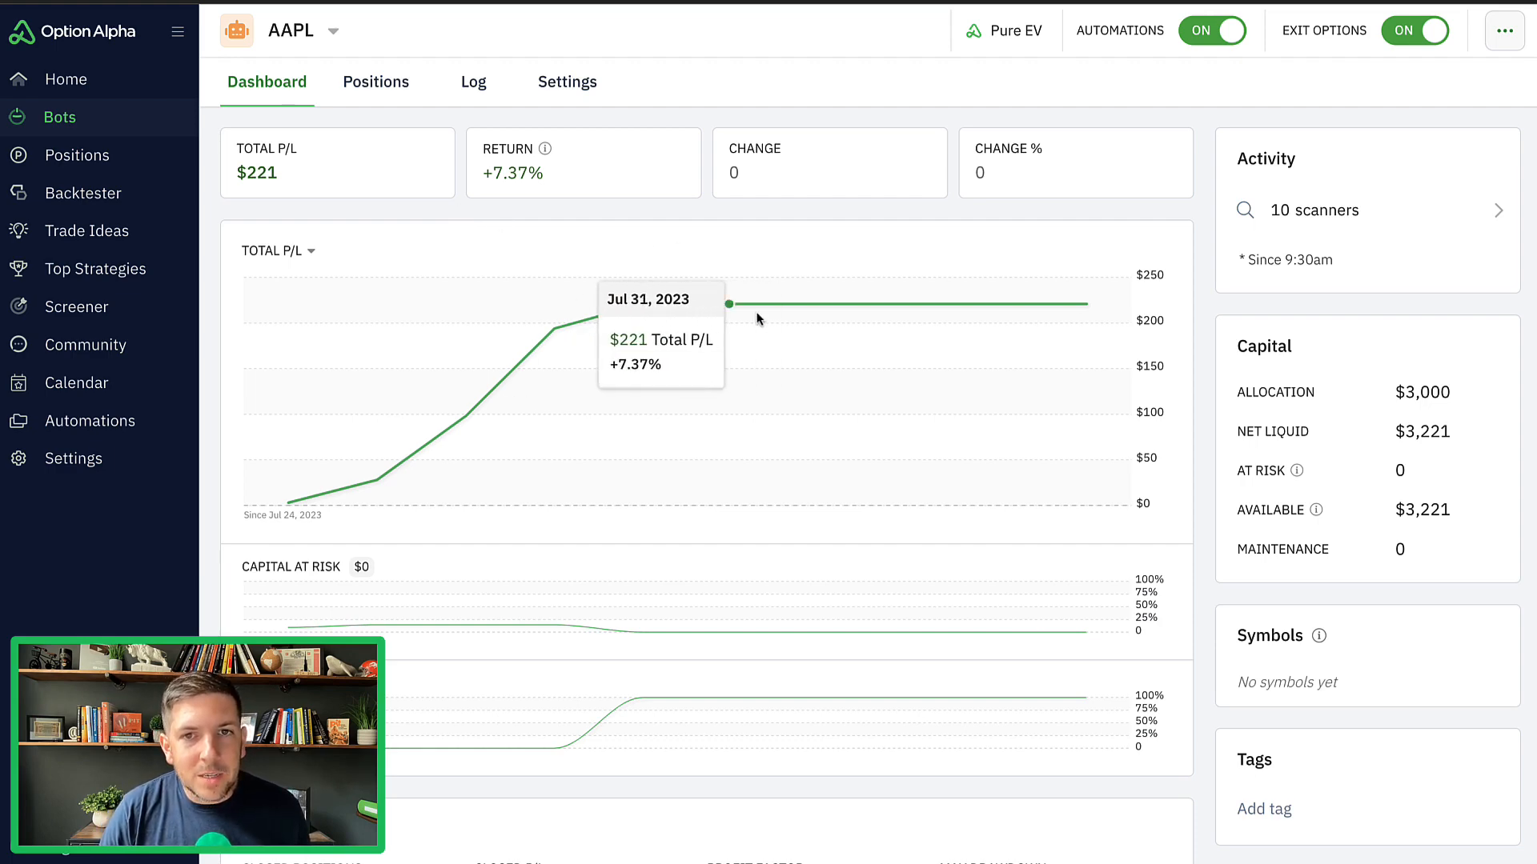
{"action": "mouse_move", "coordinate": [1106, 309]}
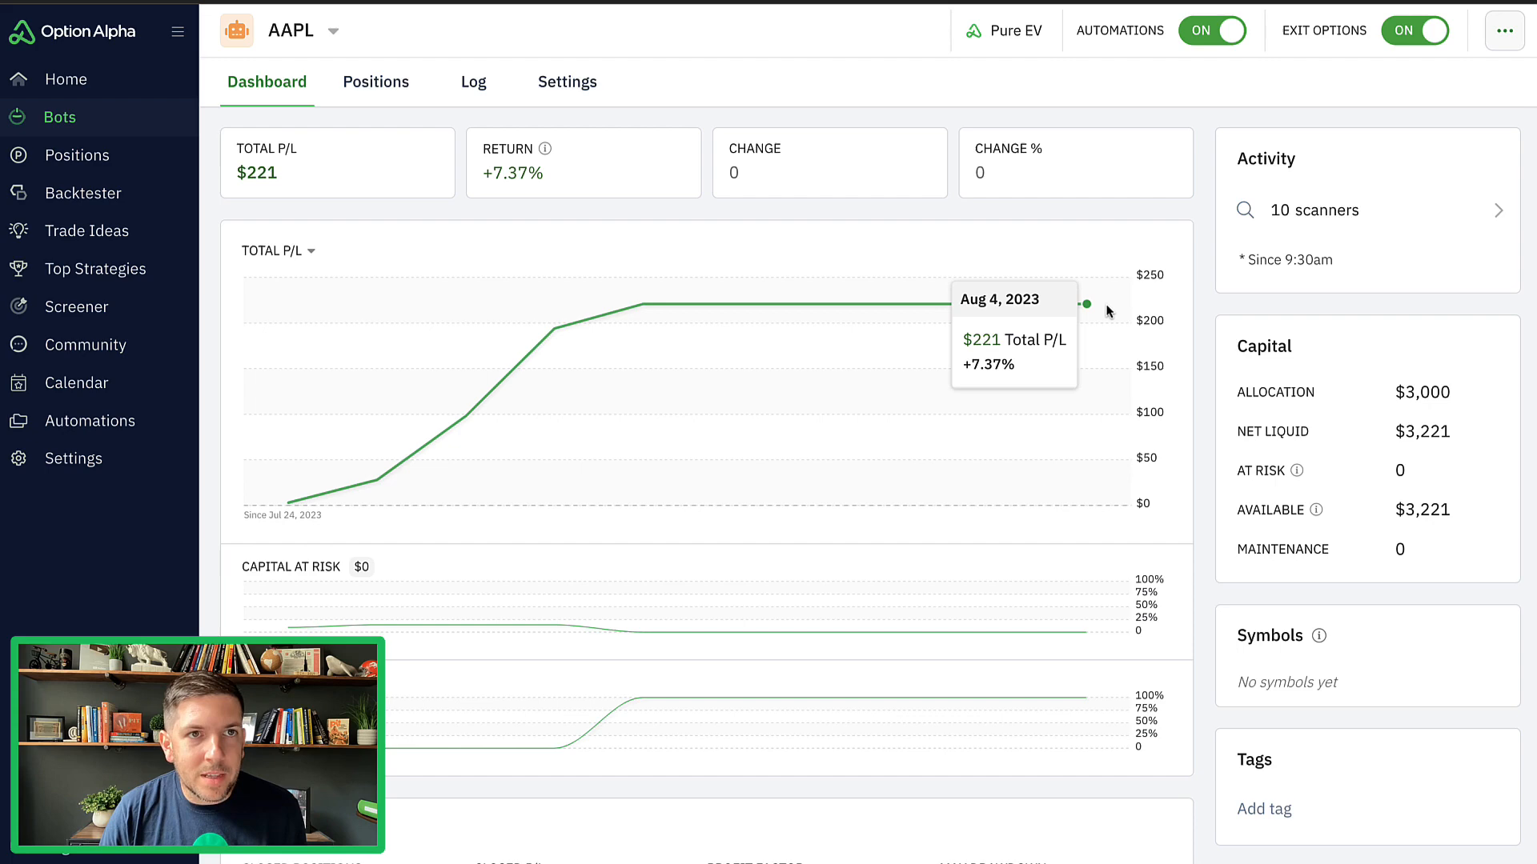
Show the AAPL bot's Settings with the Pure EV Scanner Experiment automation.
{"action": "left_click", "coordinate": [567, 82]}
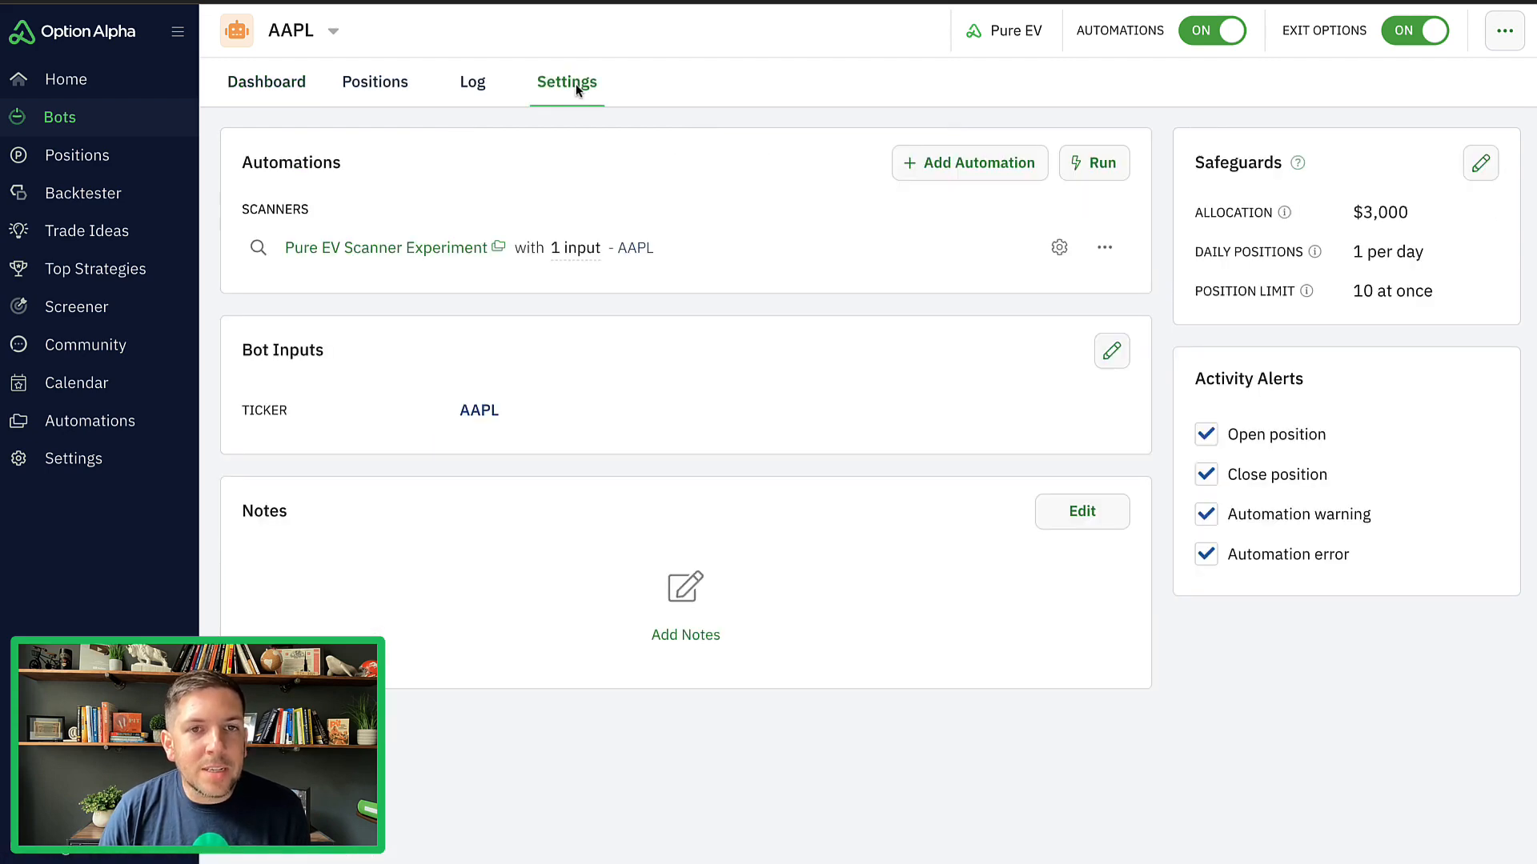
Review the Find Trade Idea position criteria, including 70% probability of profit, then close it.
{"action": "left_click", "coordinate": [385, 247]}
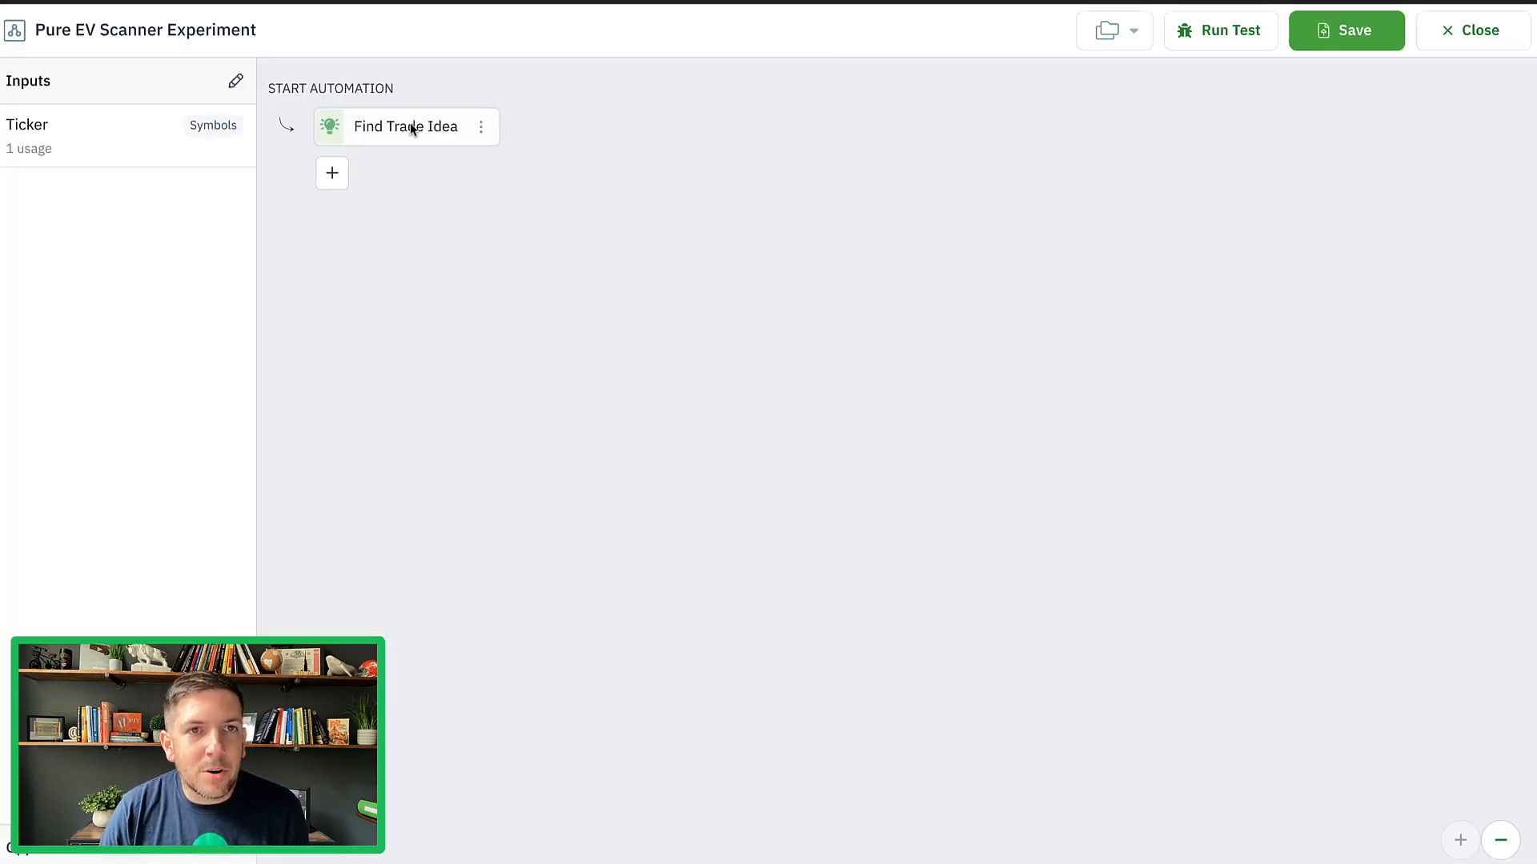
{"action": "left_click", "coordinate": [405, 125]}
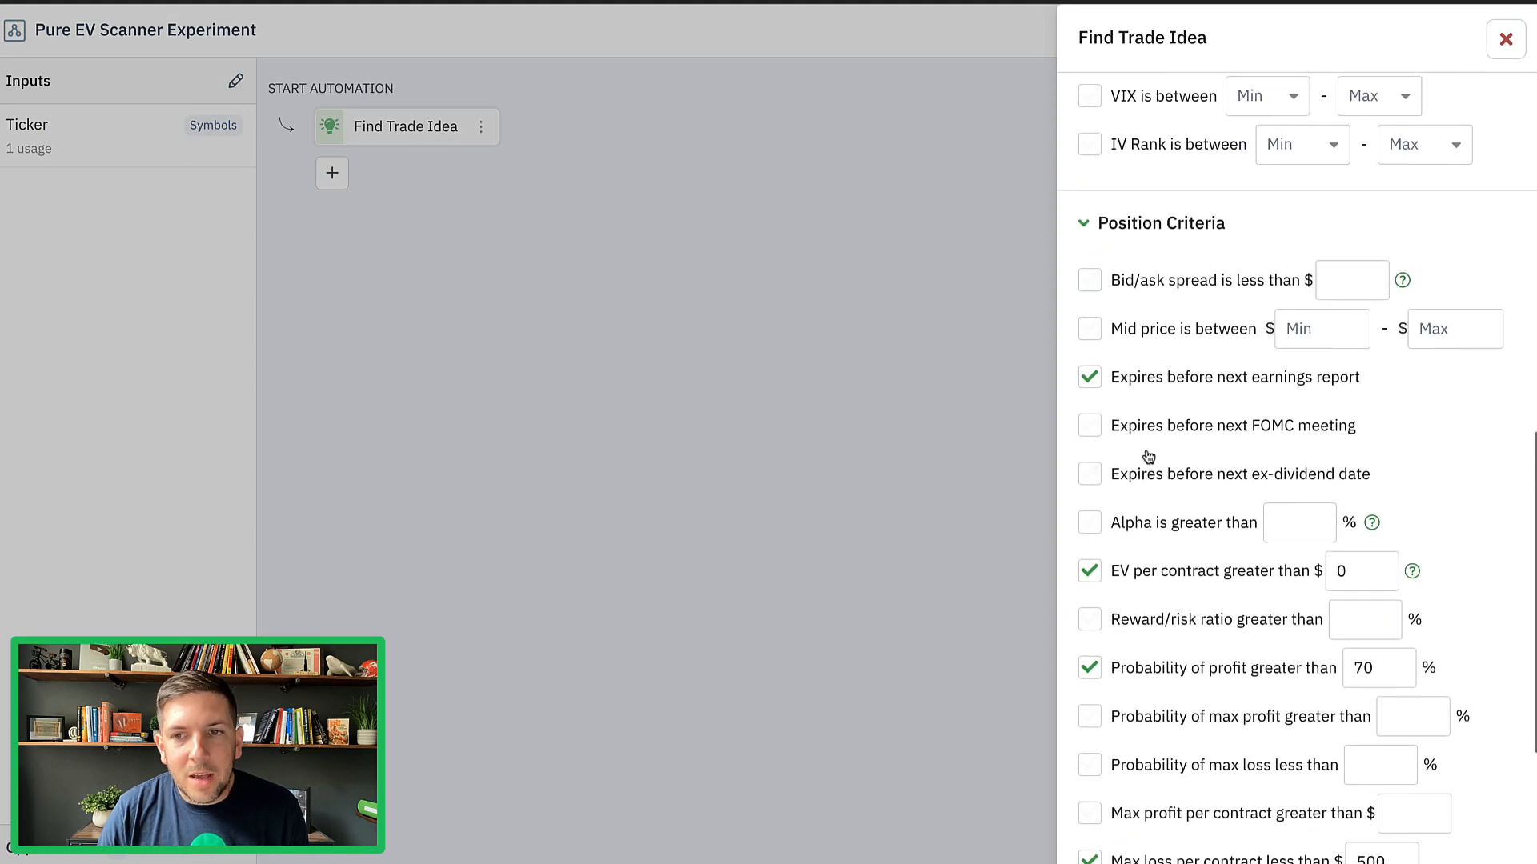
{"action": "scroll", "scroll_direction": "down", "scroll_amount": 3}
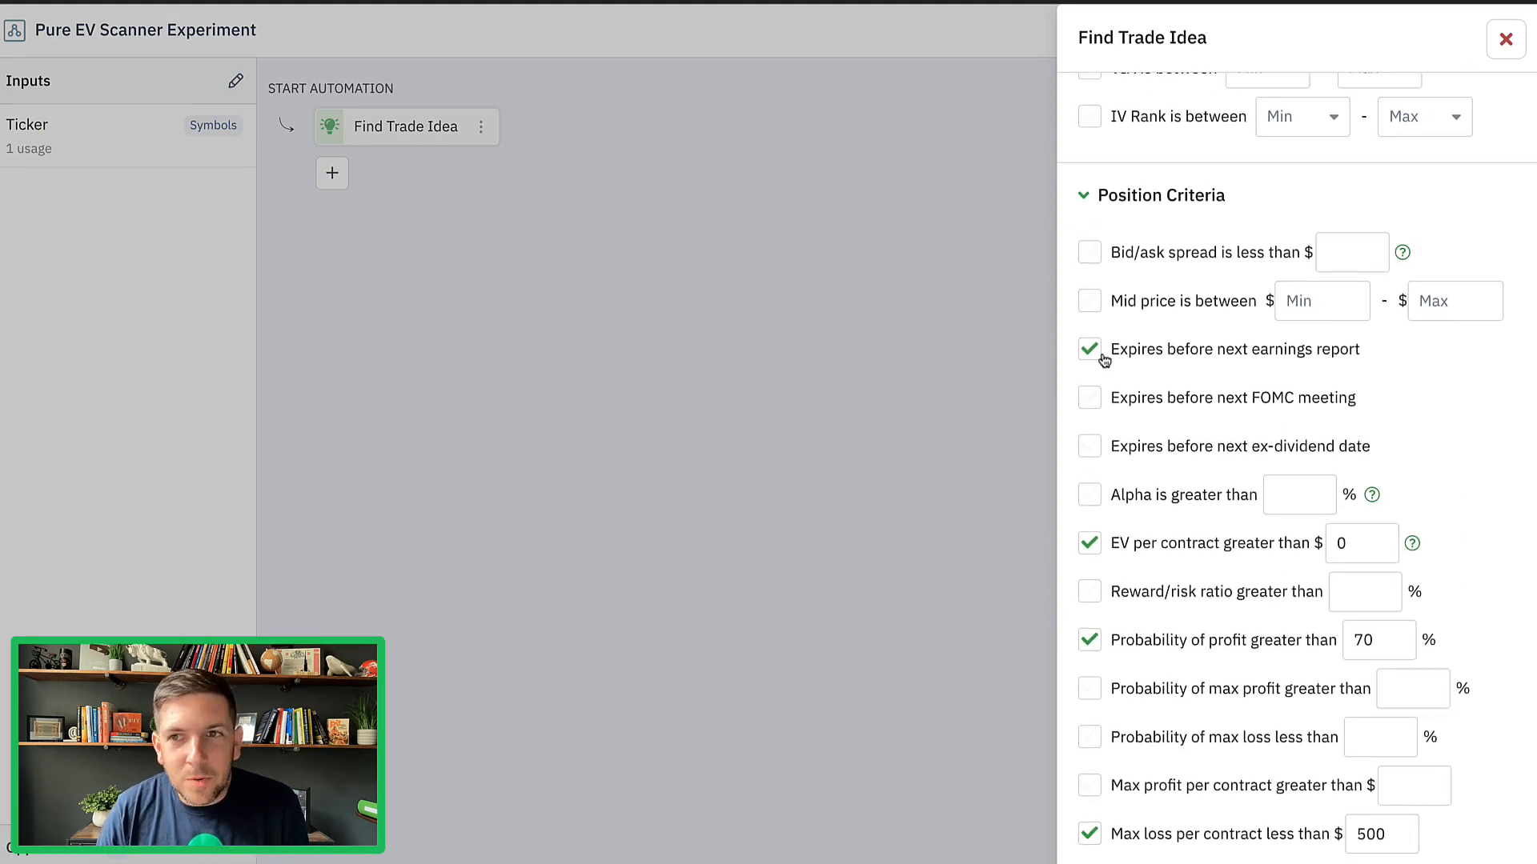
{"action": "left_click", "coordinate": [1506, 38]}
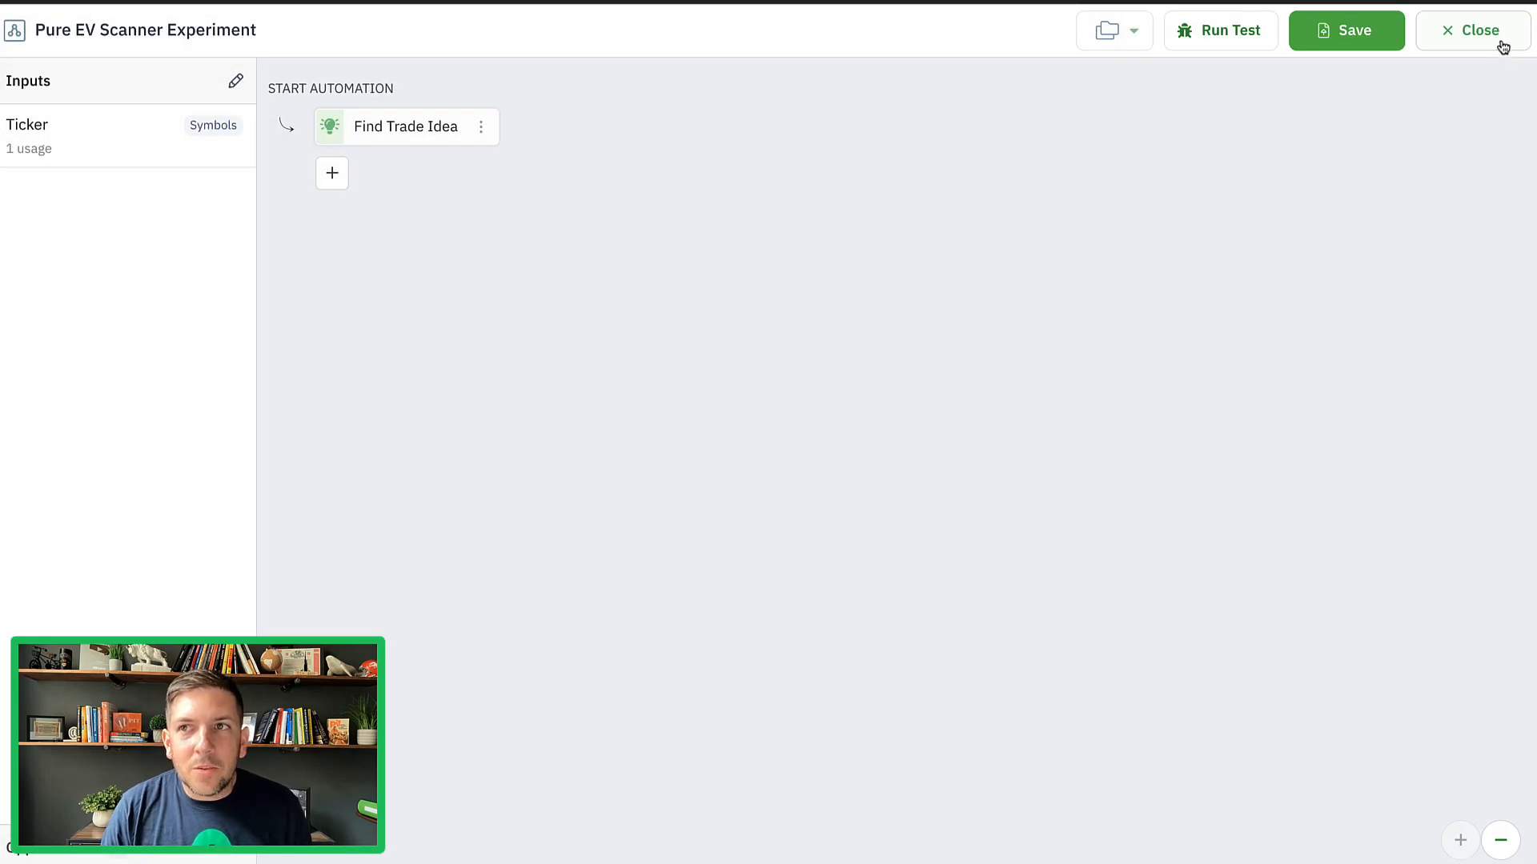
Close the automation editor, check the AAPL dashboard, and go back to the Bots page.
{"action": "left_click", "coordinate": [1475, 29]}
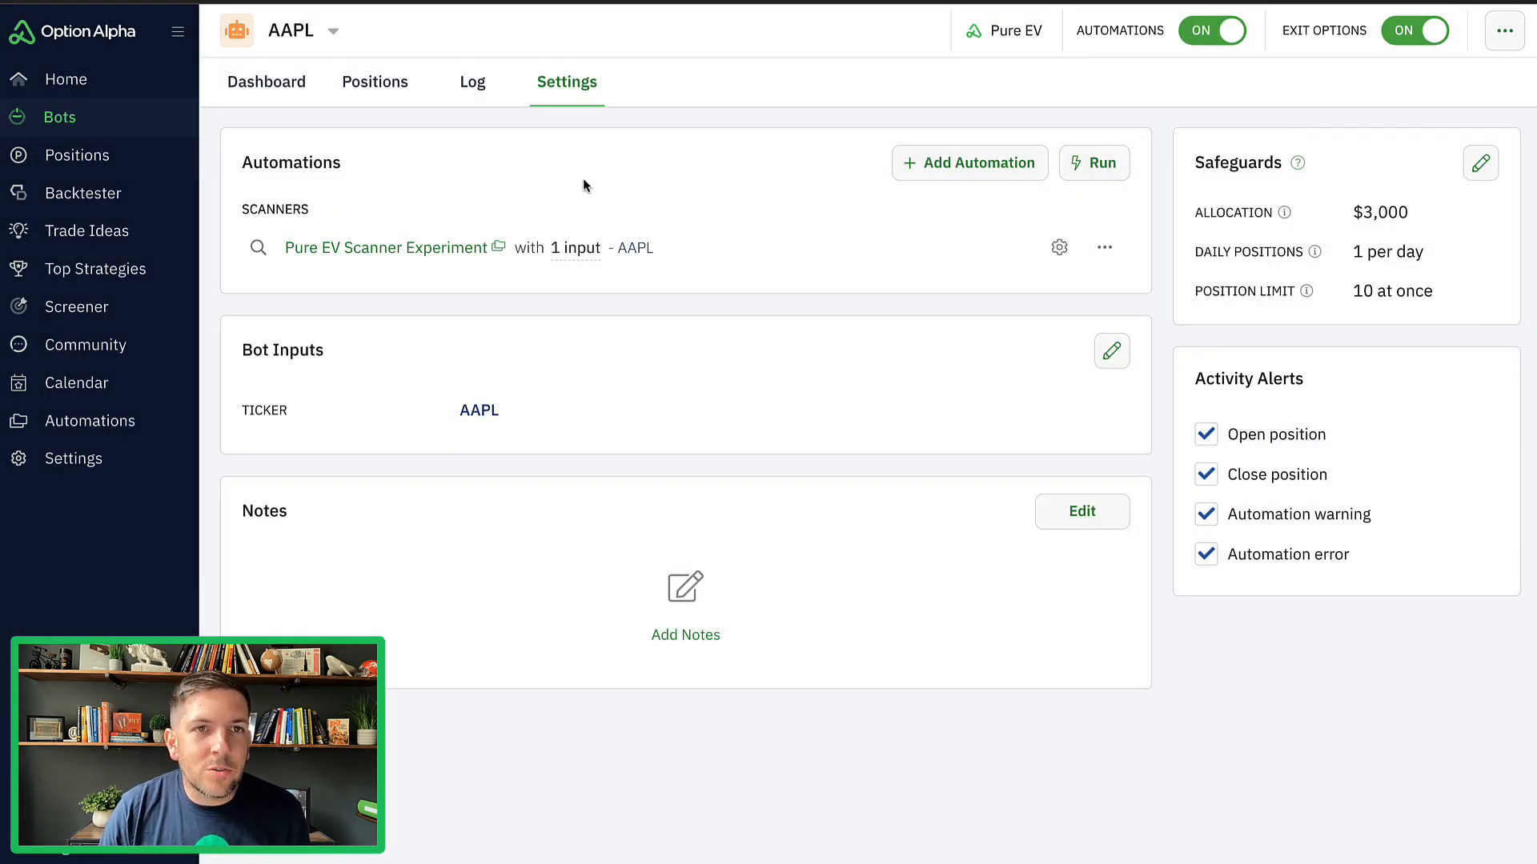
{"action": "left_click", "coordinate": [265, 82]}
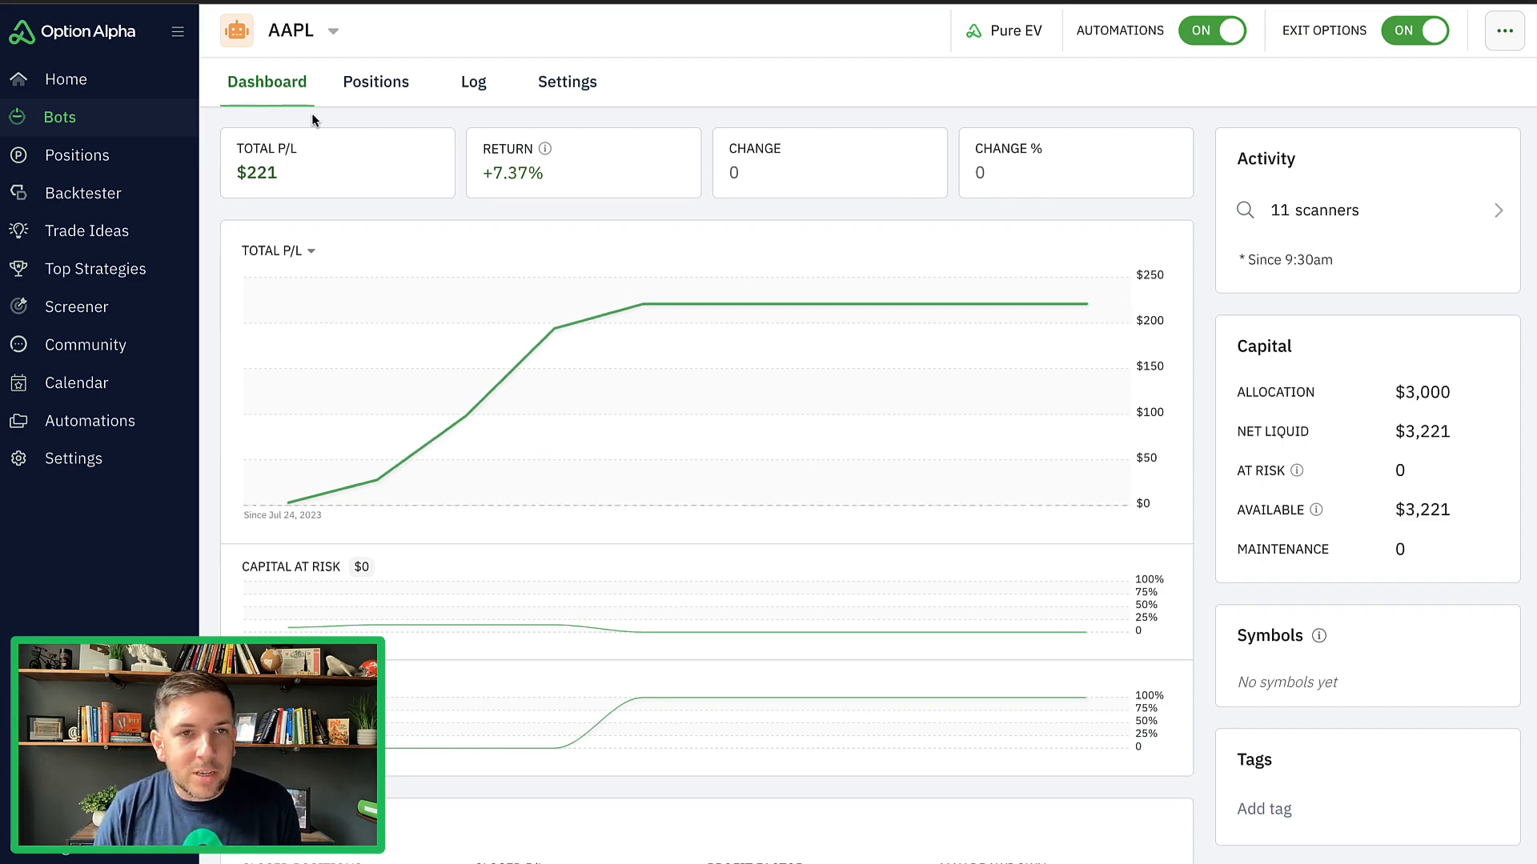
{"action": "mouse_move", "coordinate": [377, 477]}
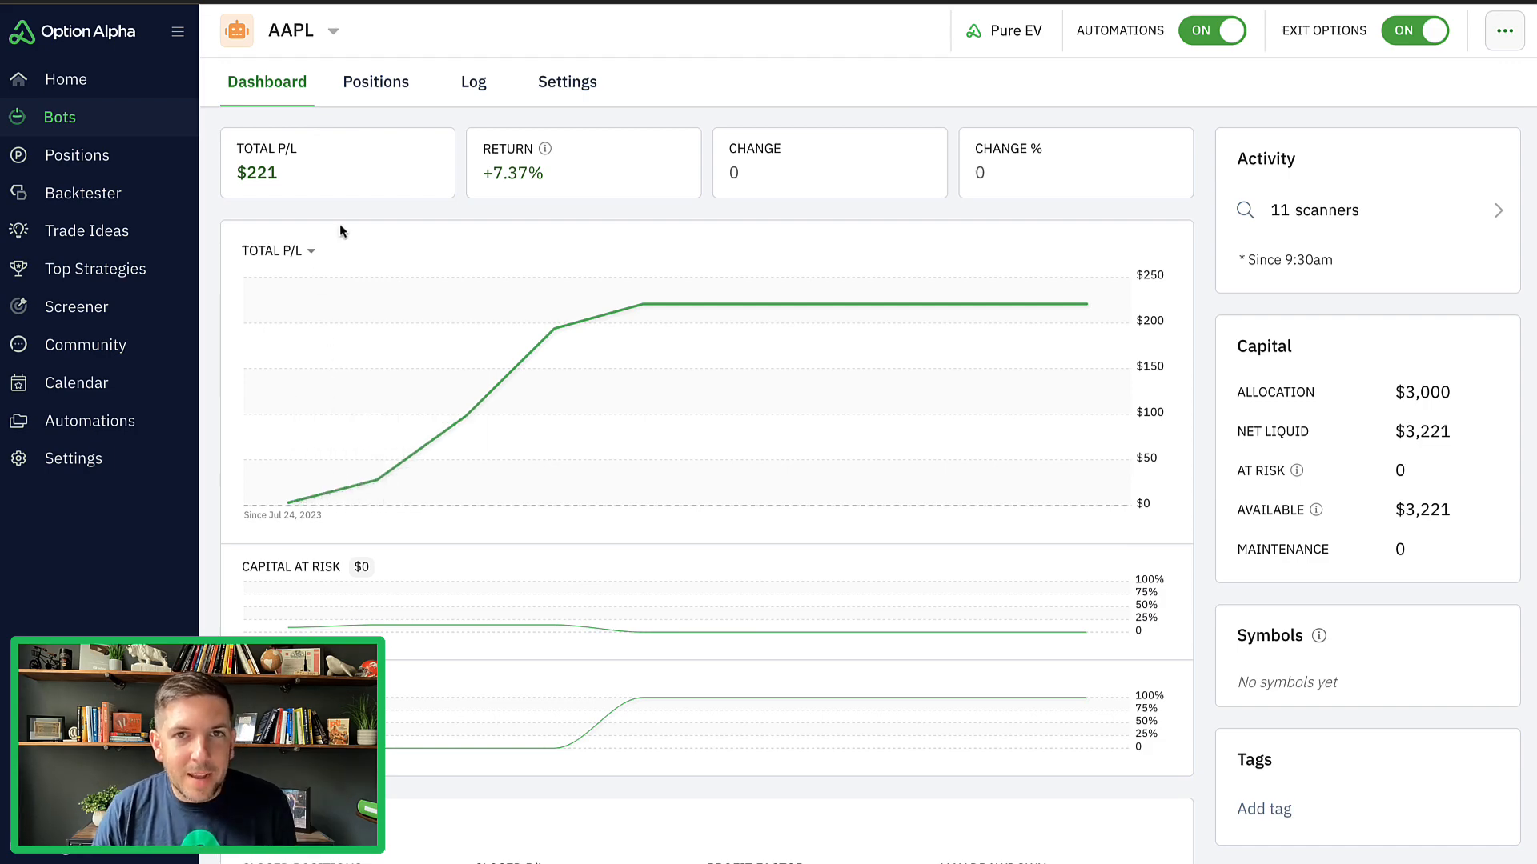
{"action": "mouse_move", "coordinate": [180, 125]}
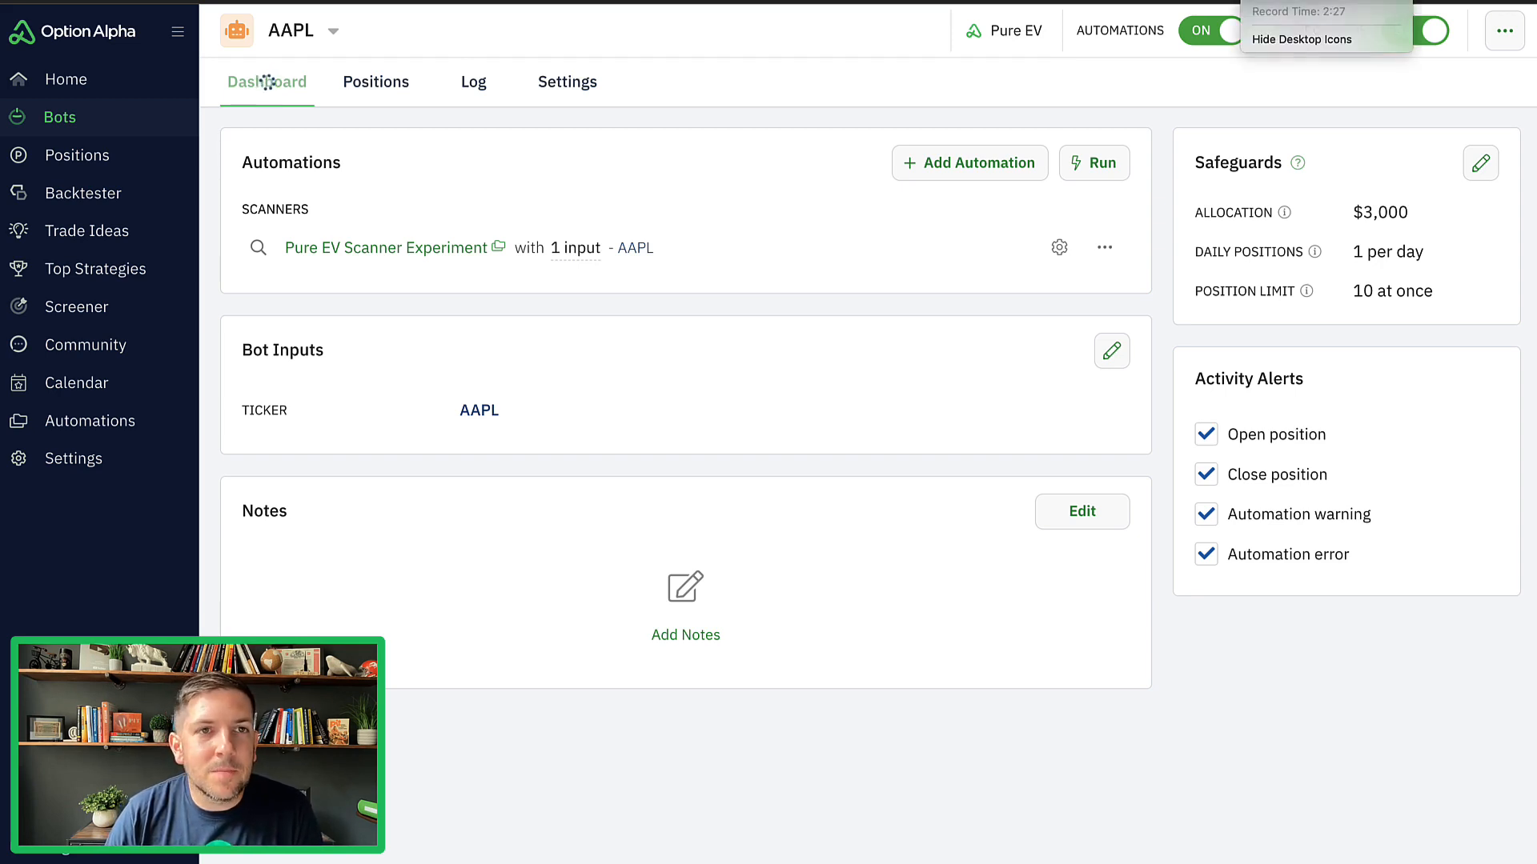
{"action": "left_click", "coordinate": [59, 117]}
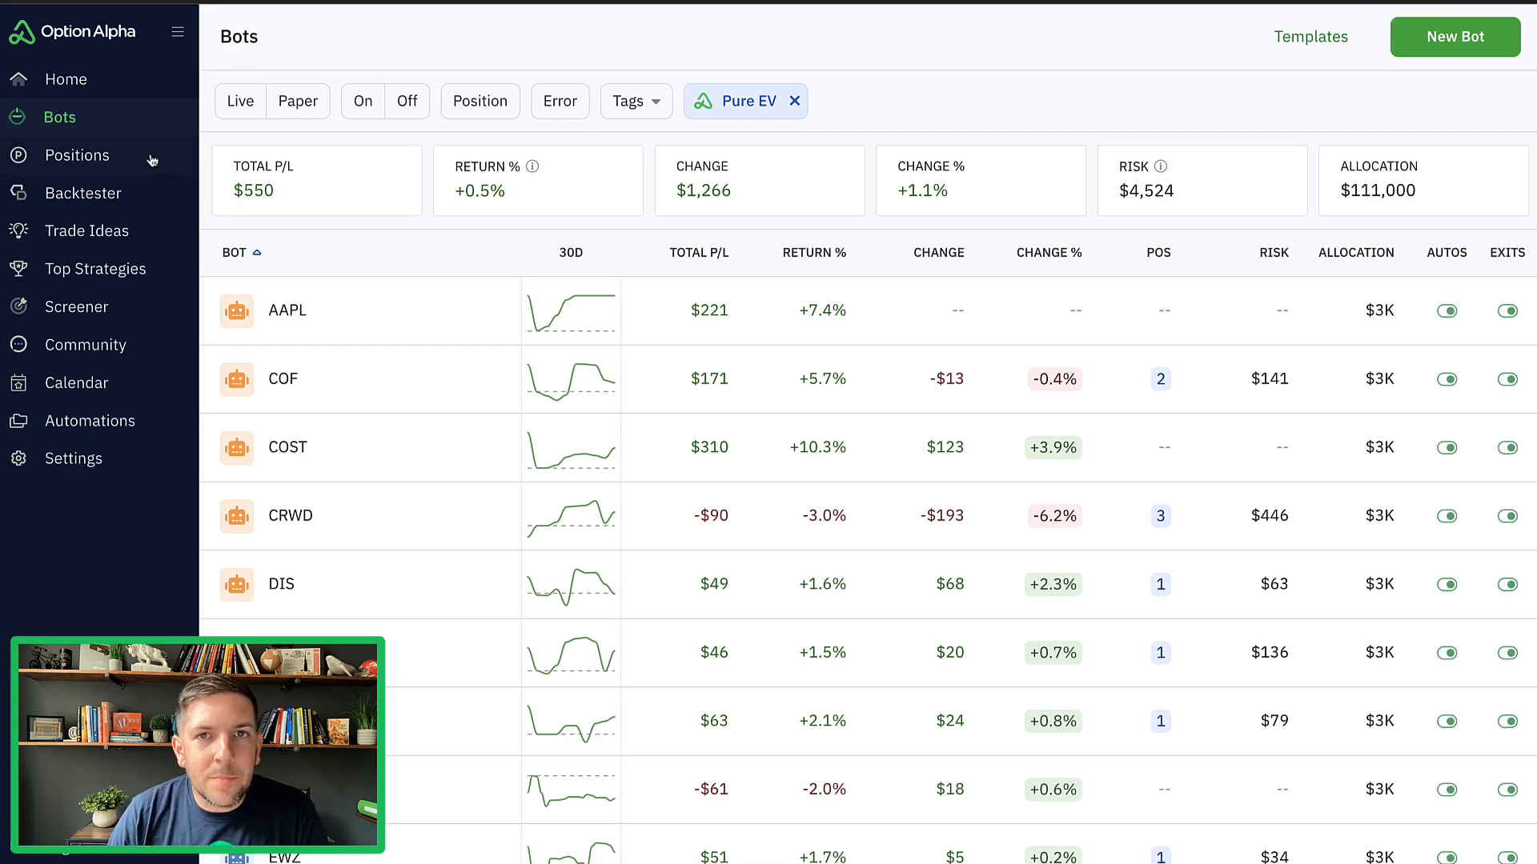
Show the Analyze view for Pure EV positions: $1,401 closed P/L, 168 positions, 73.2% win rate.
{"action": "left_click", "coordinate": [75, 155]}
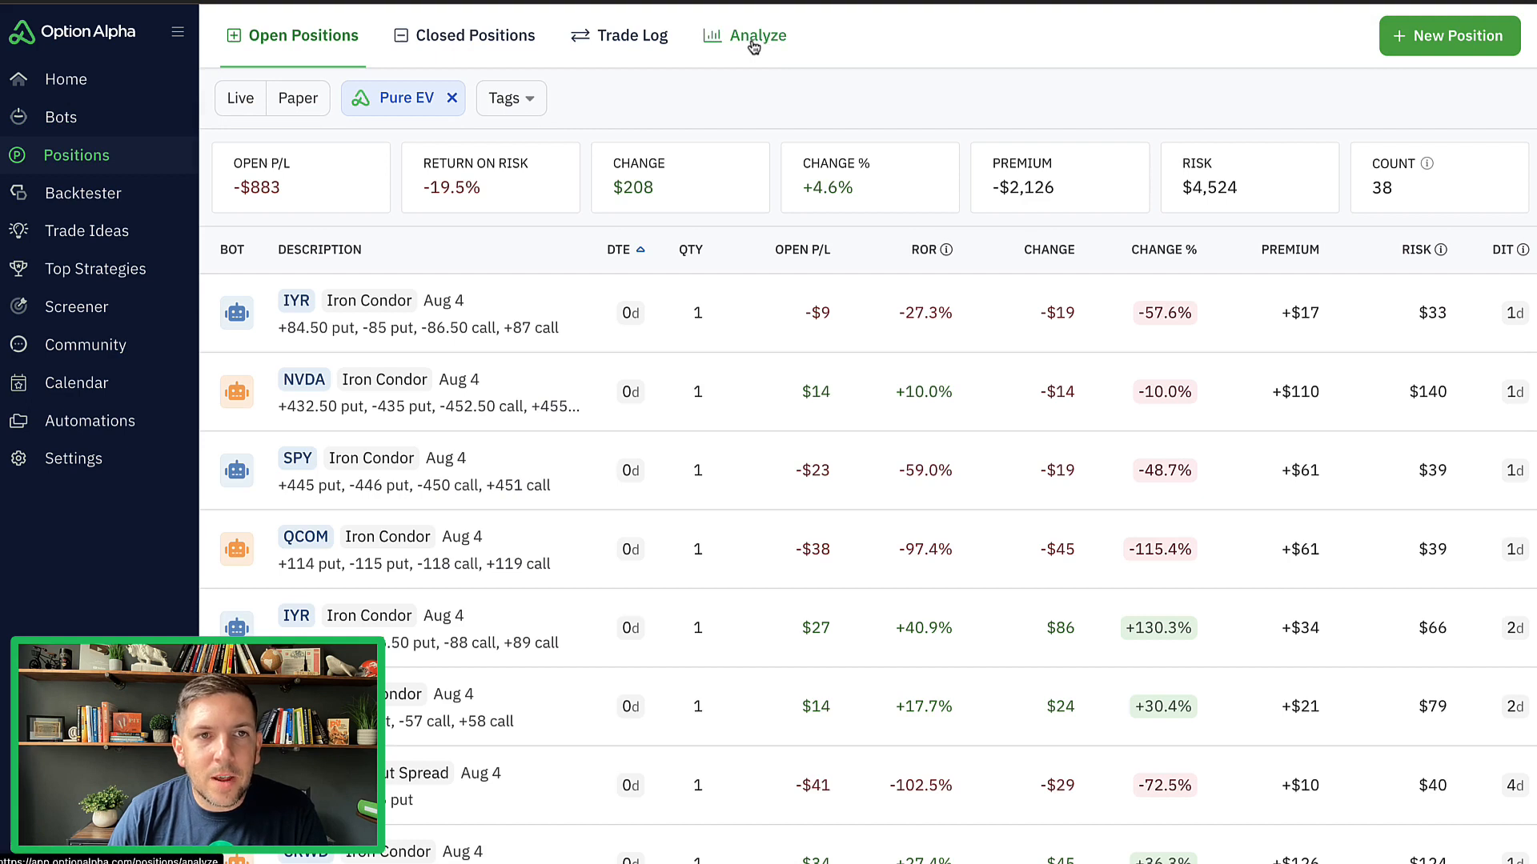
{"action": "left_click", "coordinate": [757, 35]}
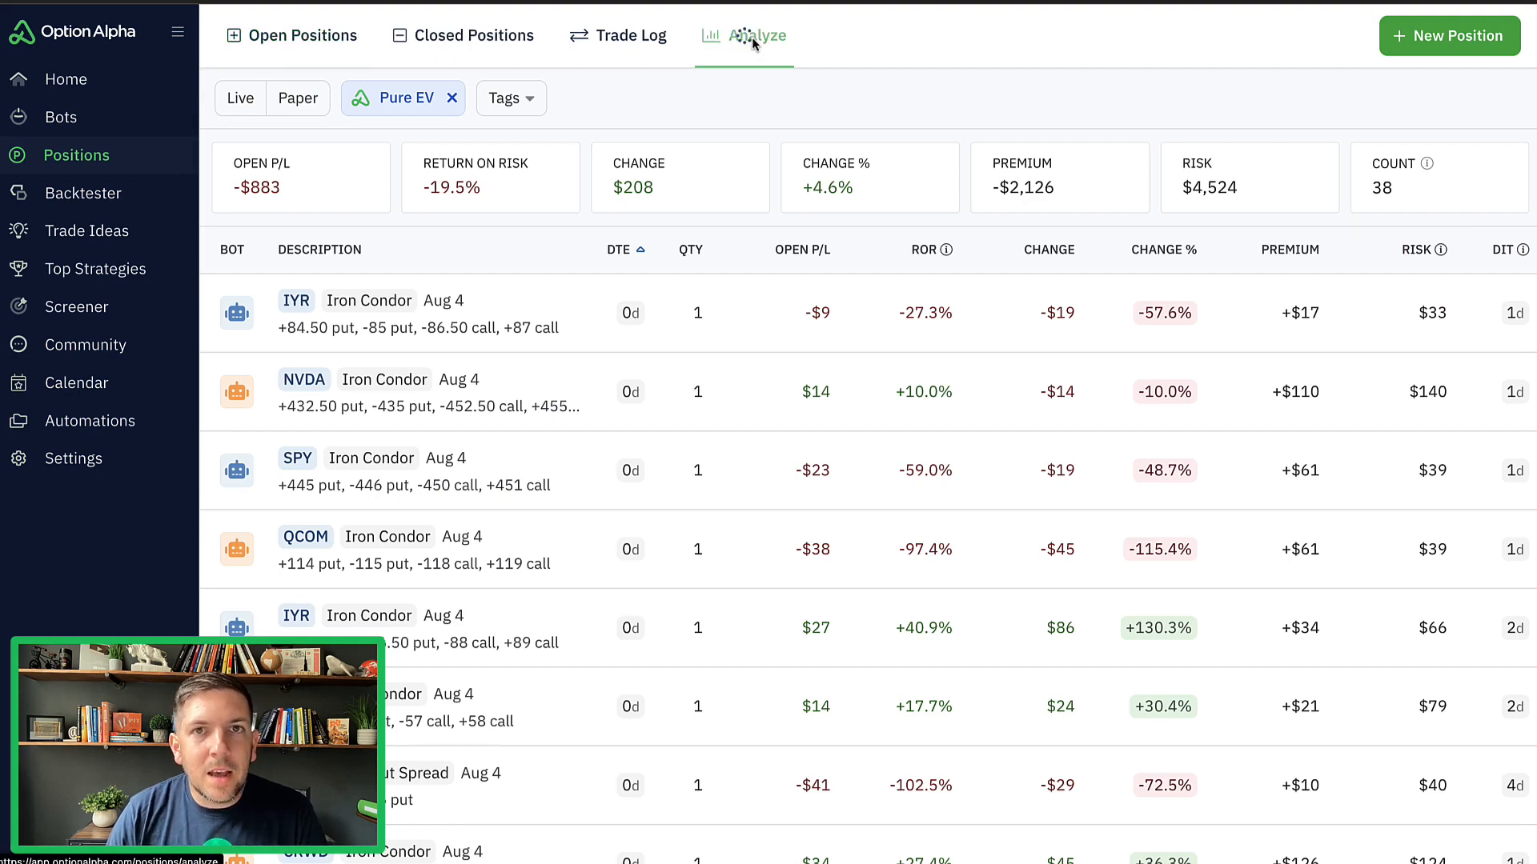
{"action": "left_click", "coordinate": [757, 37]}
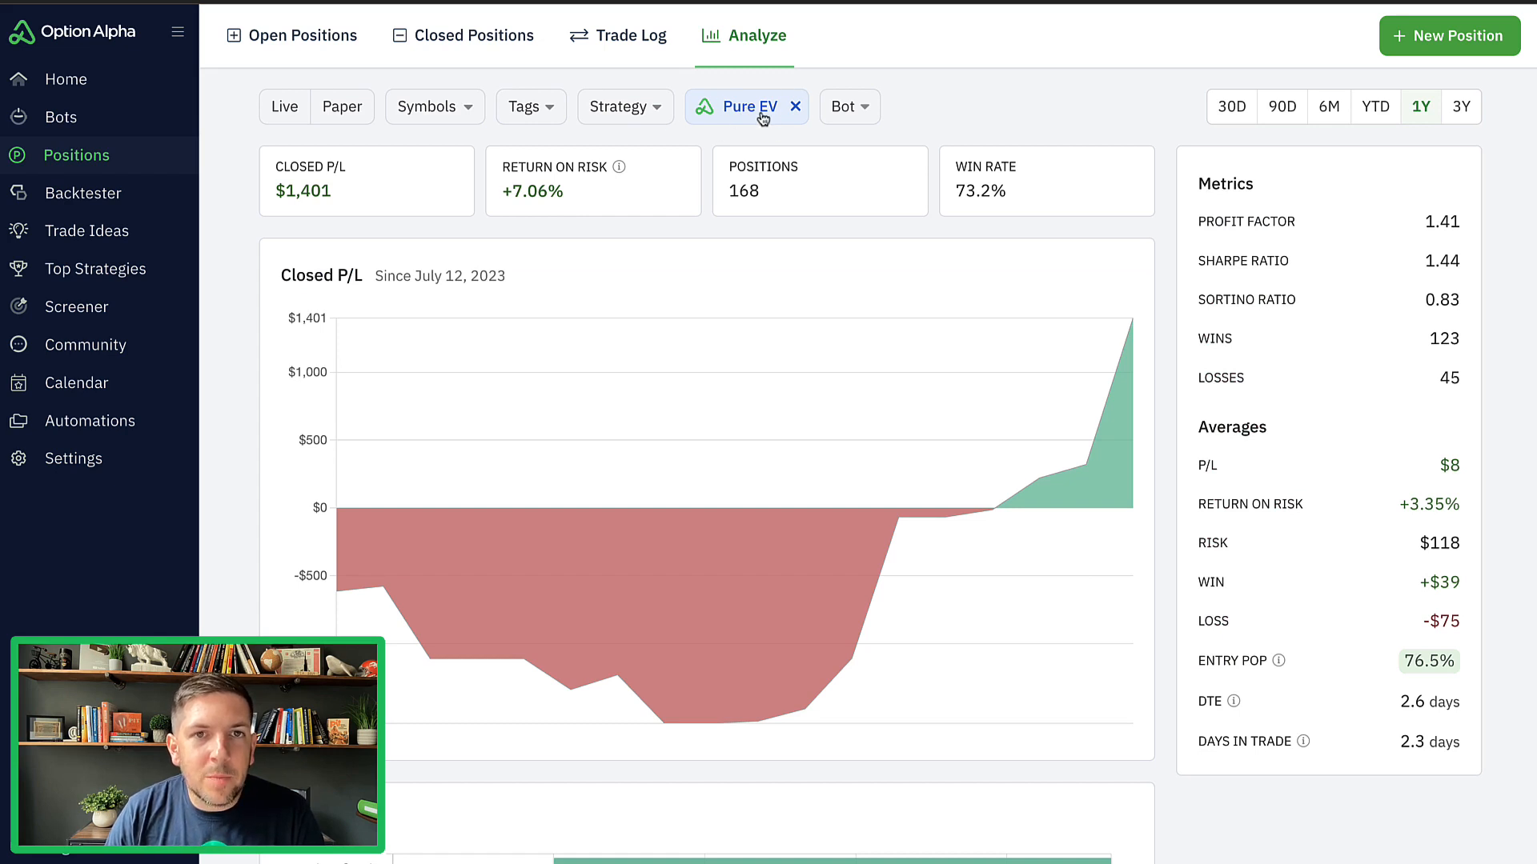
{"action": "mouse_move", "coordinate": [250, 255]}
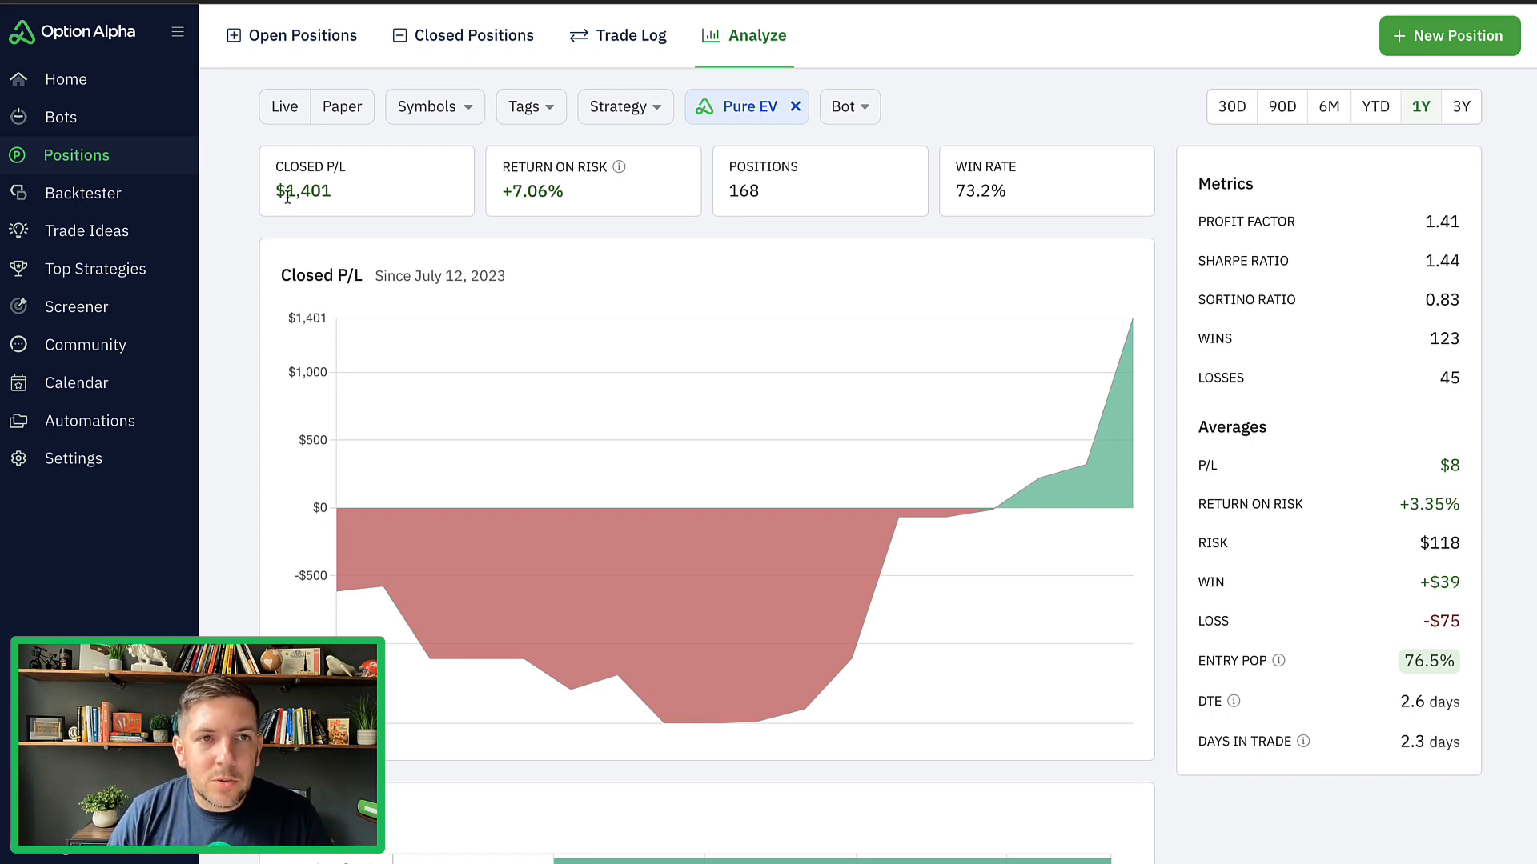
{"action": "mouse_move", "coordinate": [248, 226]}
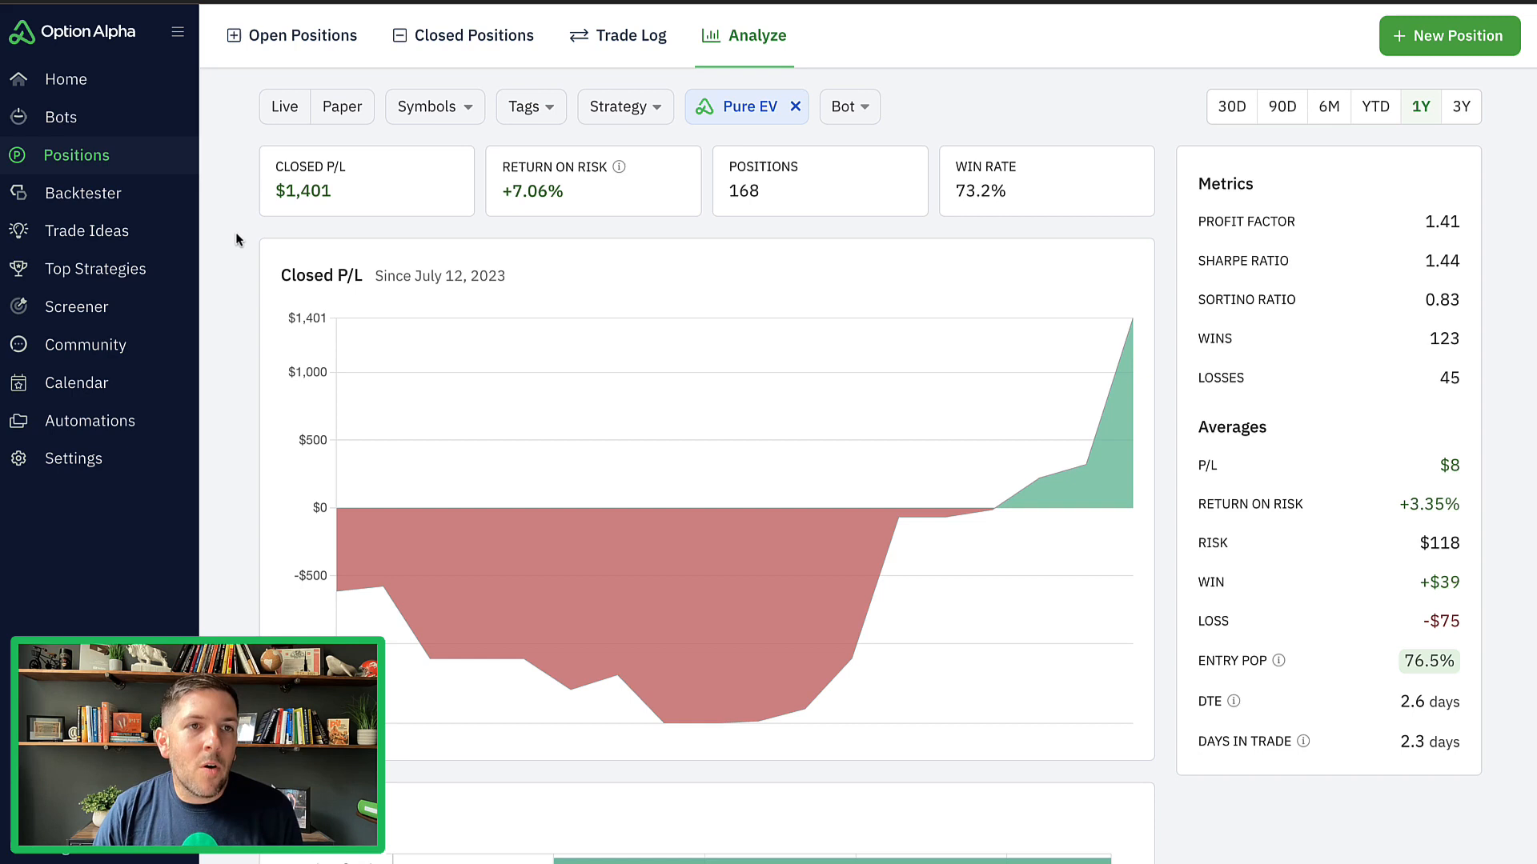
{"action": "left_click", "coordinate": [291, 35]}
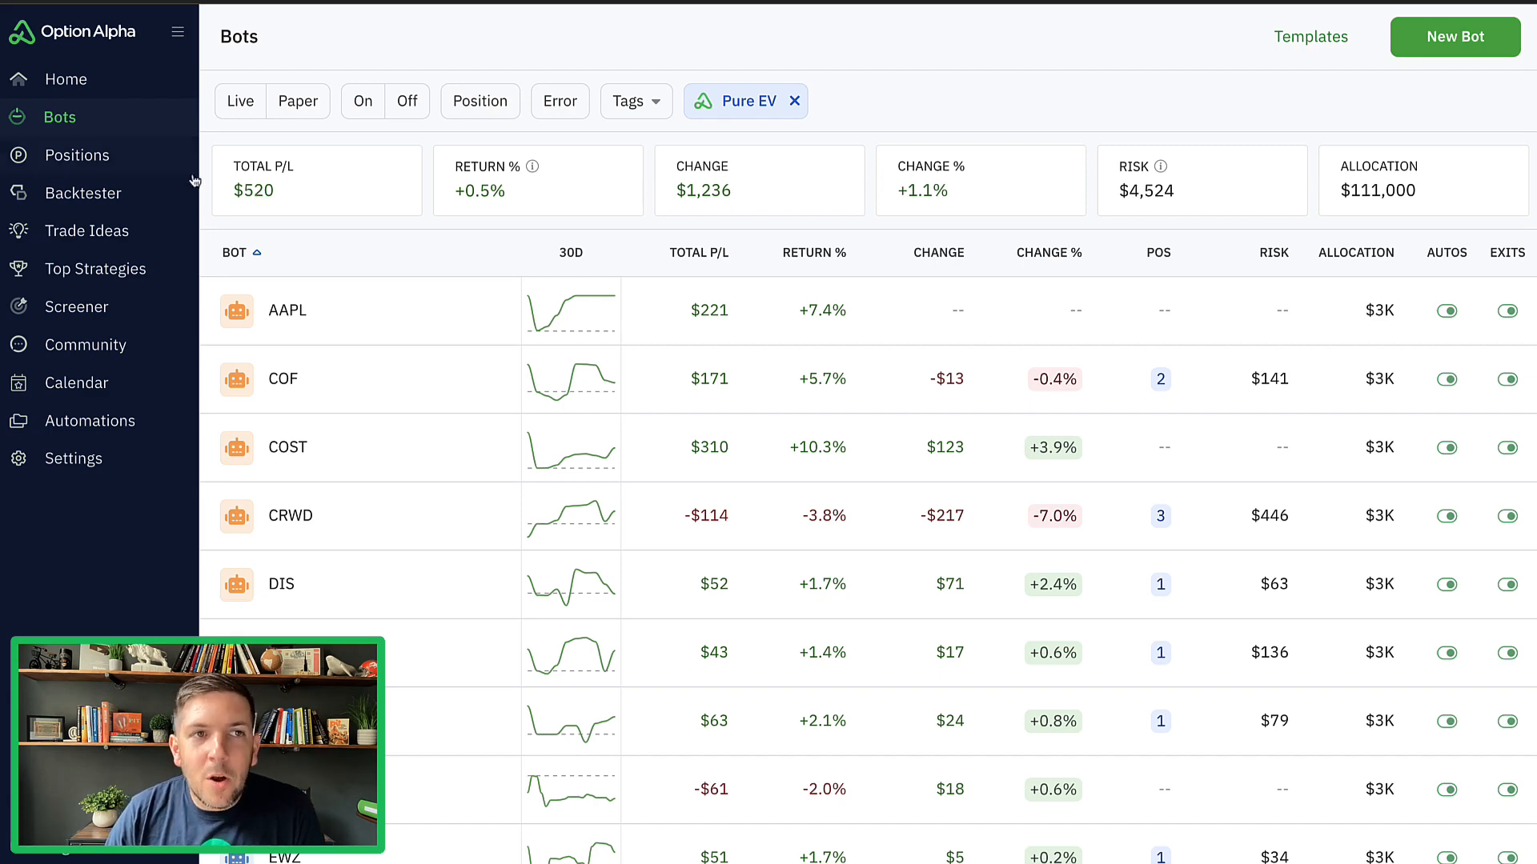
{"action": "left_click", "coordinate": [75, 156]}
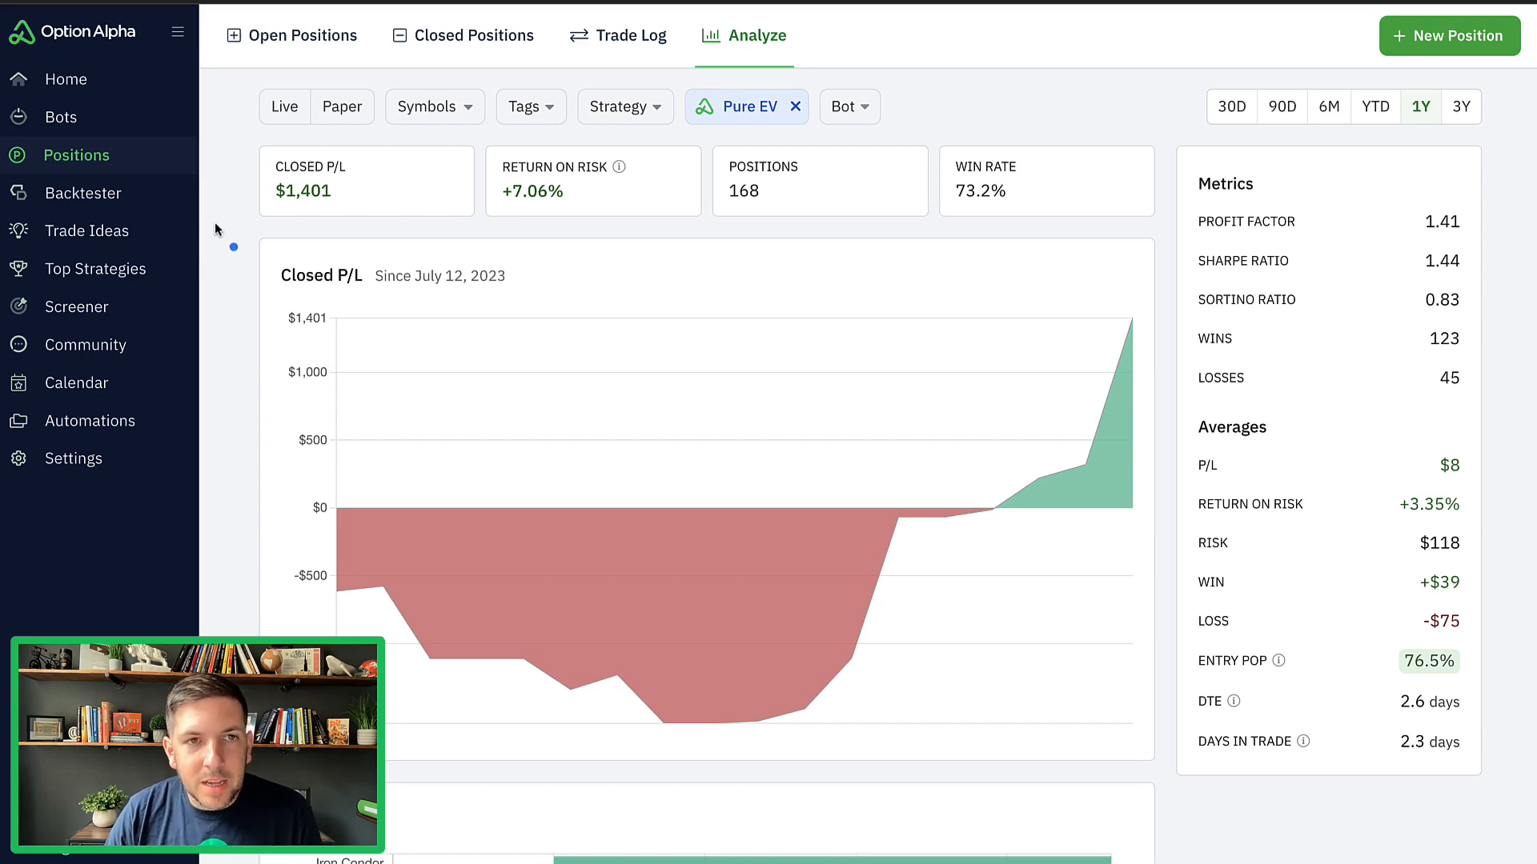
{"action": "mouse_move", "coordinate": [748, 227]}
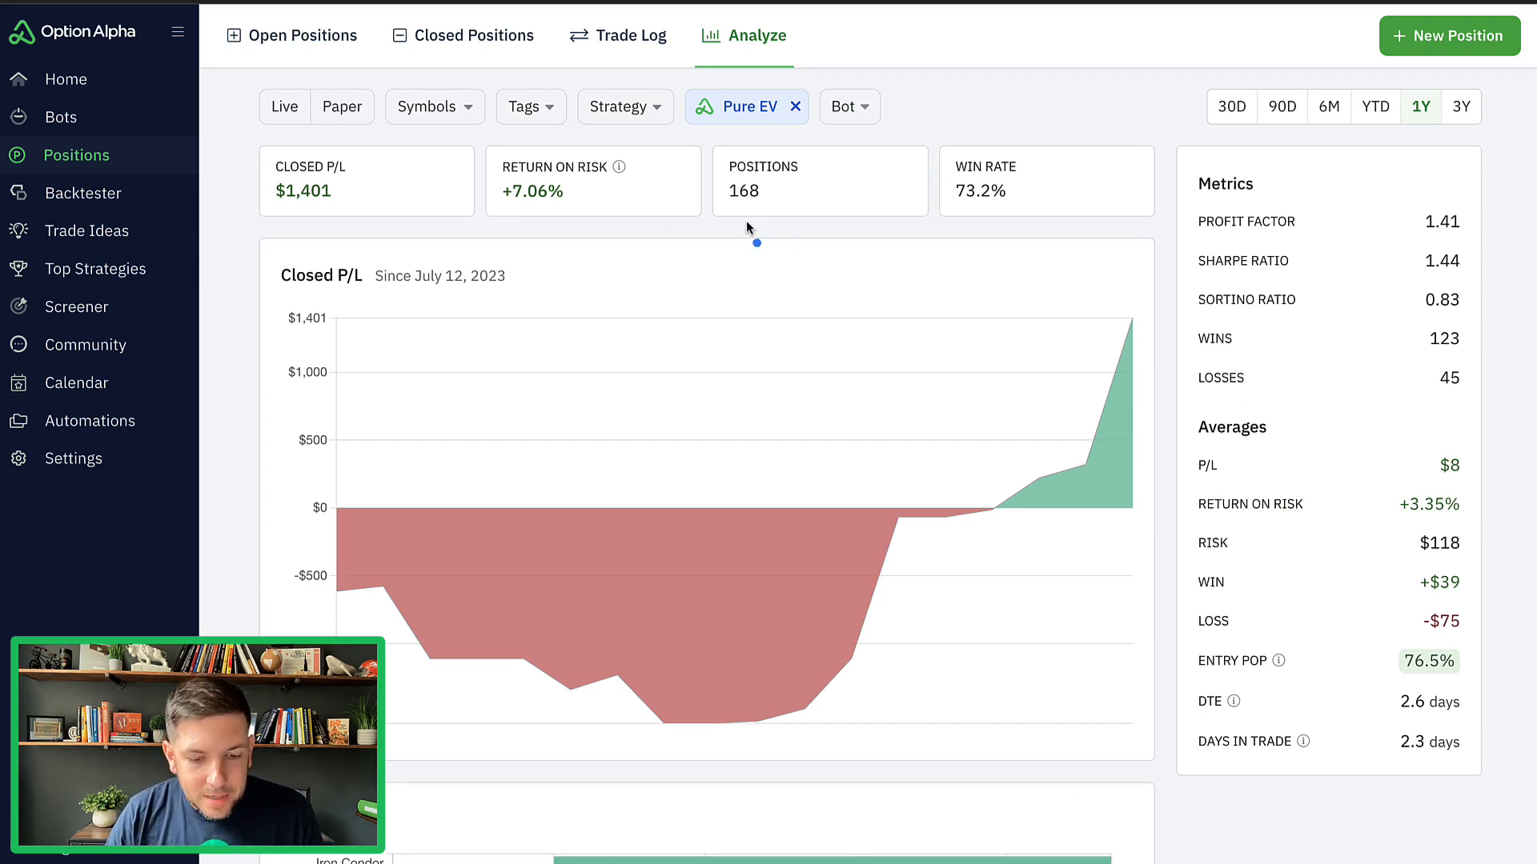
{"action": "mouse_move", "coordinate": [741, 213]}
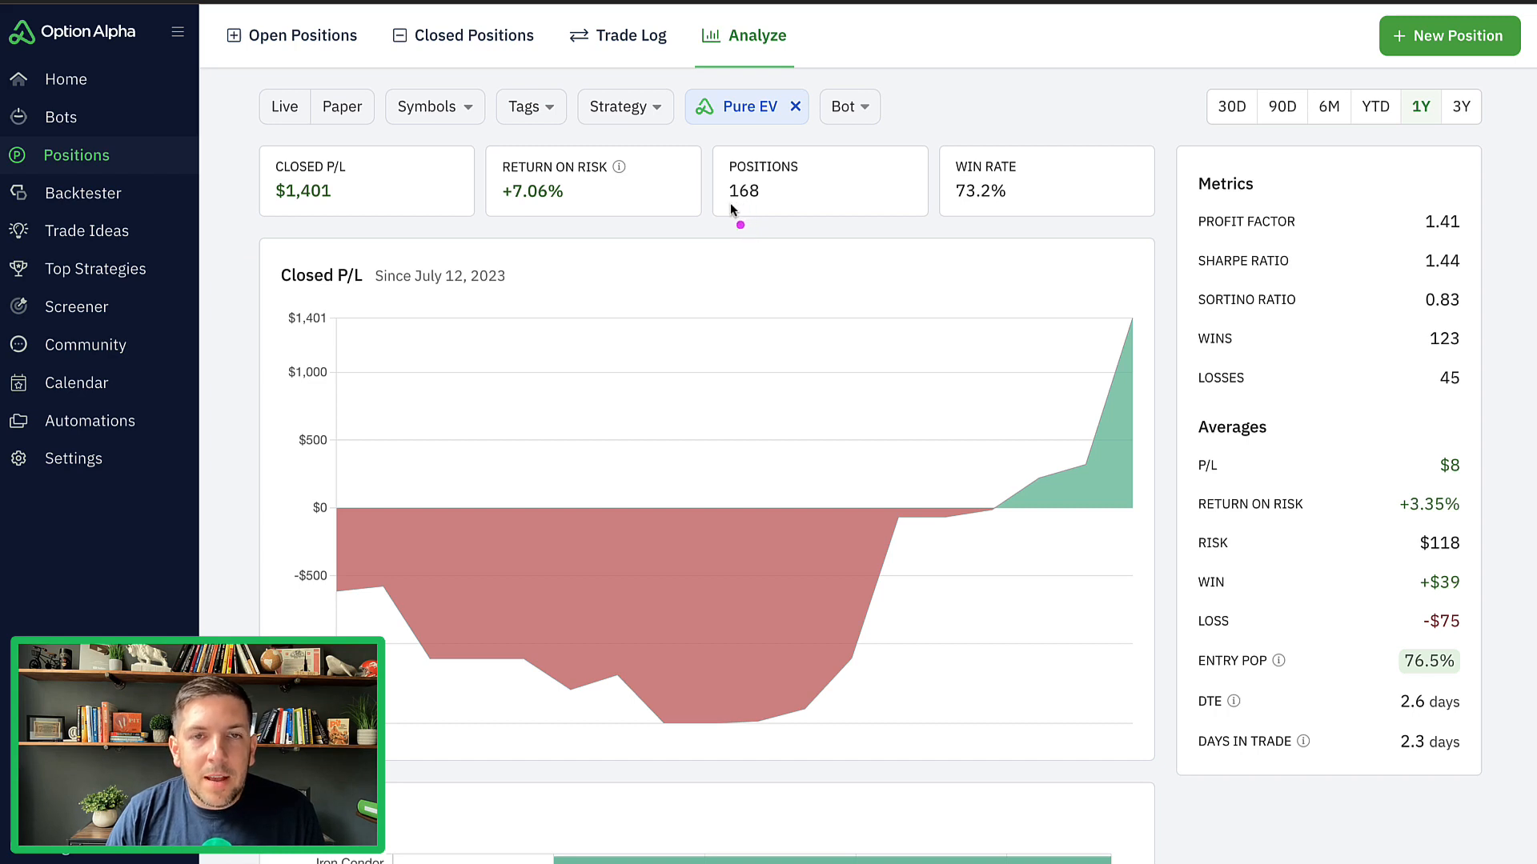
{"action": "mouse_move", "coordinate": [627, 224]}
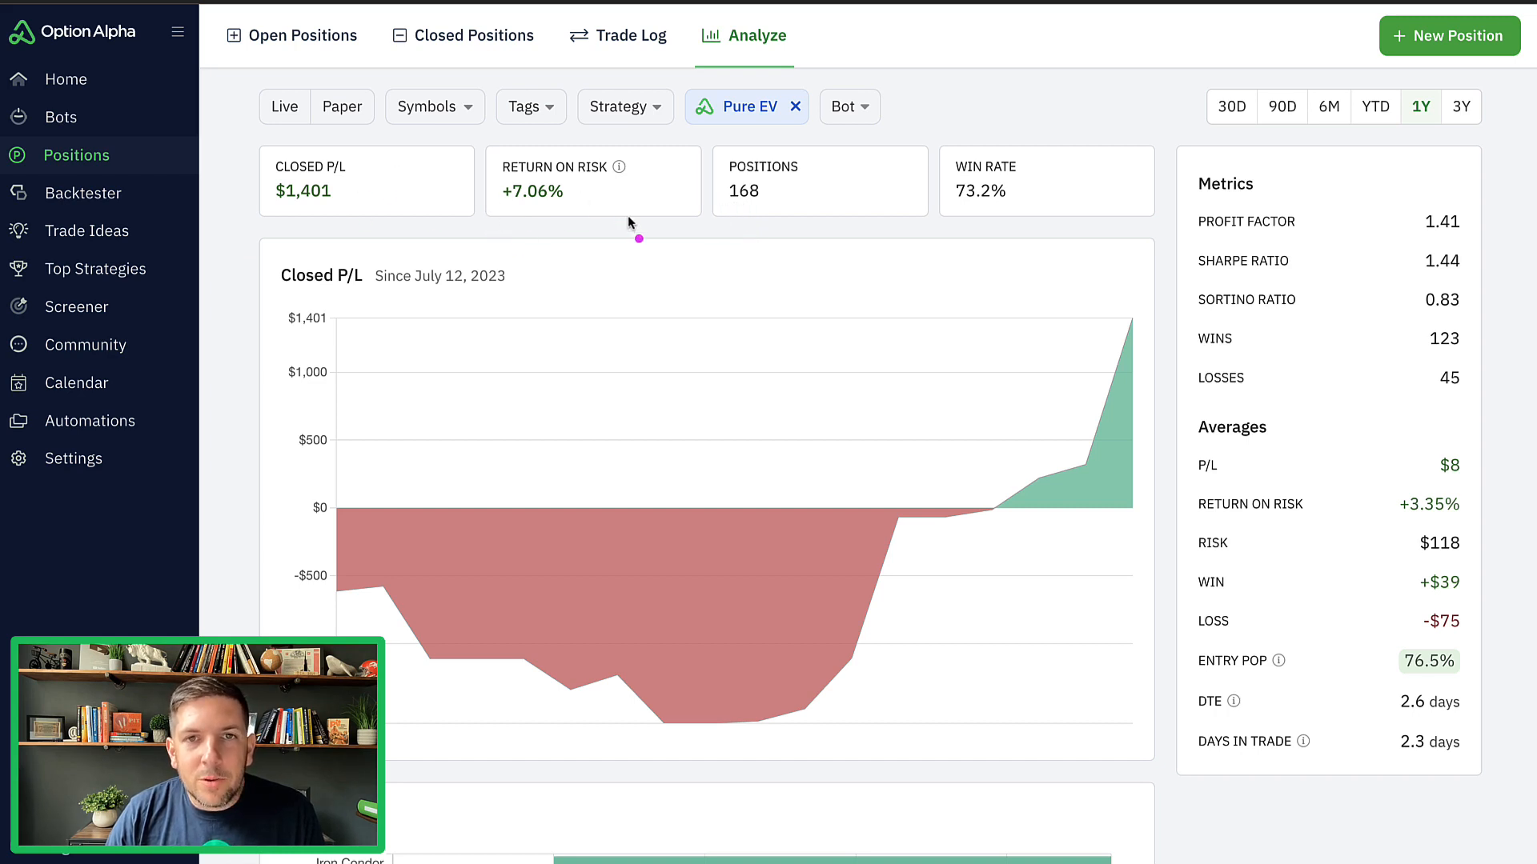
{"action": "mouse_move", "coordinate": [733, 213]}
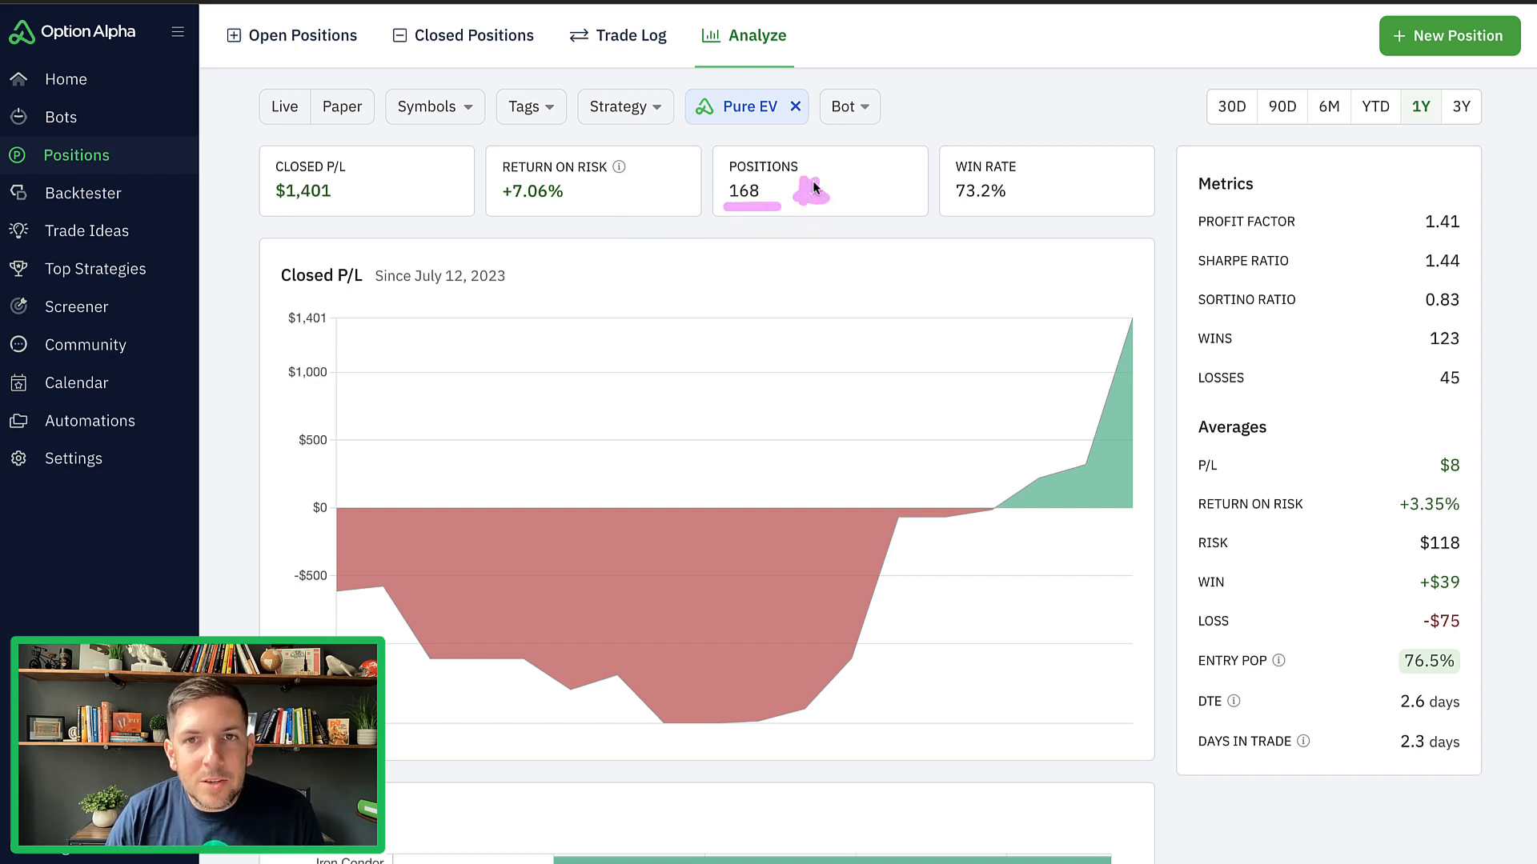
{"action": "mouse_move", "coordinate": [813, 232]}
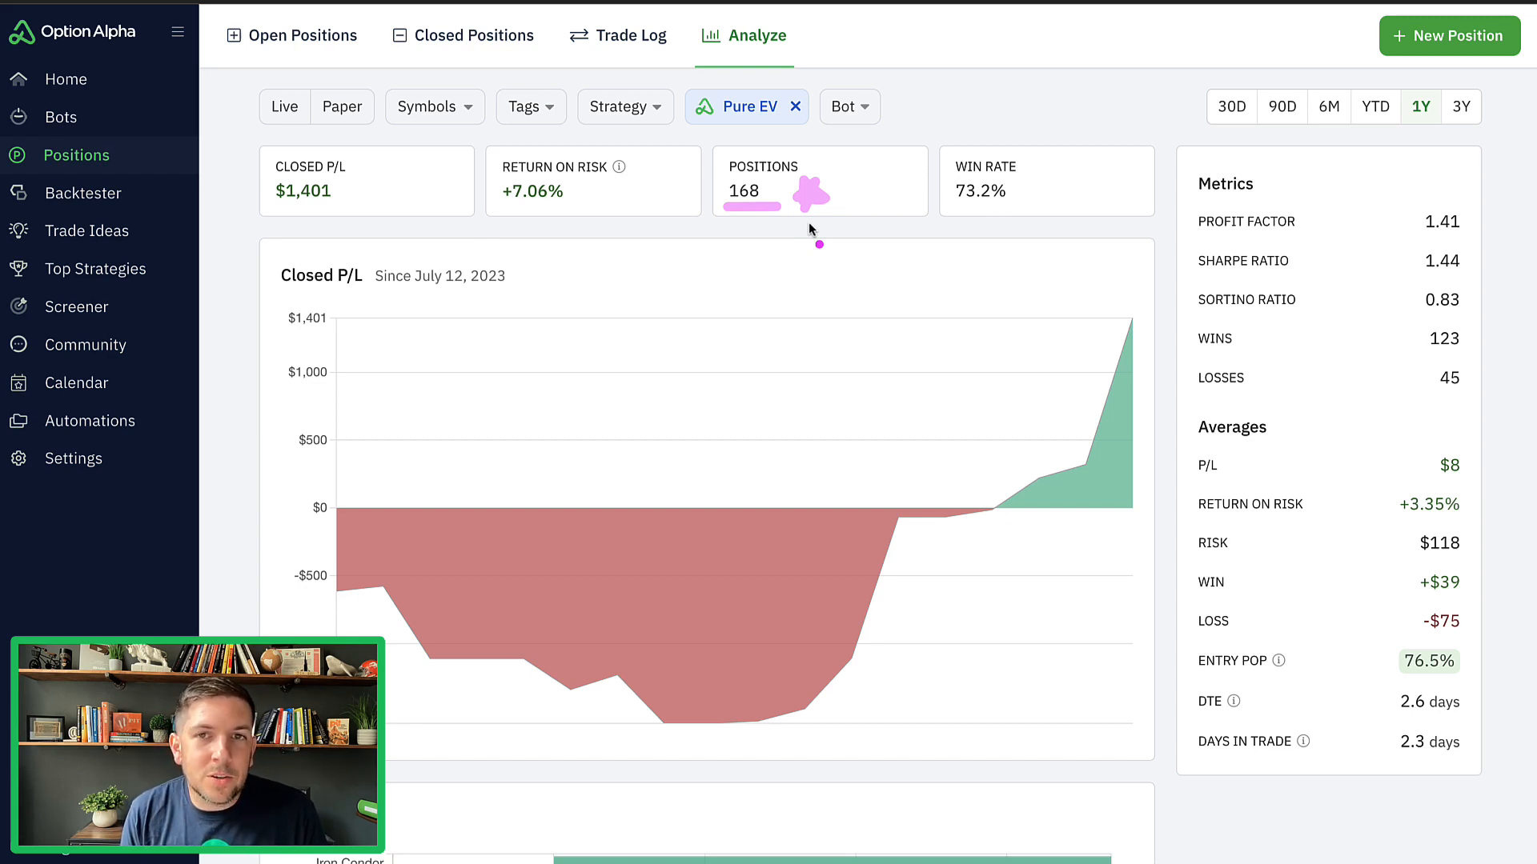
{"action": "mouse_move", "coordinate": [759, 264]}
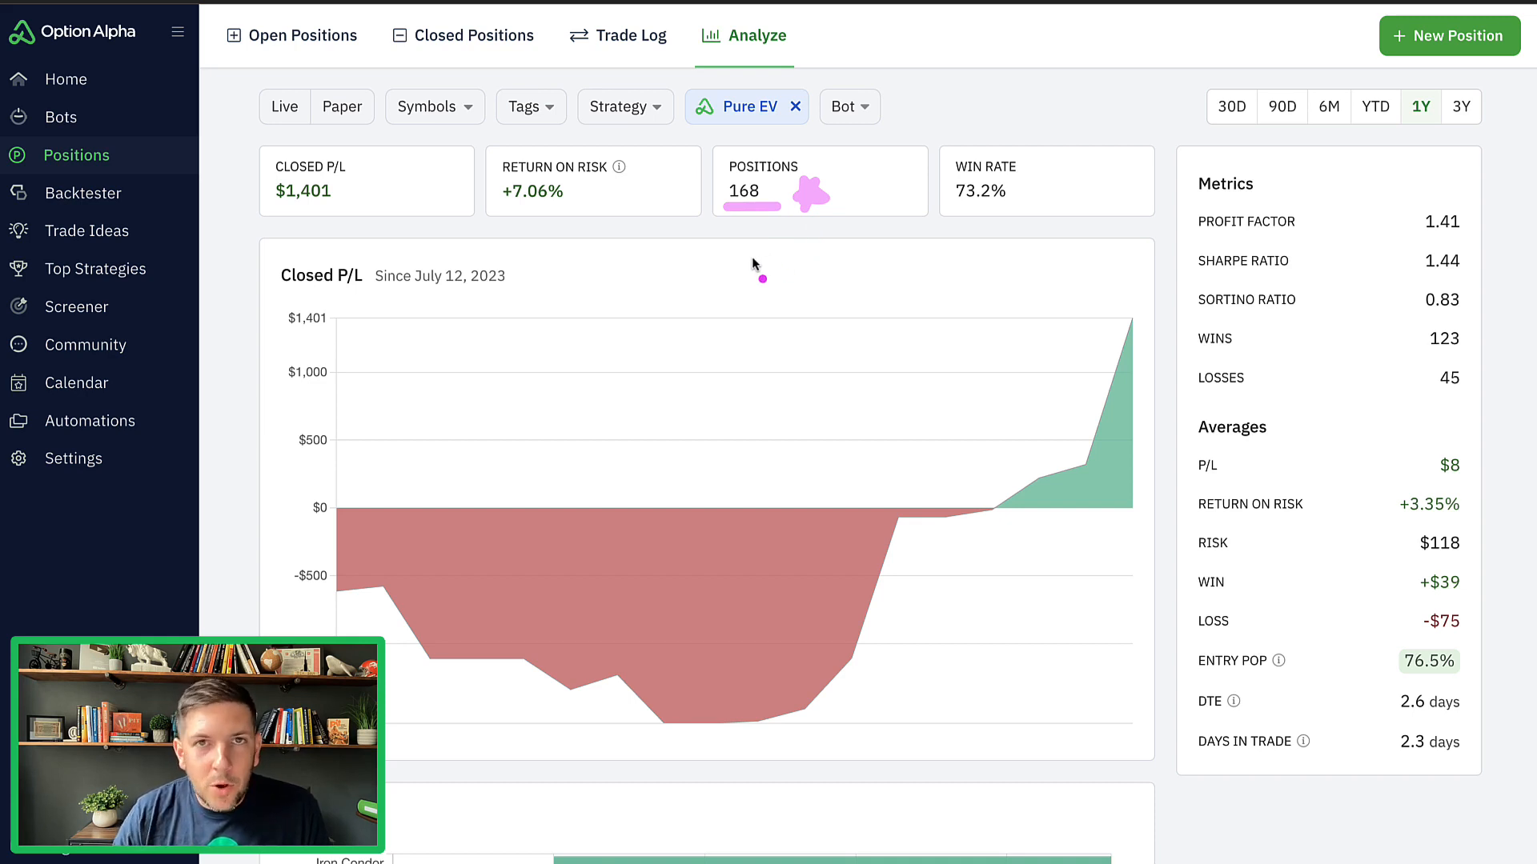
{"action": "mouse_move", "coordinate": [744, 216]}
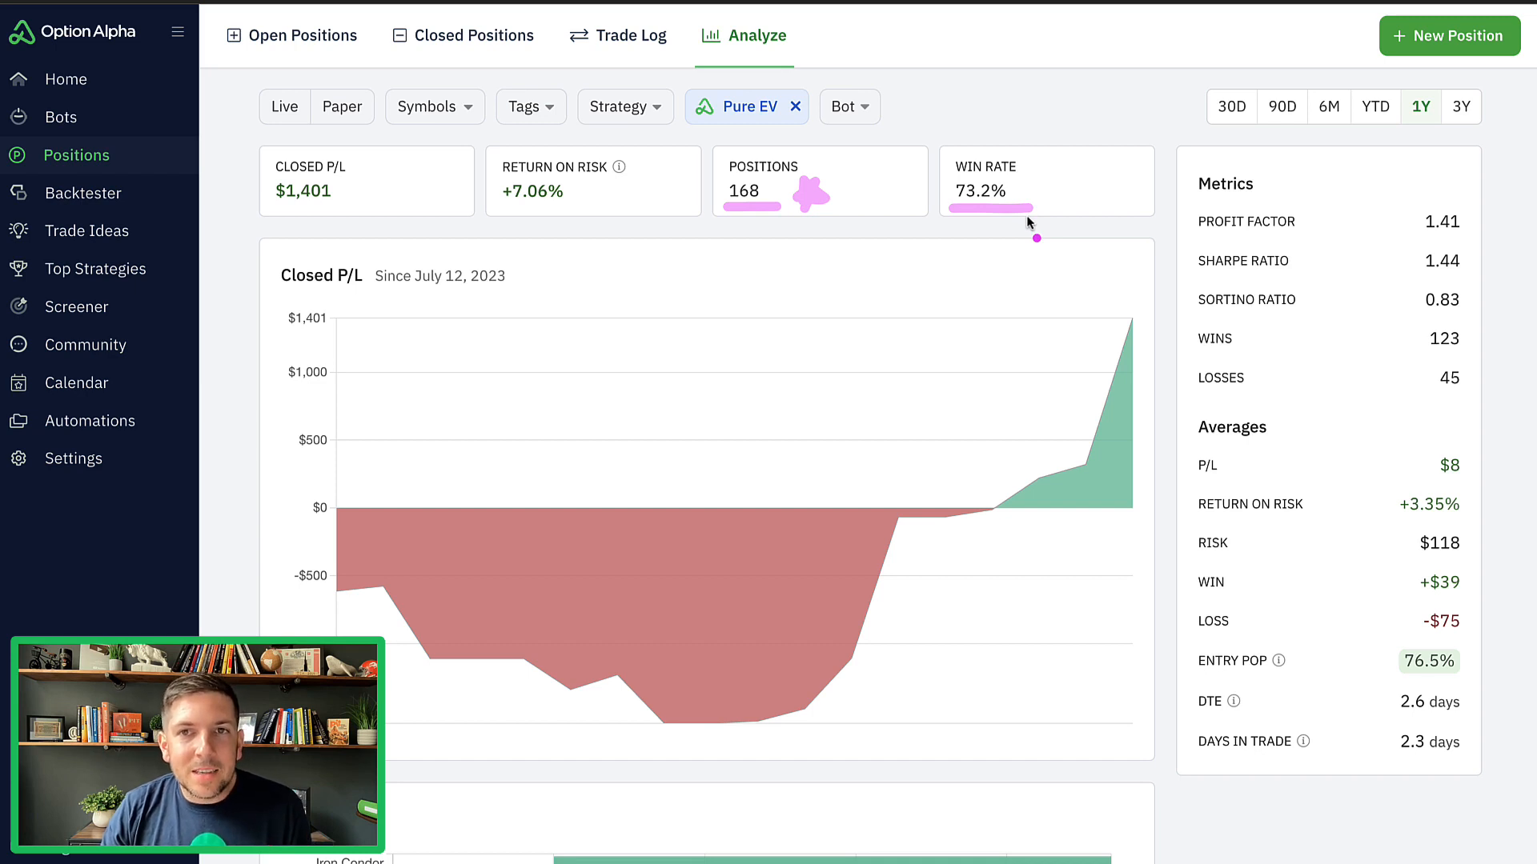
{"action": "mouse_move", "coordinate": [1015, 224]}
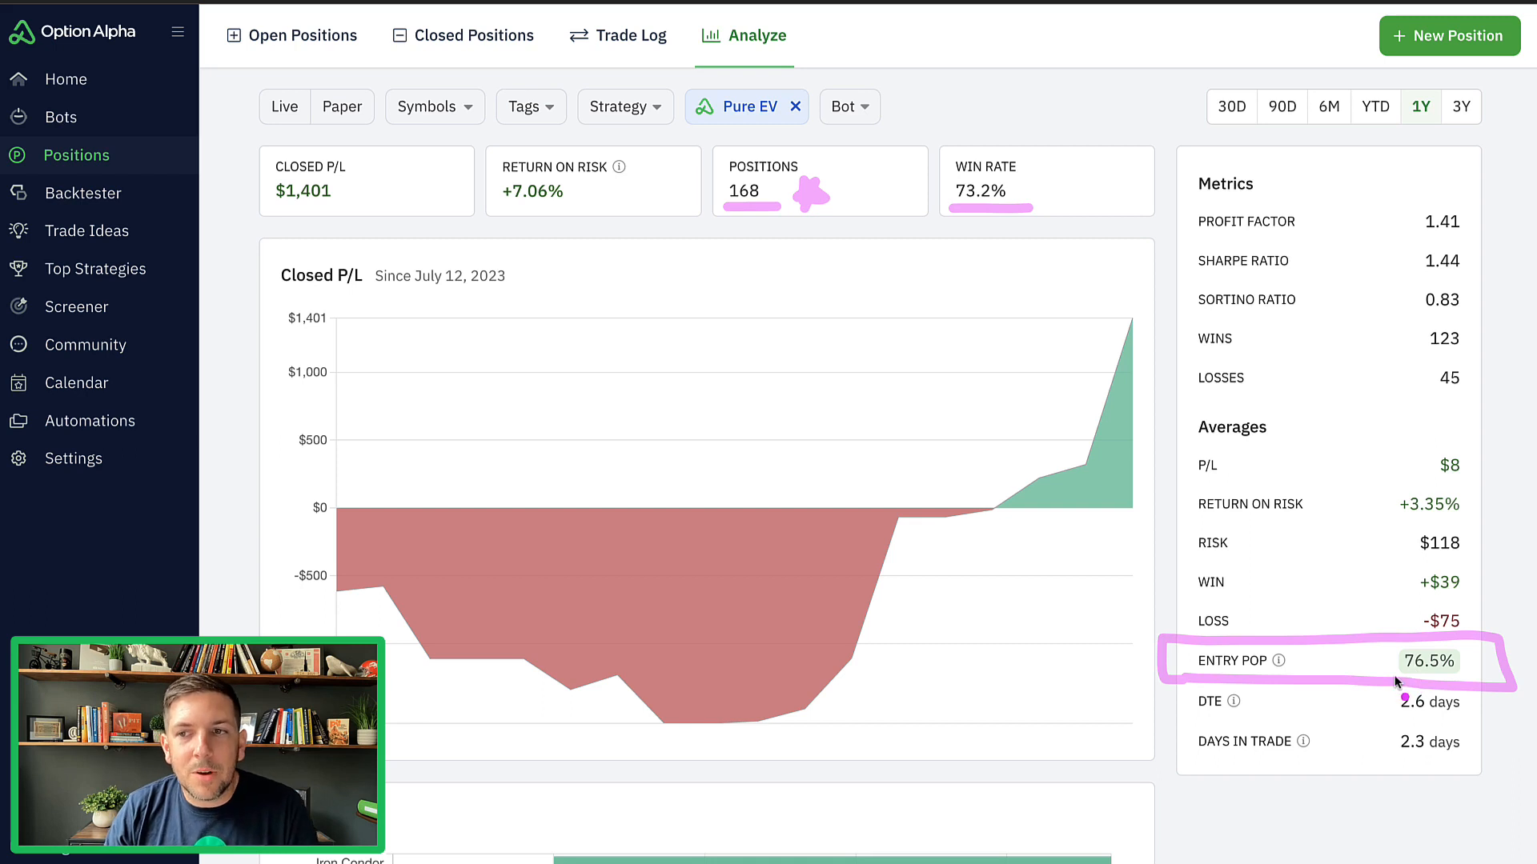
{"action": "mouse_move", "coordinate": [1003, 253]}
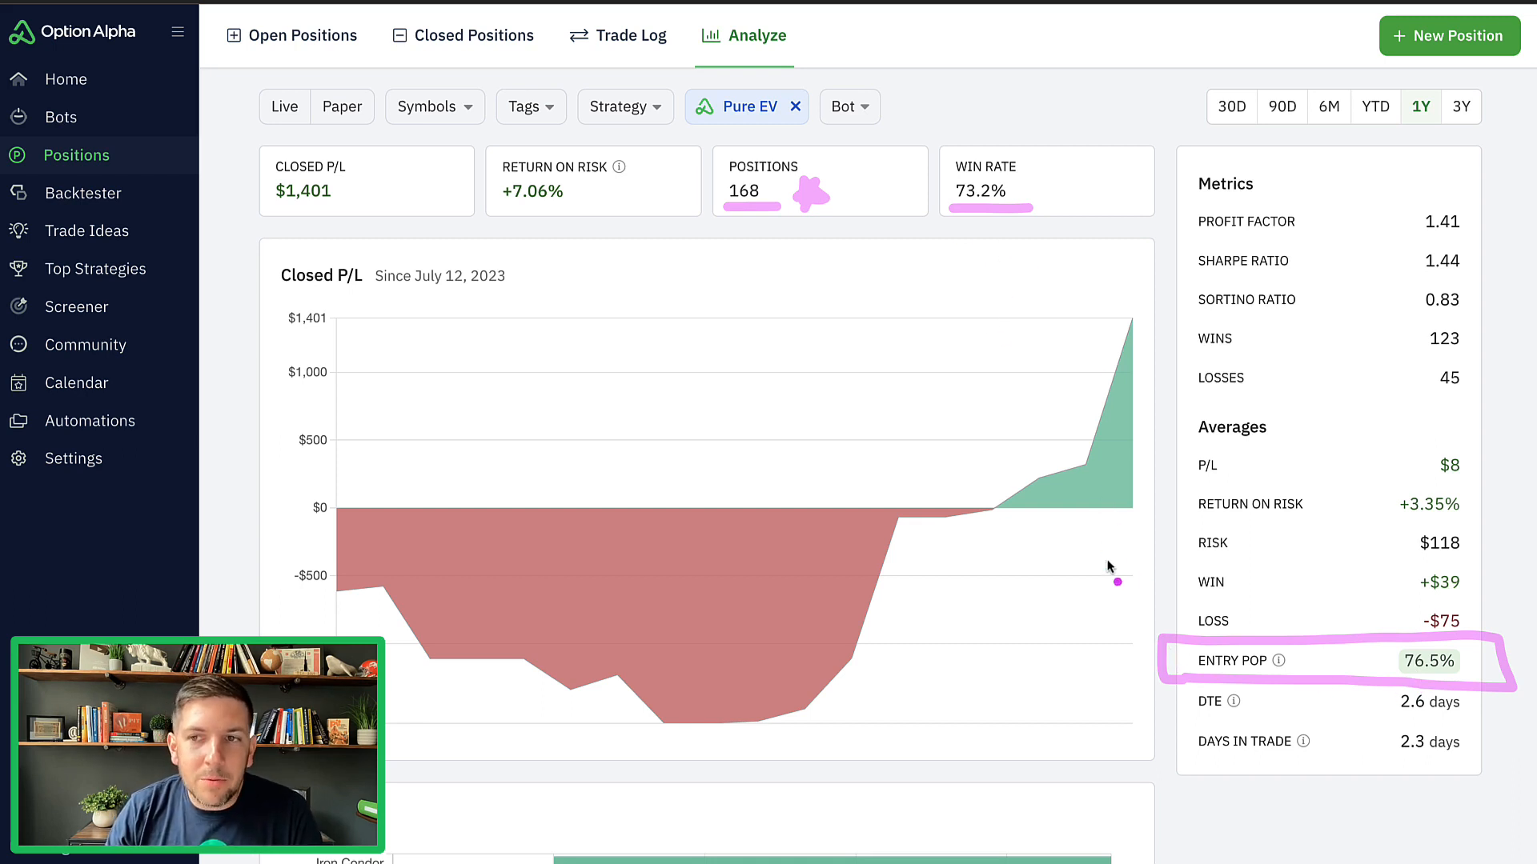
{"action": "mouse_move", "coordinate": [1076, 538]}
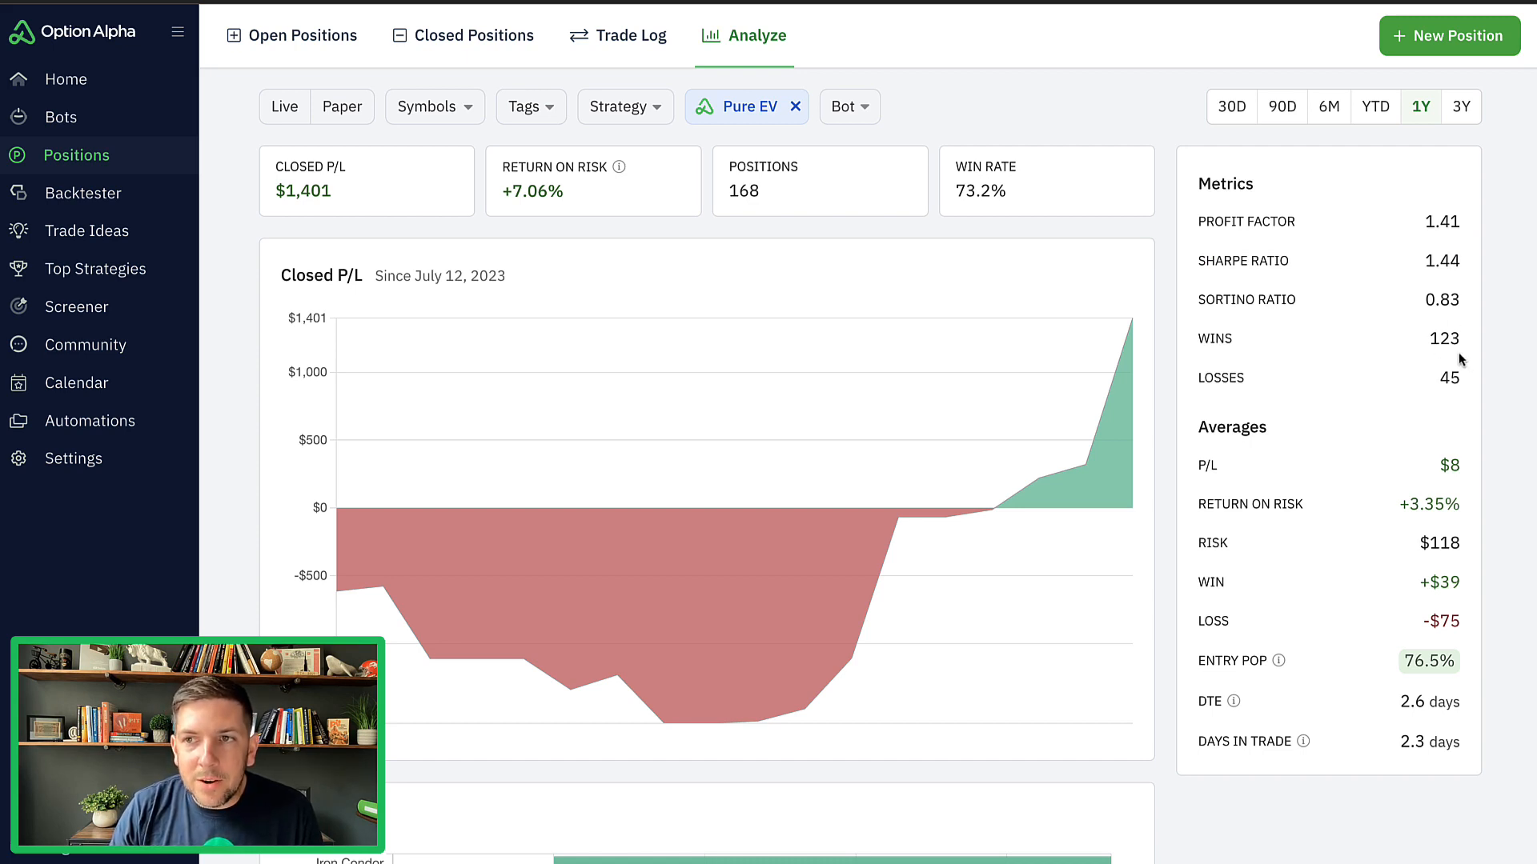
{"action": "mouse_move", "coordinate": [1452, 402]}
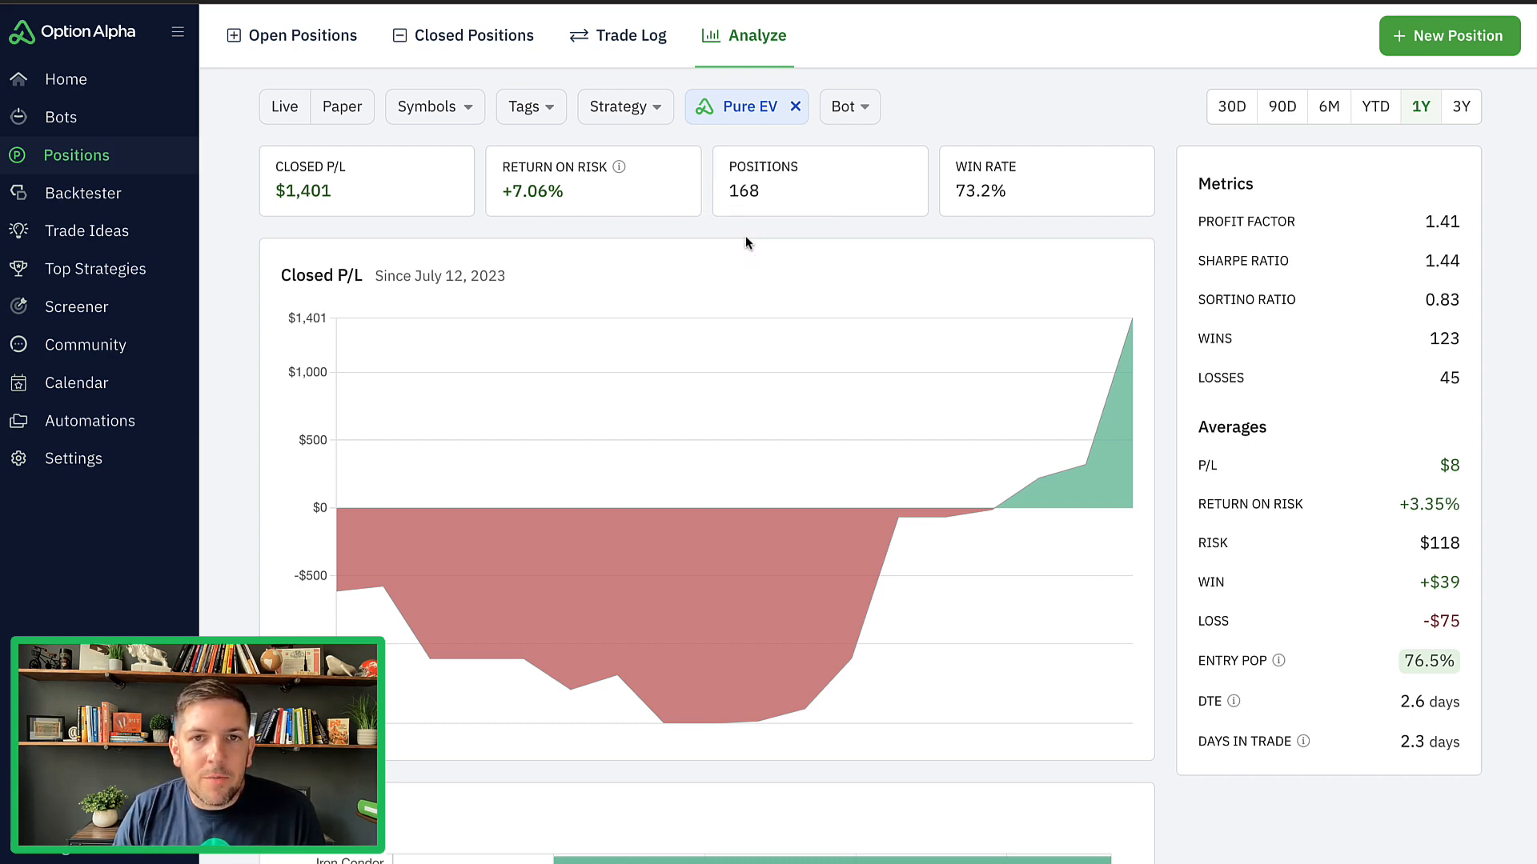
Scroll to the By Strategy and By Symbol P/L charts, led by META, NVDA and MSFT.
{"action": "scroll", "scroll_direction": "down", "scroll_amount": 3}
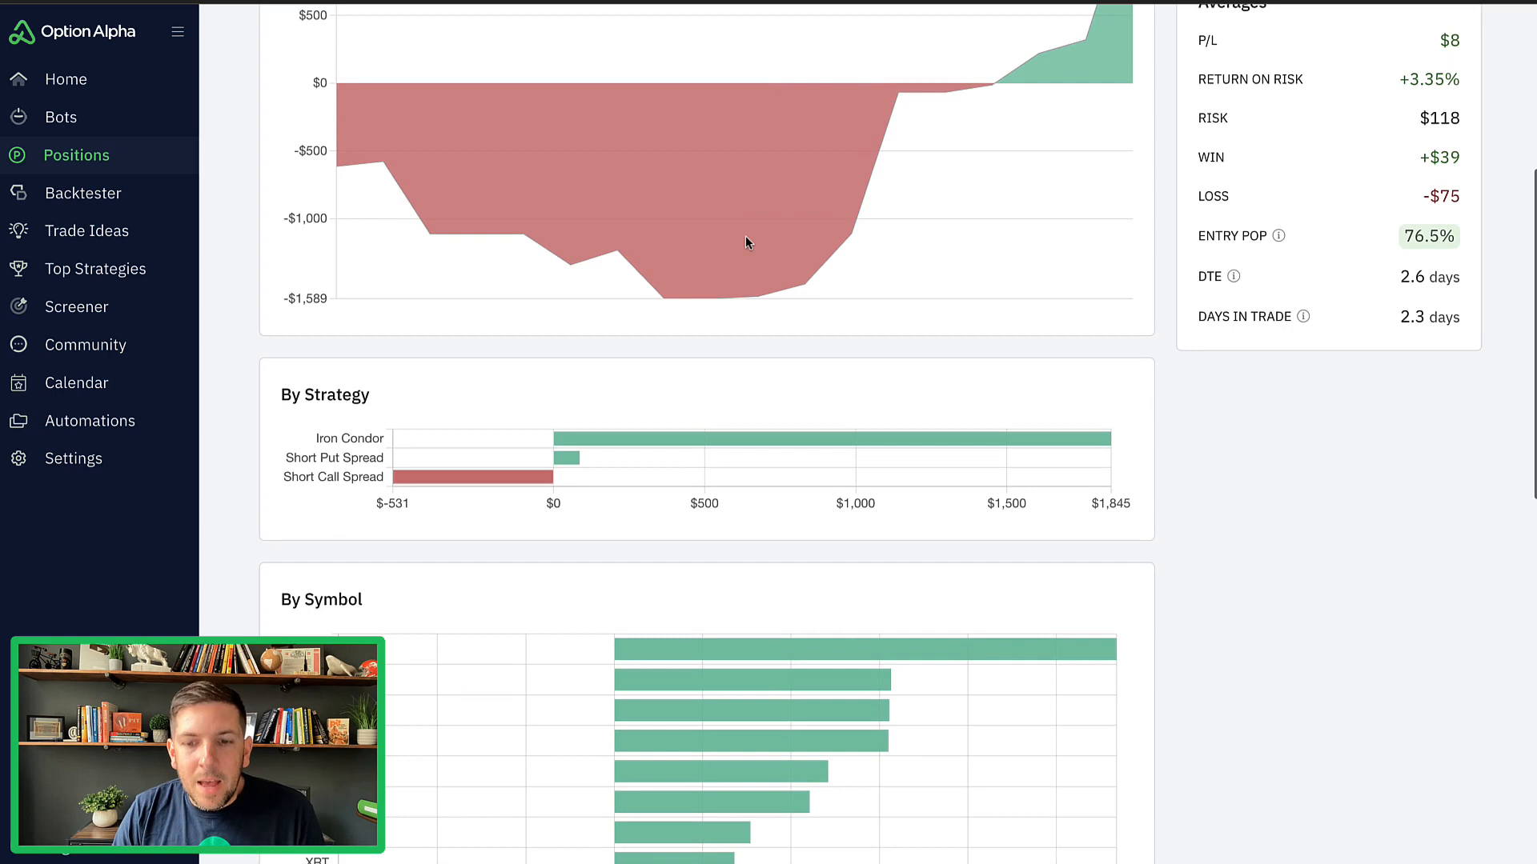
{"action": "mouse_move", "coordinate": [1197, 297]}
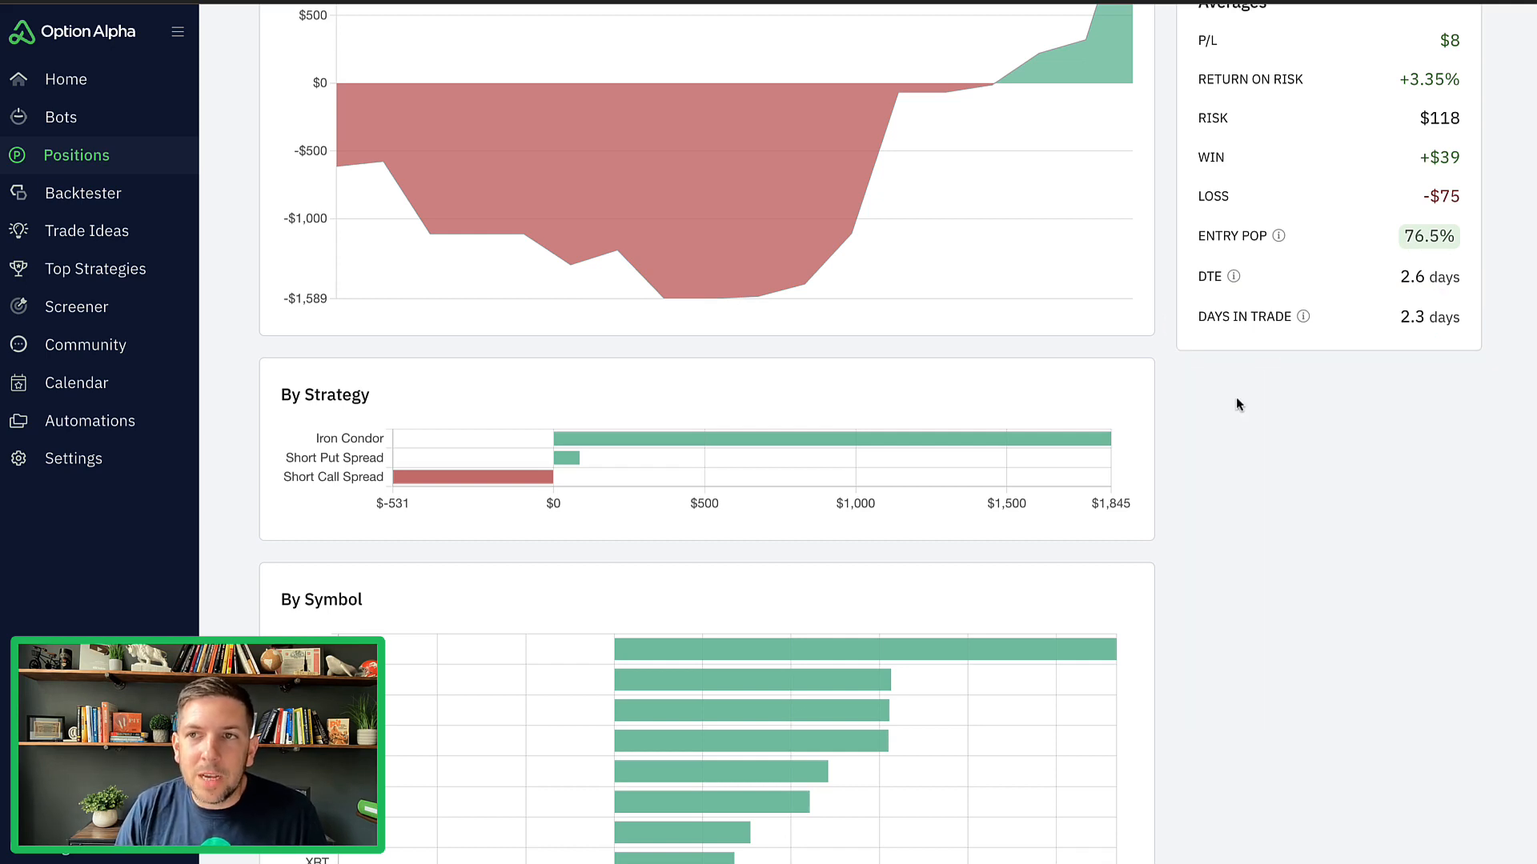
{"action": "scroll", "scroll_direction": "down", "scroll_amount": 3}
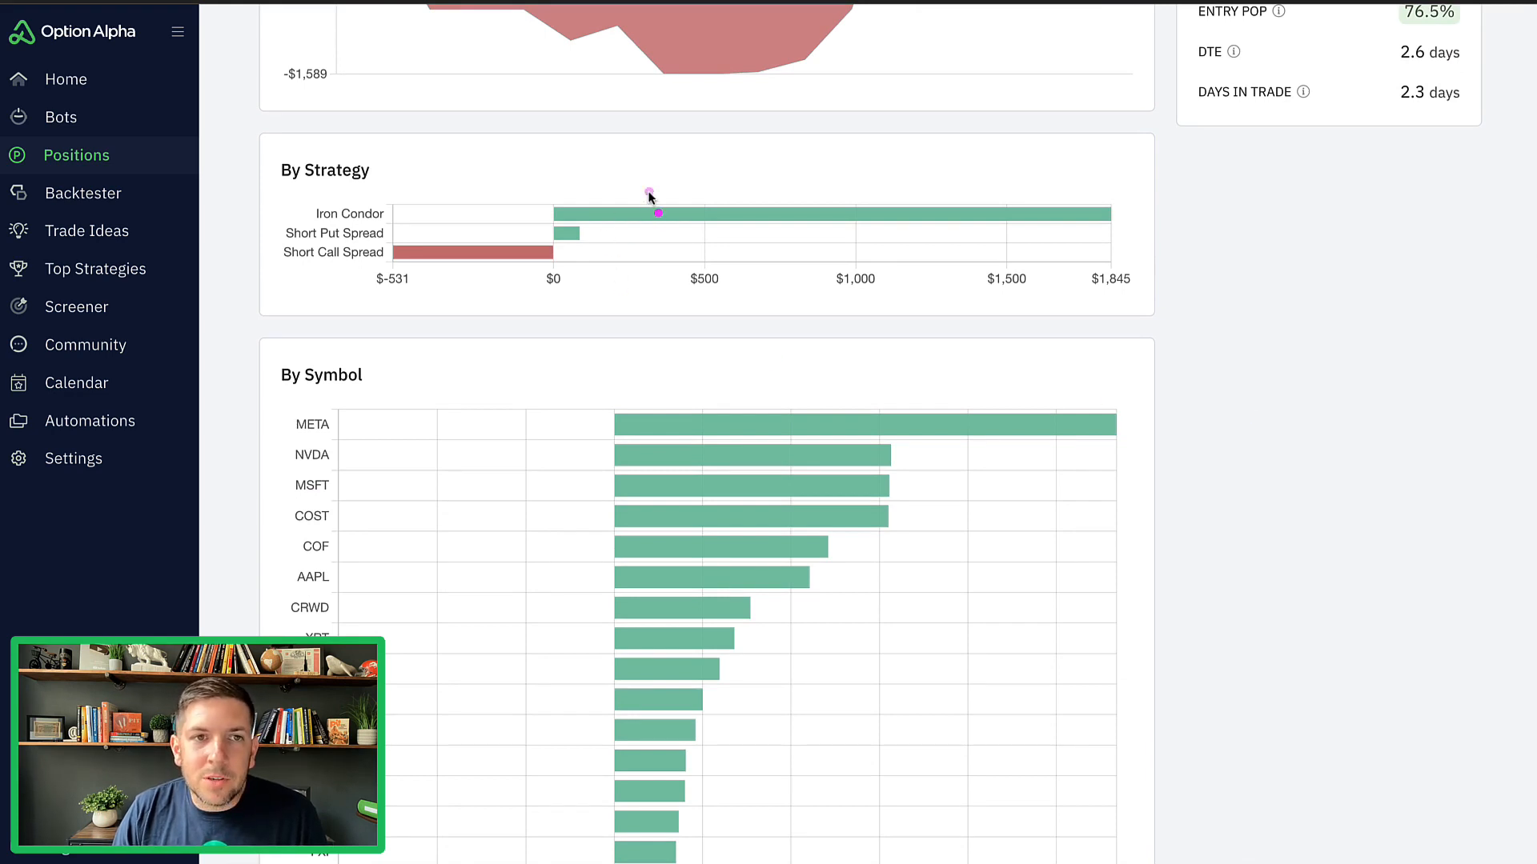
{"action": "left_click_drag", "start_coordinate": [647, 194], "coordinate": [1024, 247]}
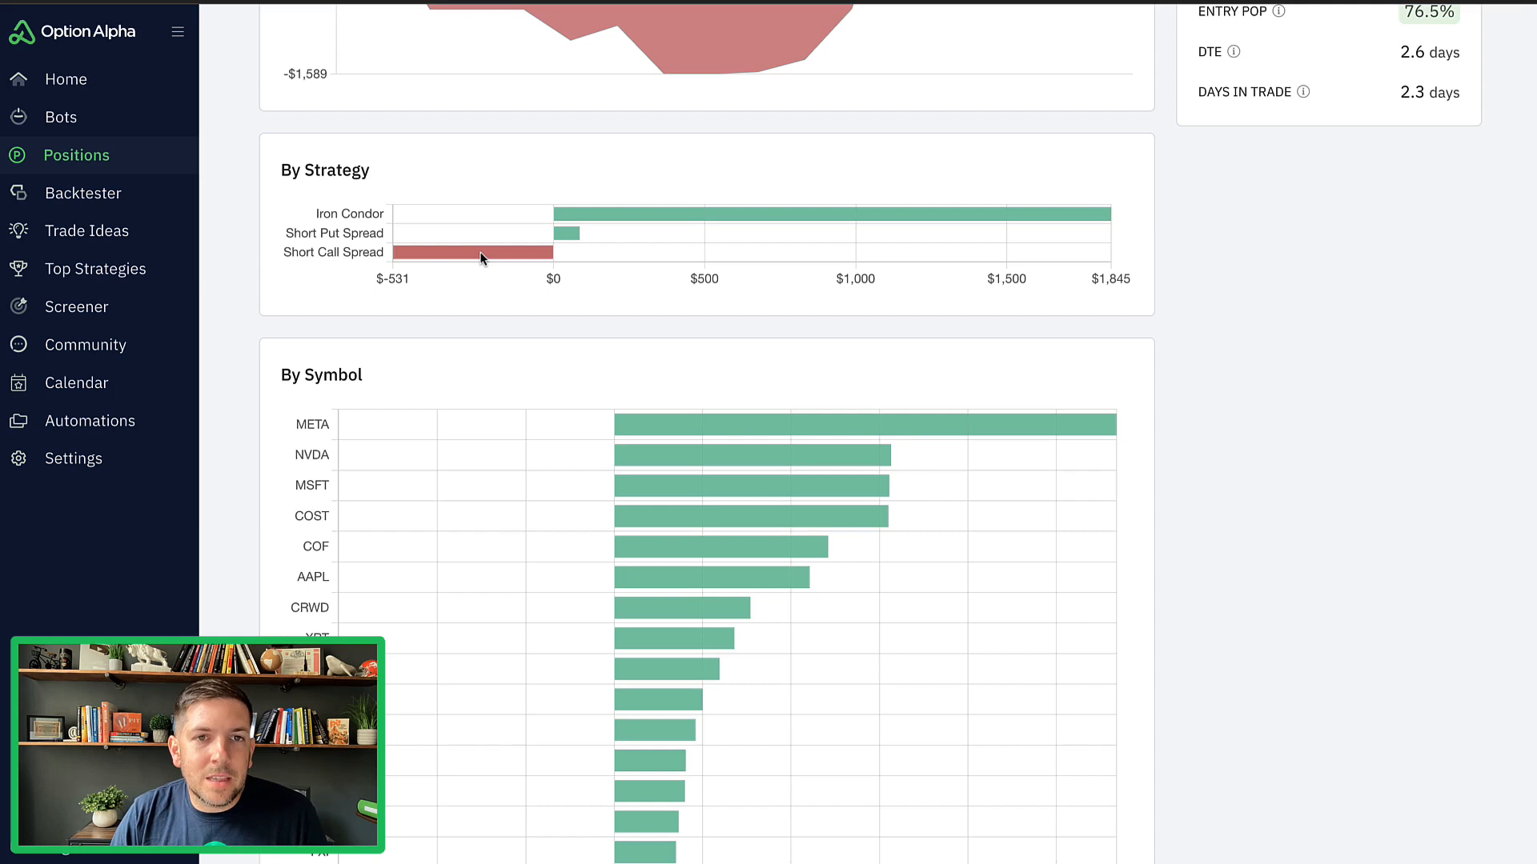
{"action": "scroll", "scroll_direction": "down", "scroll_amount": 3}
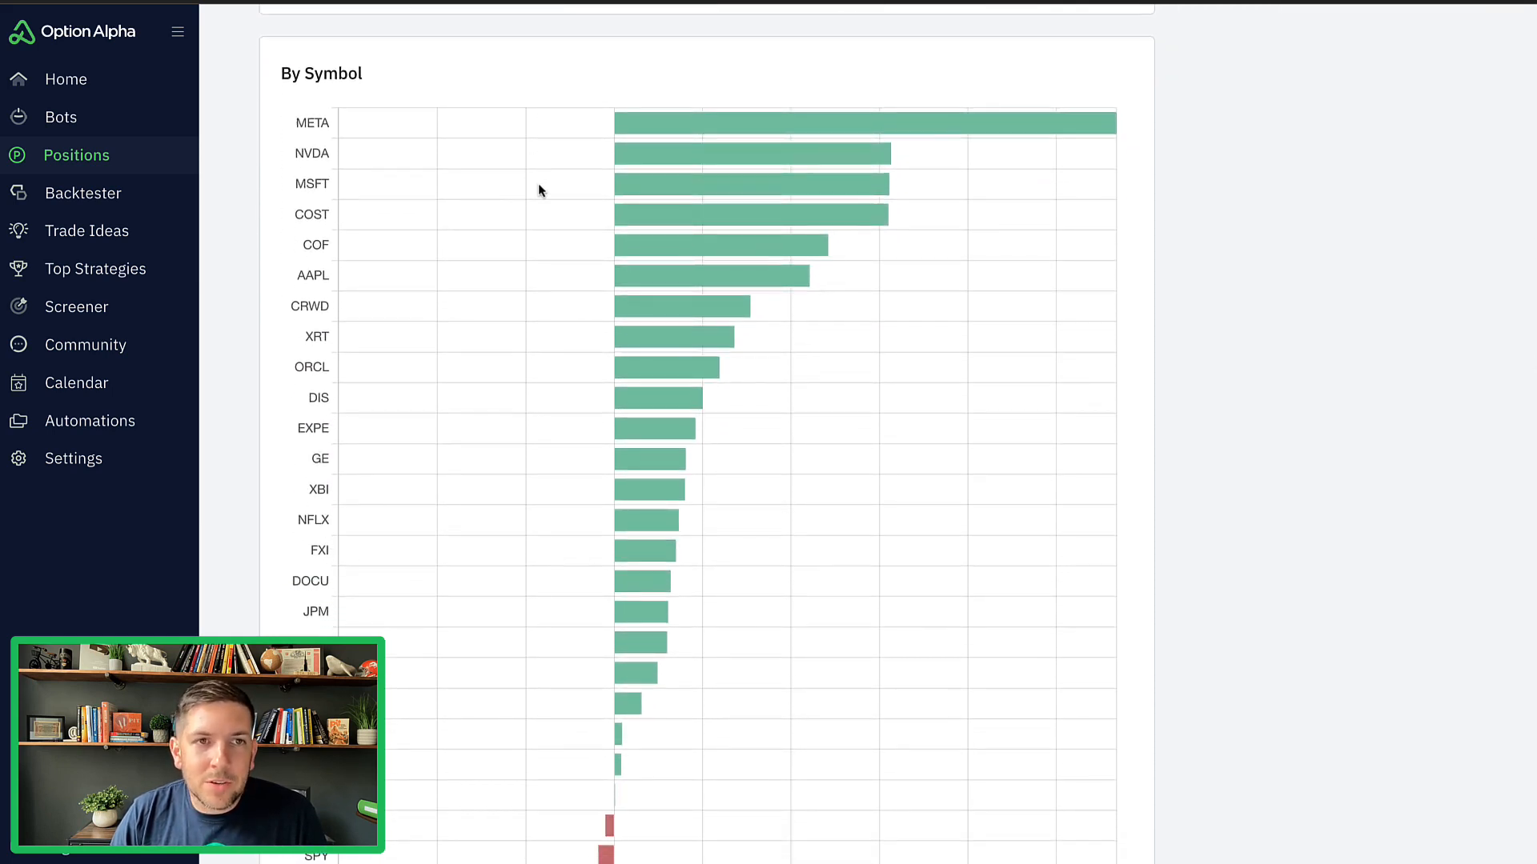
{"action": "mouse_move", "coordinate": [574, 272]}
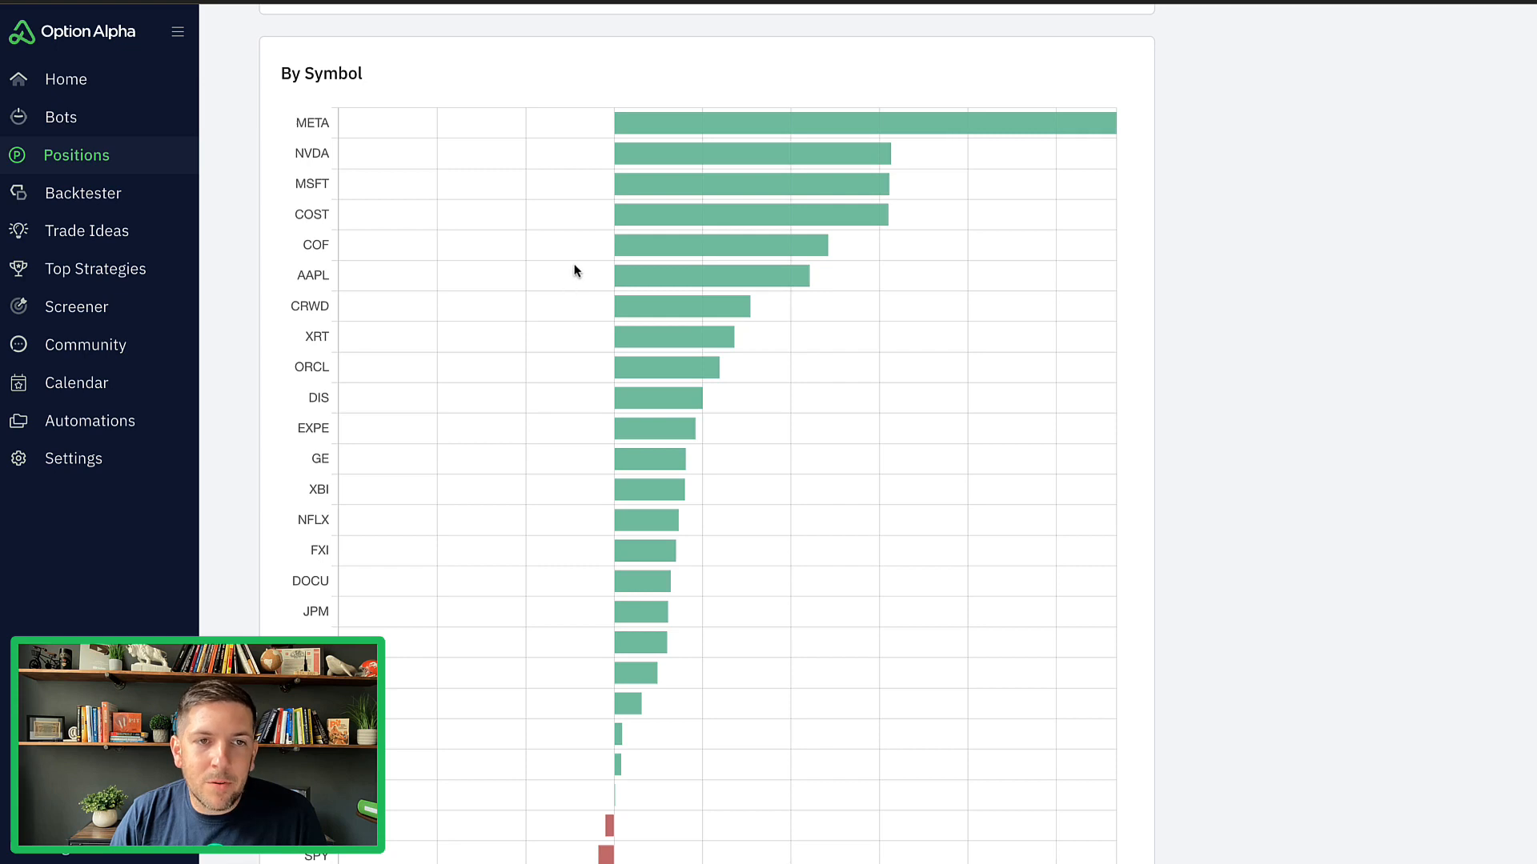
{"action": "mouse_move", "coordinate": [557, 314]}
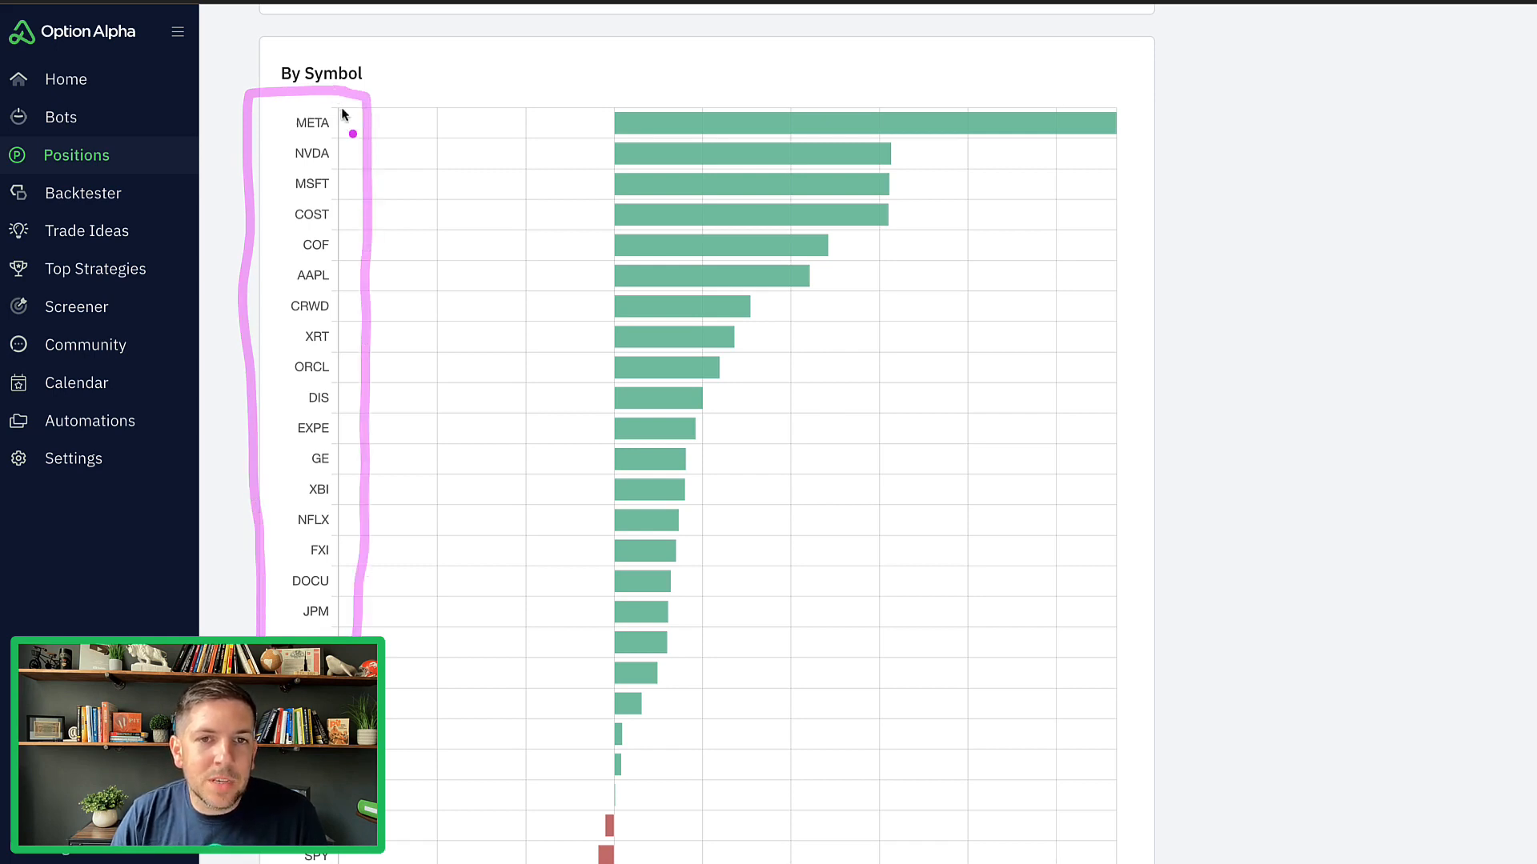
{"action": "mouse_move", "coordinate": [370, 221]}
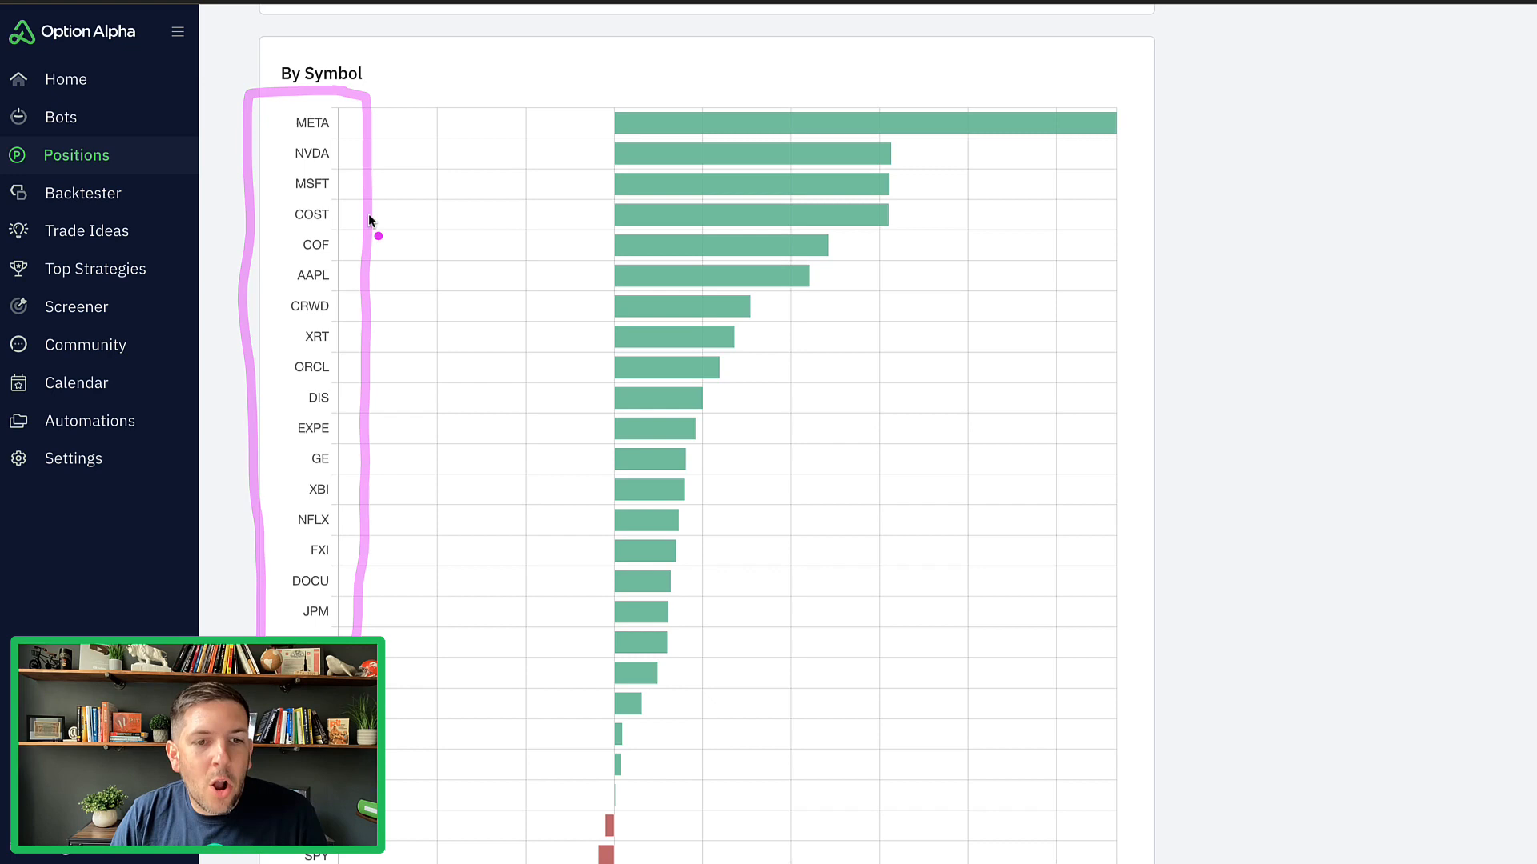
{"action": "scroll", "scroll_direction": "down", "scroll_amount": 3}
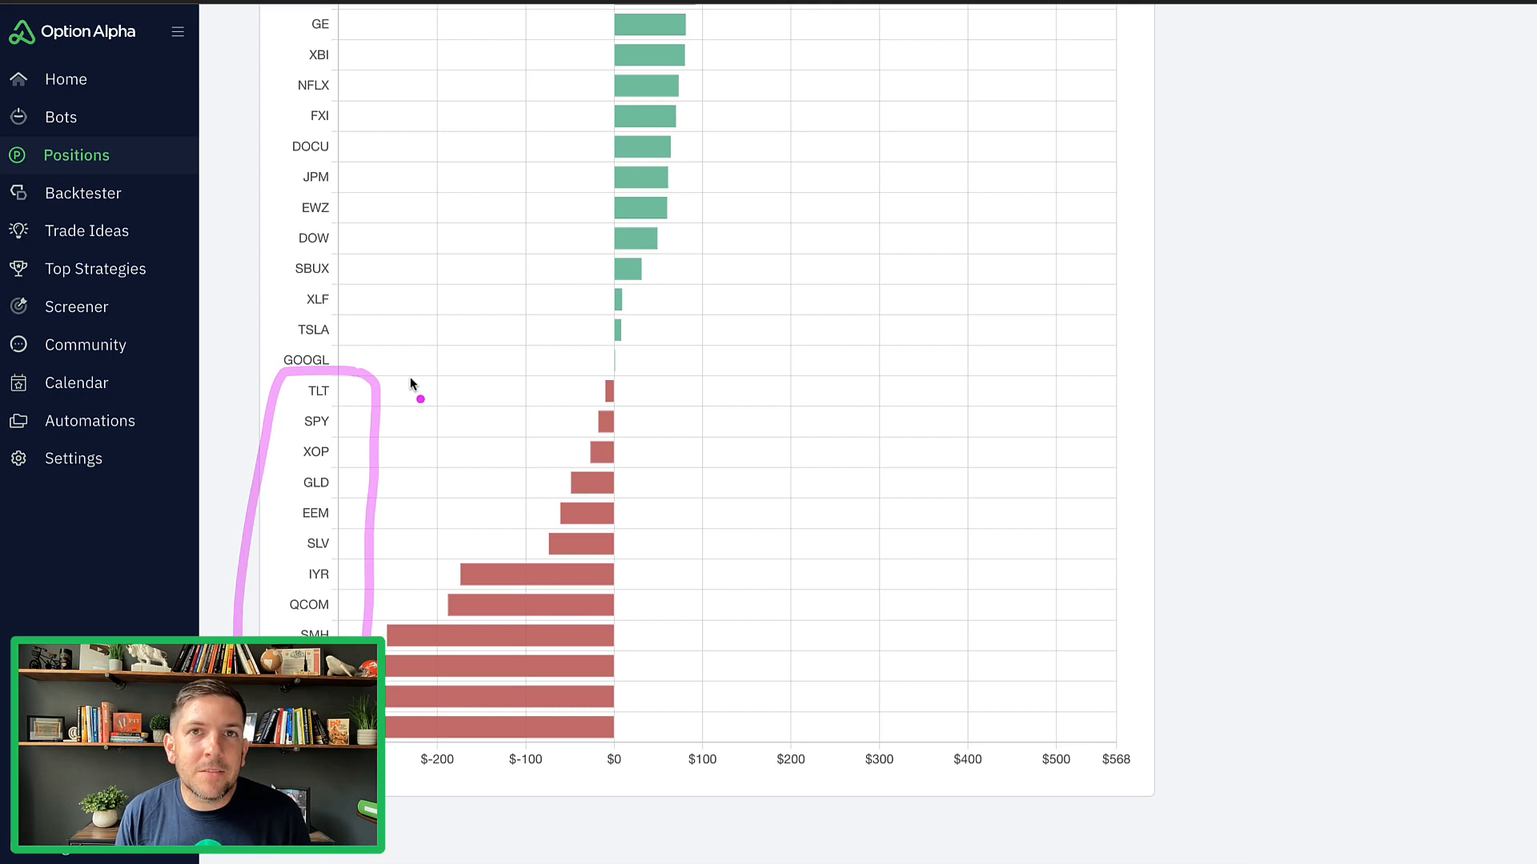
{"action": "mouse_move", "coordinate": [608, 391]}
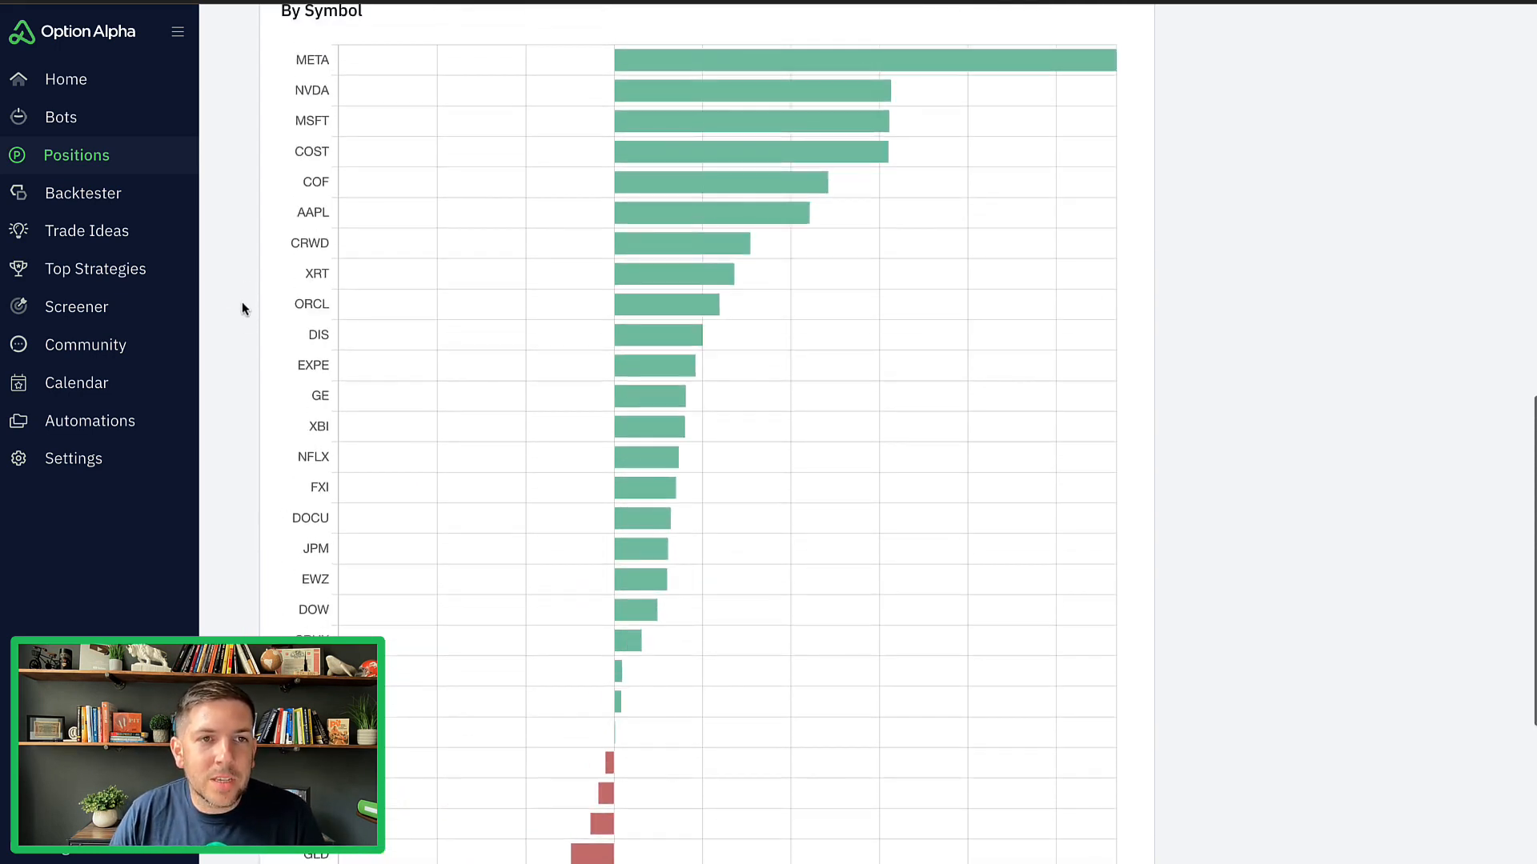
{"action": "scroll", "scroll_direction": "down", "scroll_amount": 3}
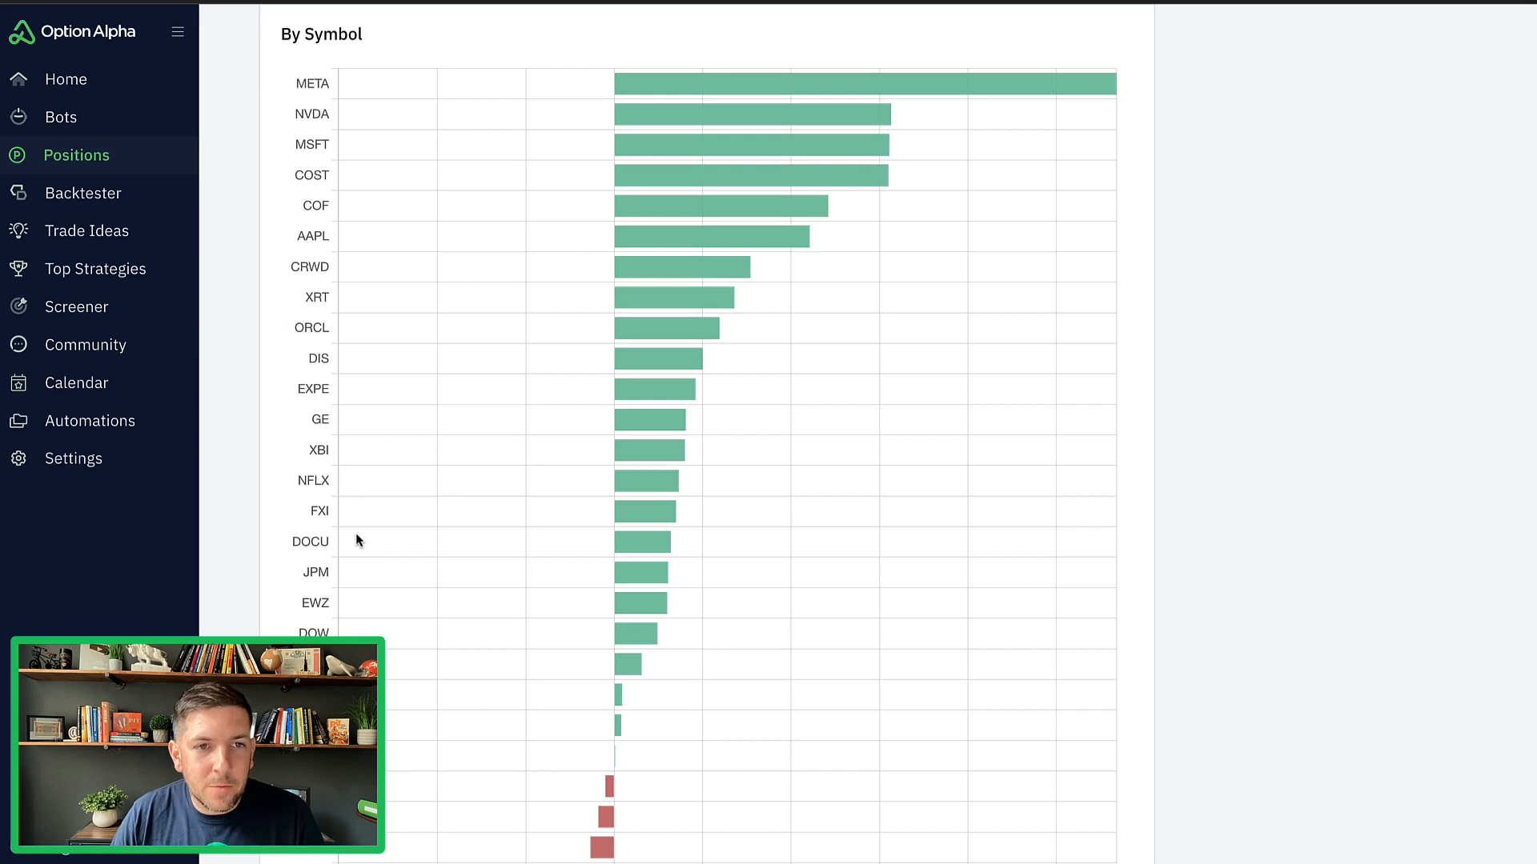
{"action": "scroll", "scroll_direction": "down", "scroll_amount": 3}
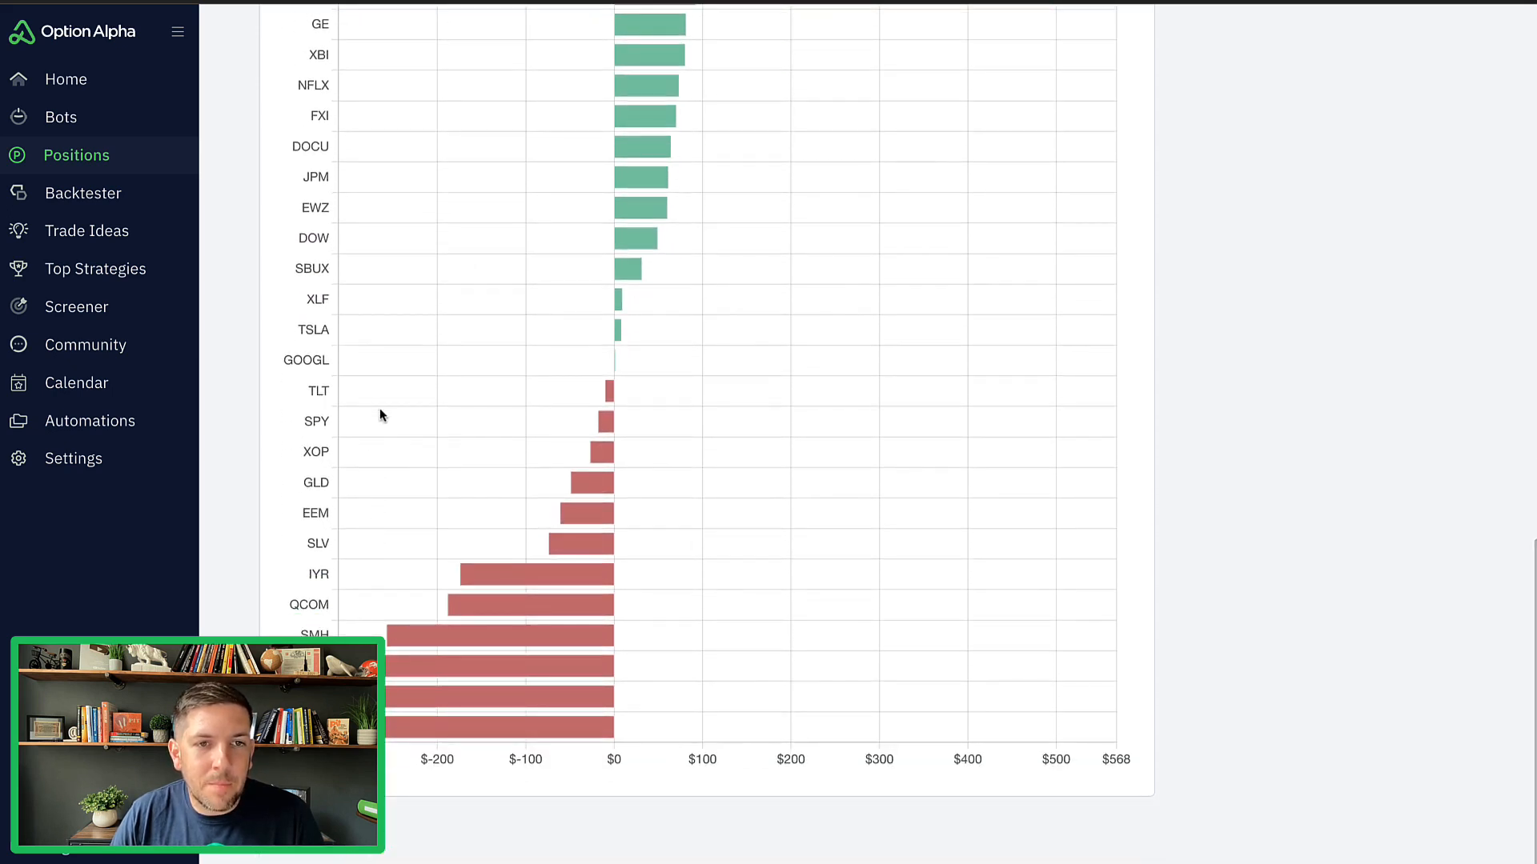
{"action": "mouse_move", "coordinate": [251, 480]}
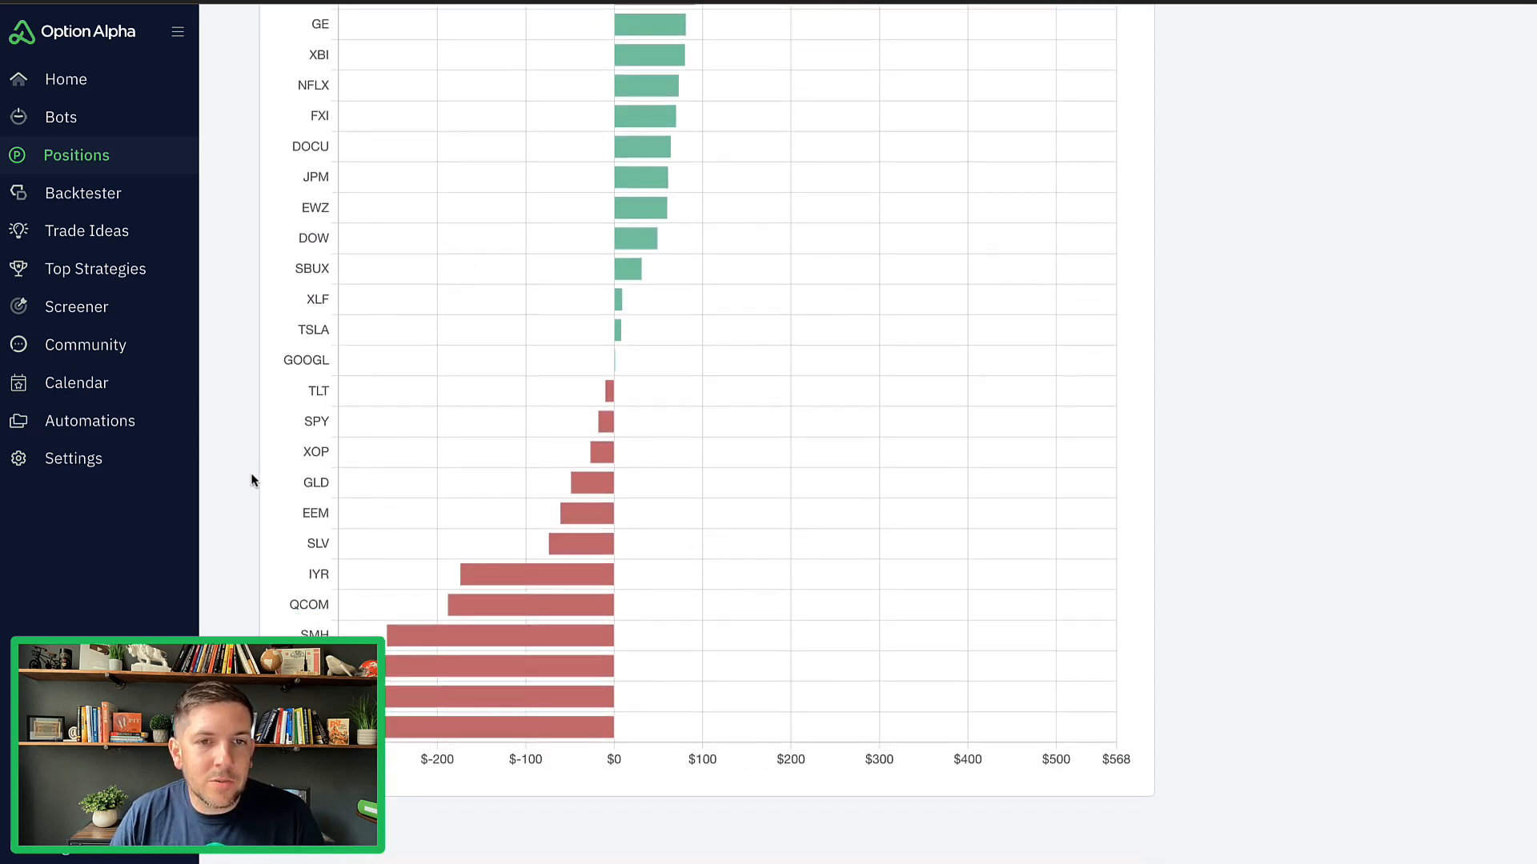
{"action": "left_click", "coordinate": [742, 35]}
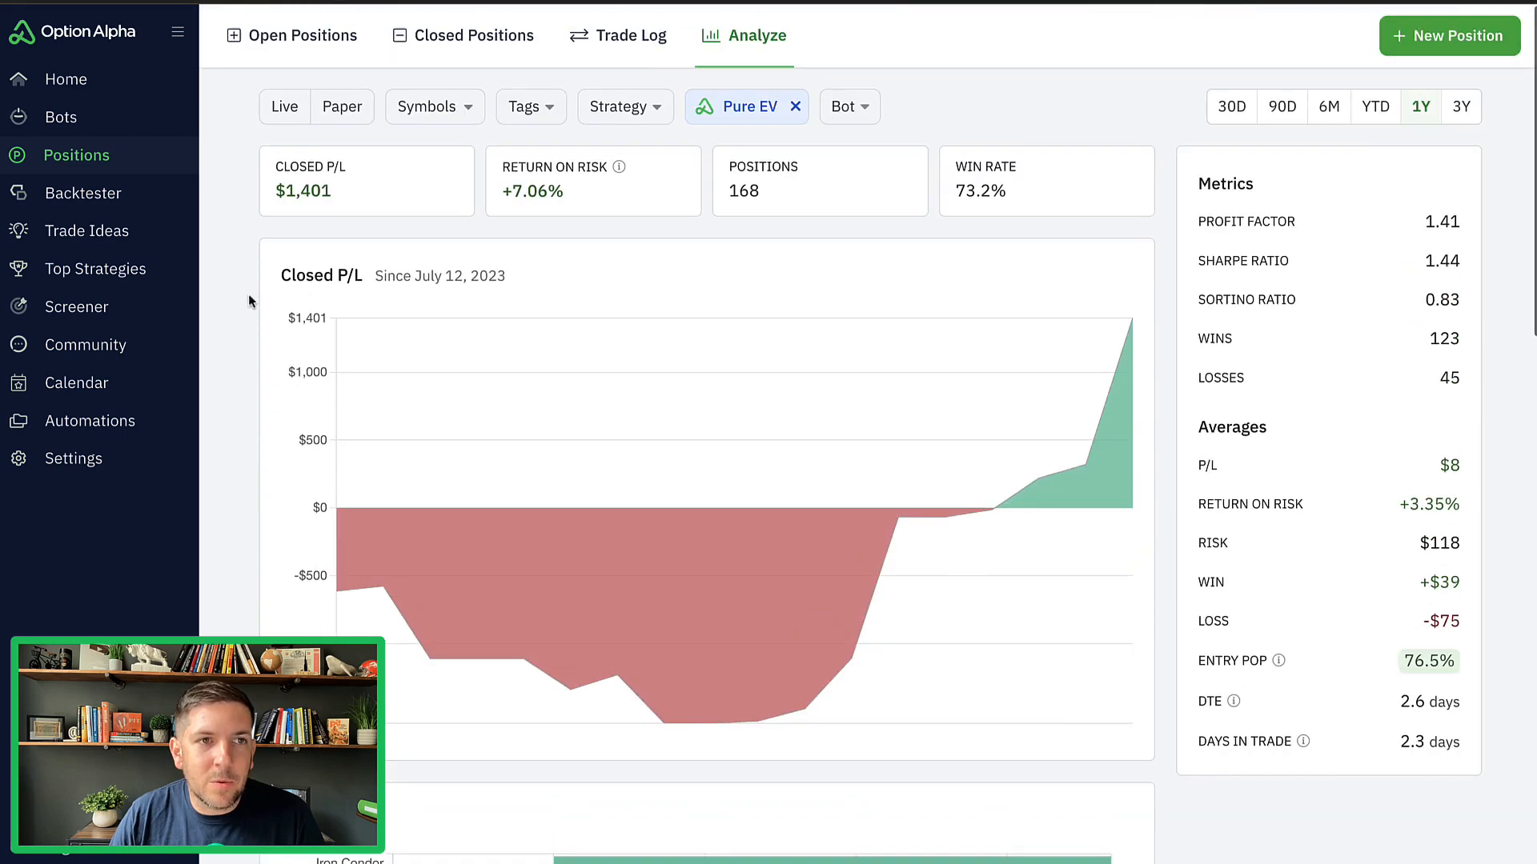